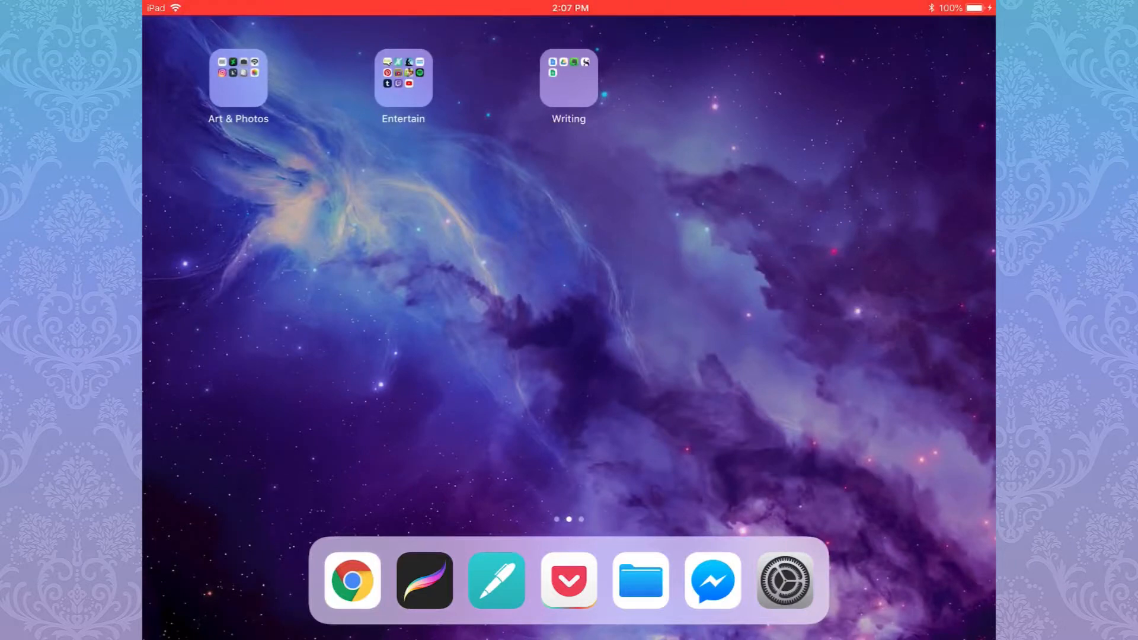
Open the 'bullet journal March 2018' cover screenshot in Markup with crop handles
left_click(495, 579)
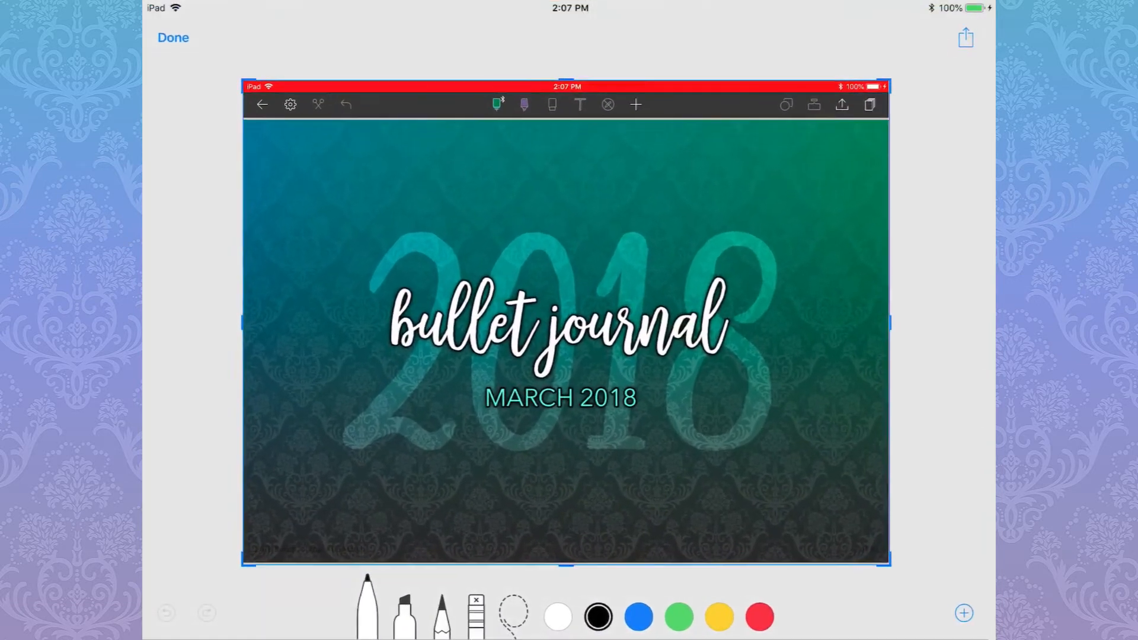
Share the cover screenshot and add it to iCloud Drive as a PNG
left_click(972, 32)
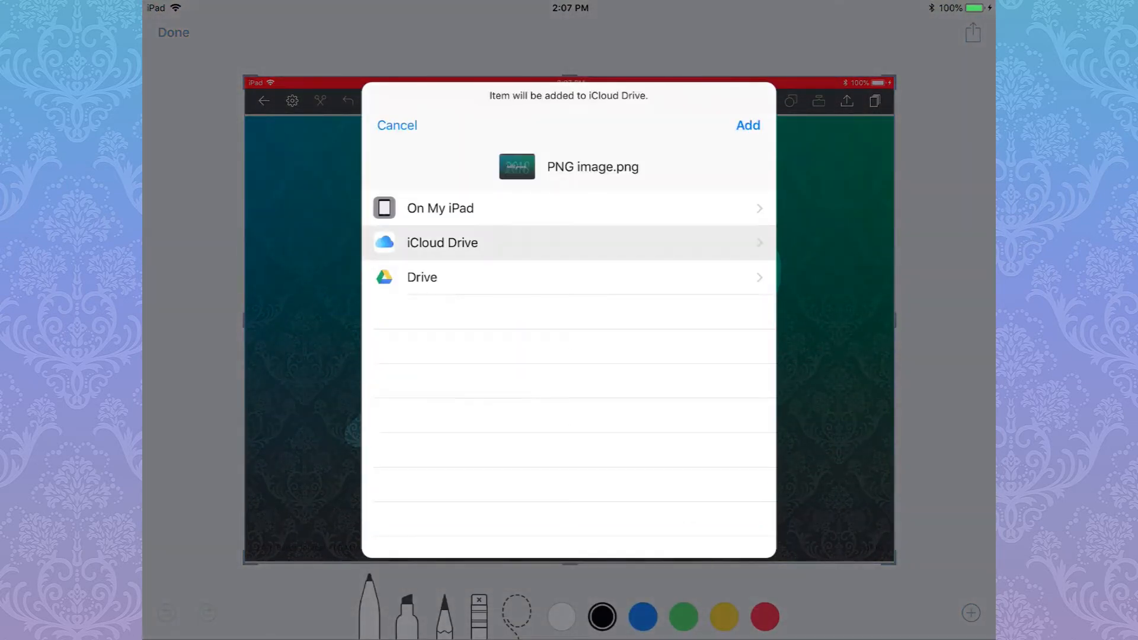
left_click(748, 124)
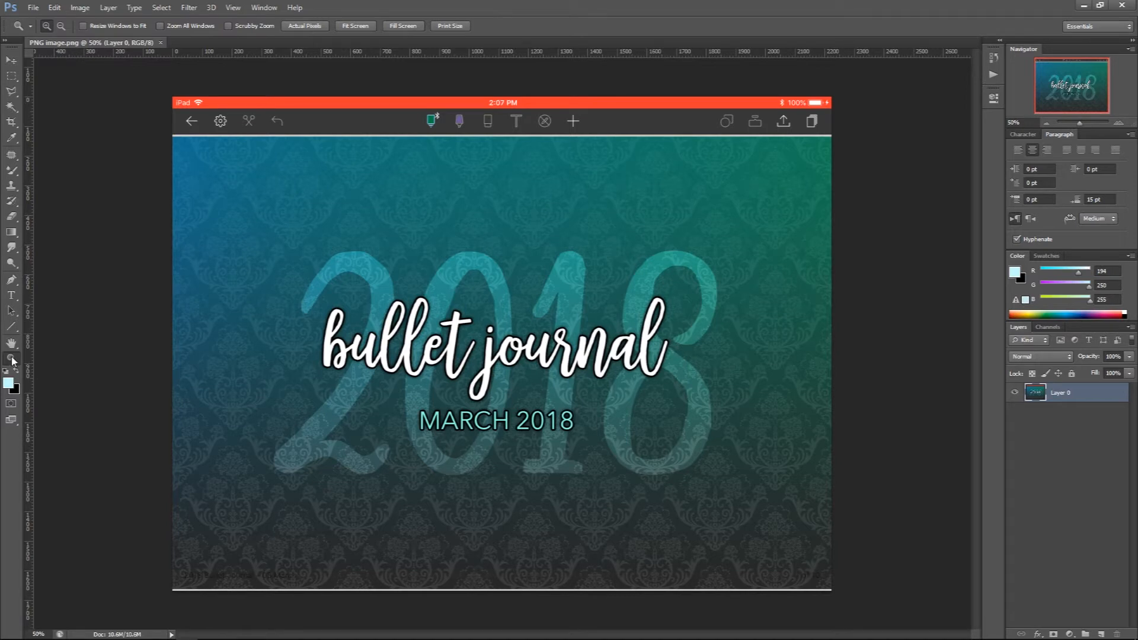
mouse_move(12, 359)
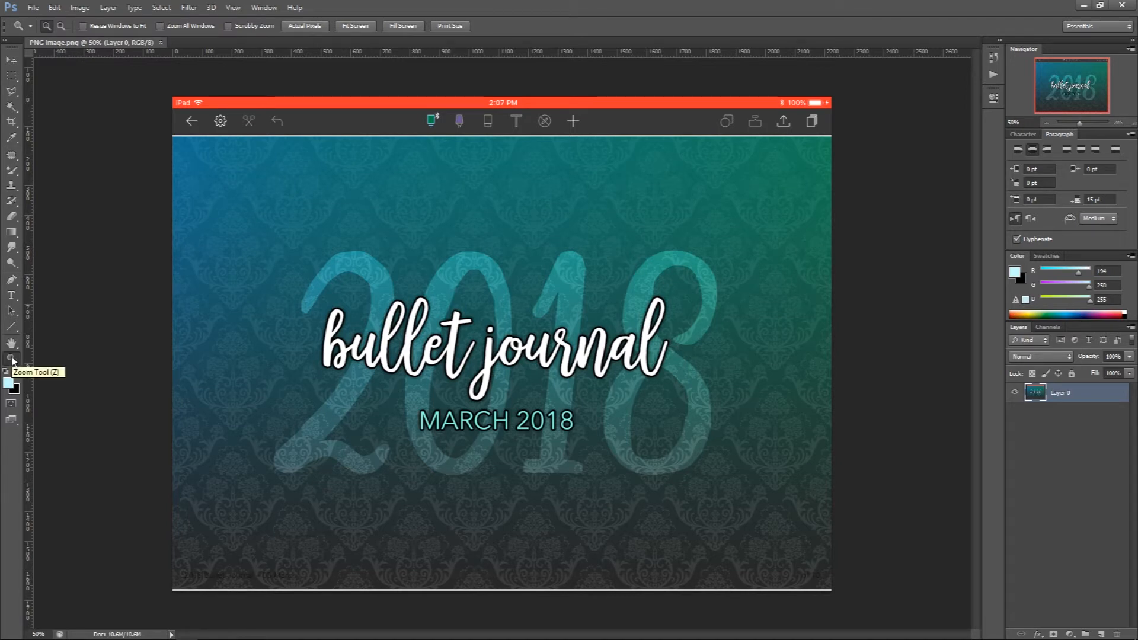
Add a horizontal guide at the toolbar's lower edge, then fit the image on screen
left_click_drag(305, 130, 325, 143)
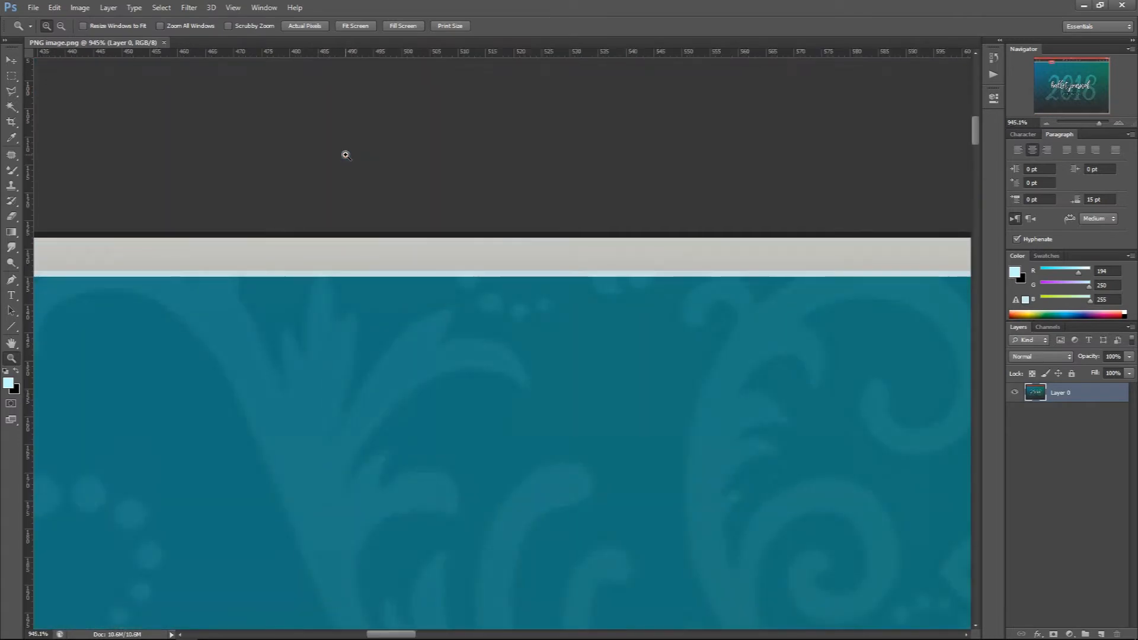
mouse_move(333, 57)
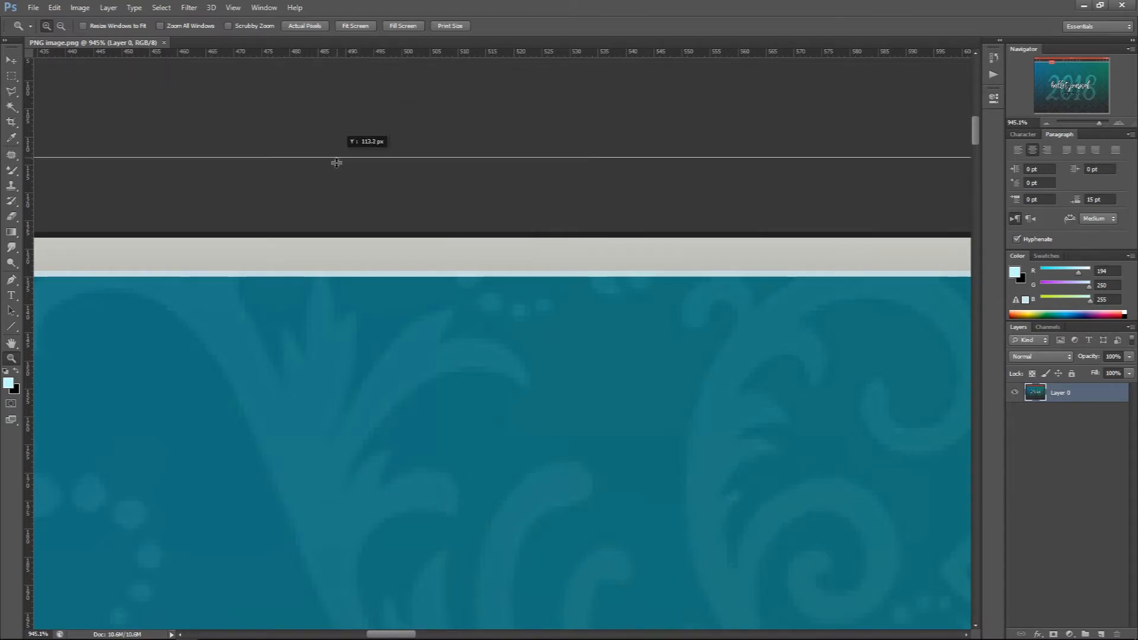
left_click_drag(336, 154, 339, 237)
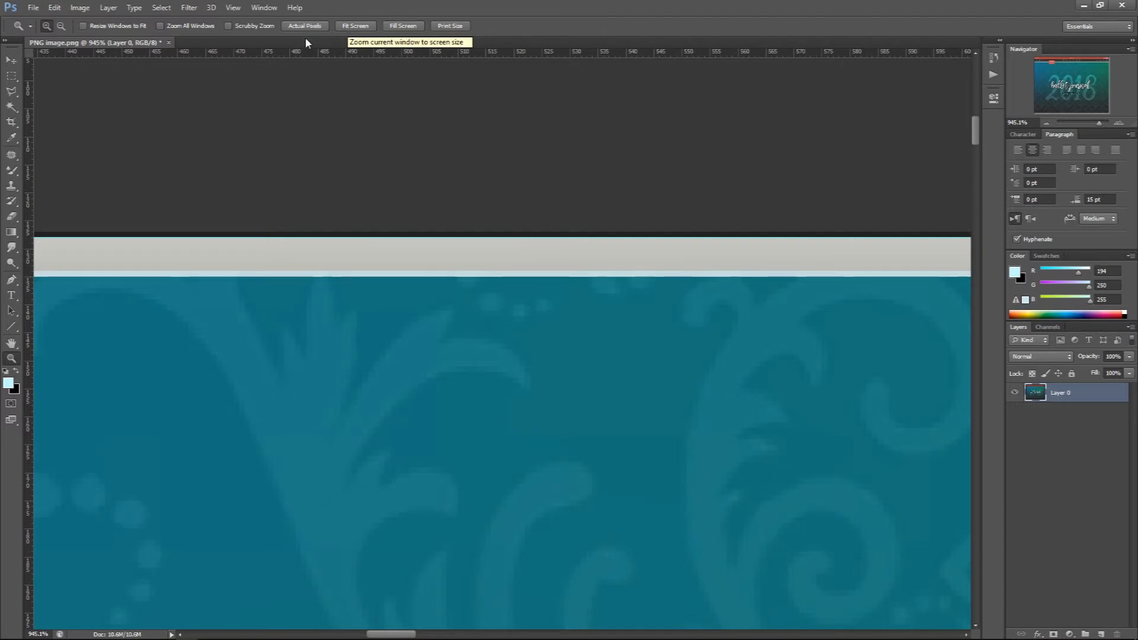
left_click(233, 7)
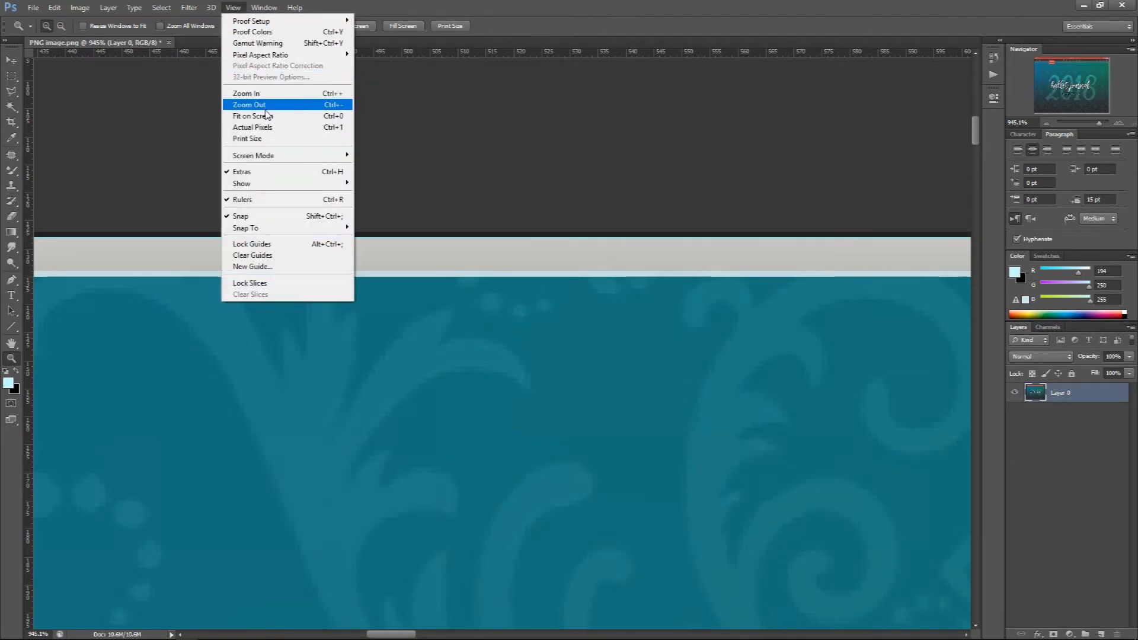
mouse_move(251, 115)
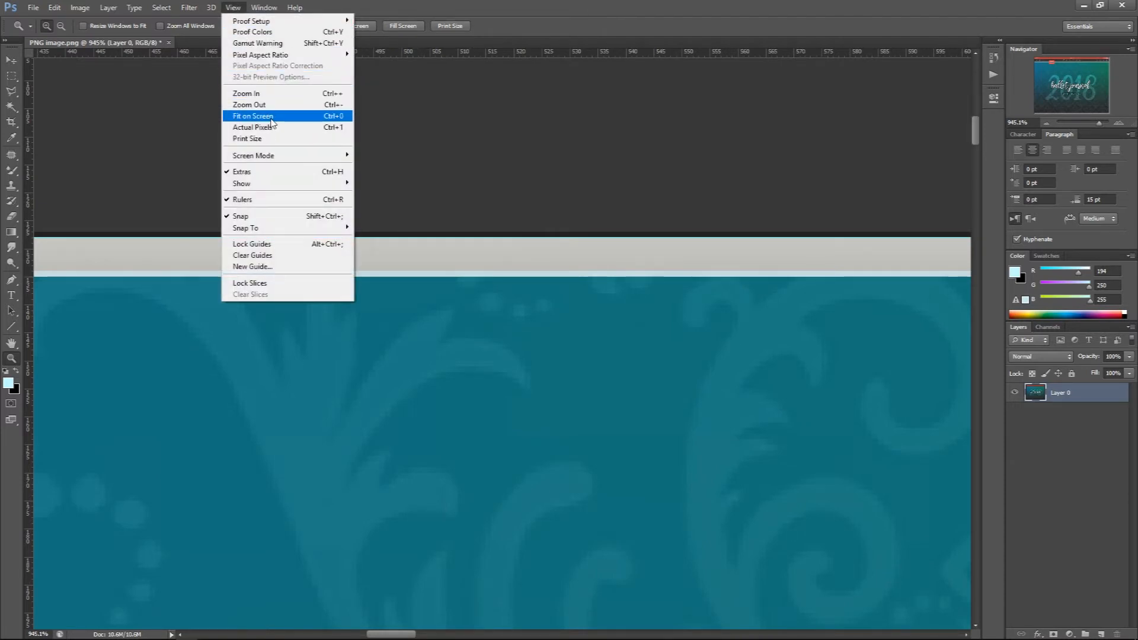
left_click(251, 116)
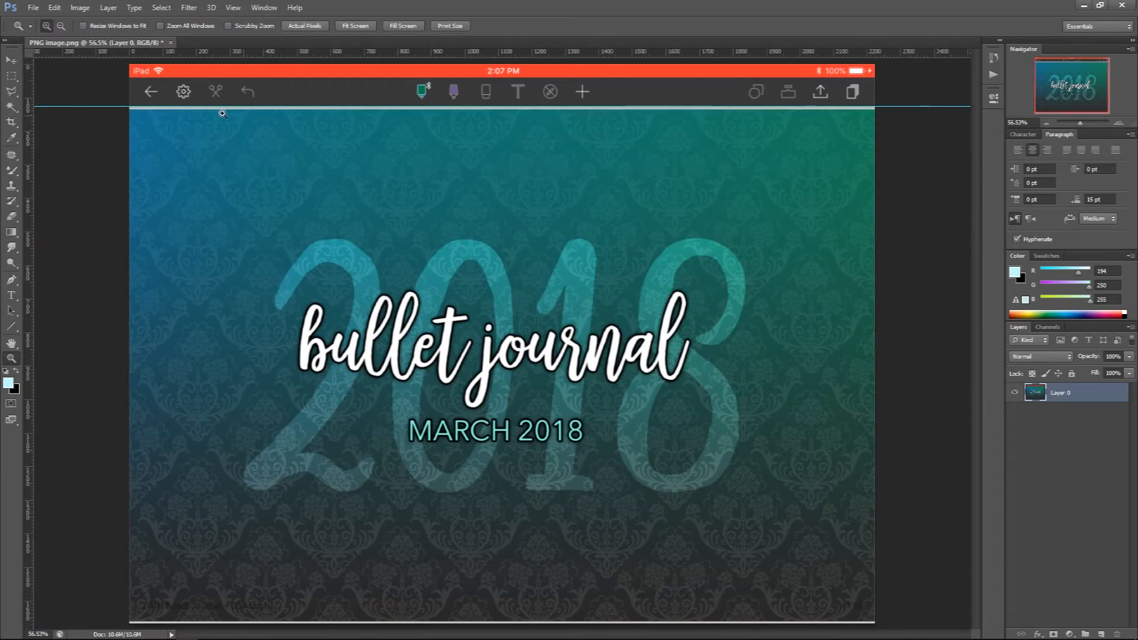
Select above the guide, invert the selection and crop away the status bar and toolbar
left_click(12, 76)
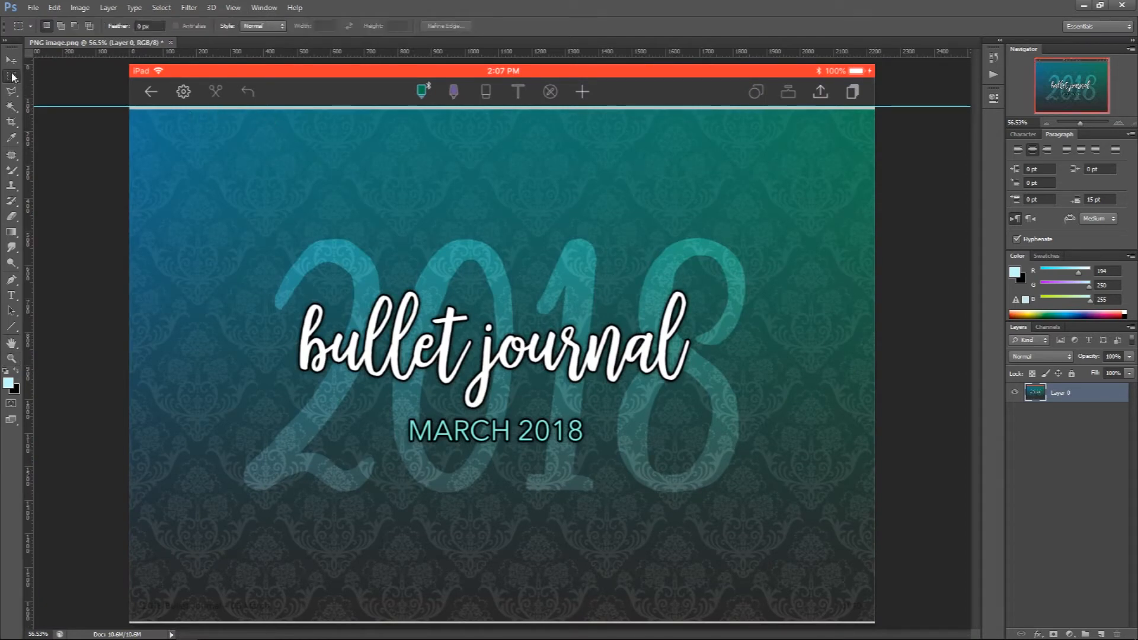
mouse_move(109, 62)
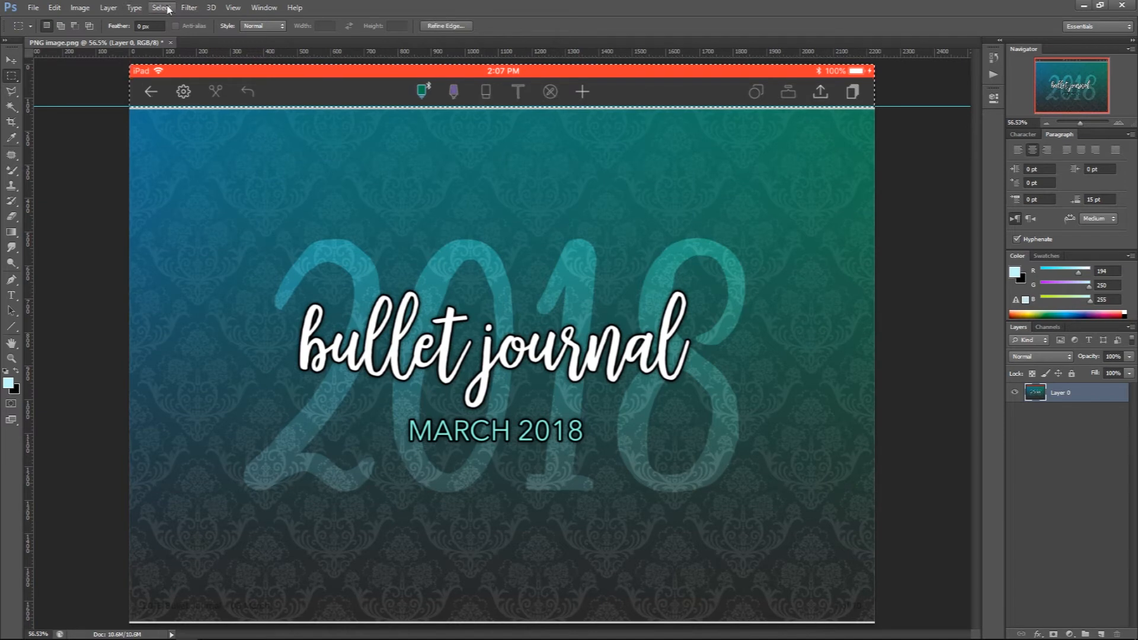
left_click(161, 7)
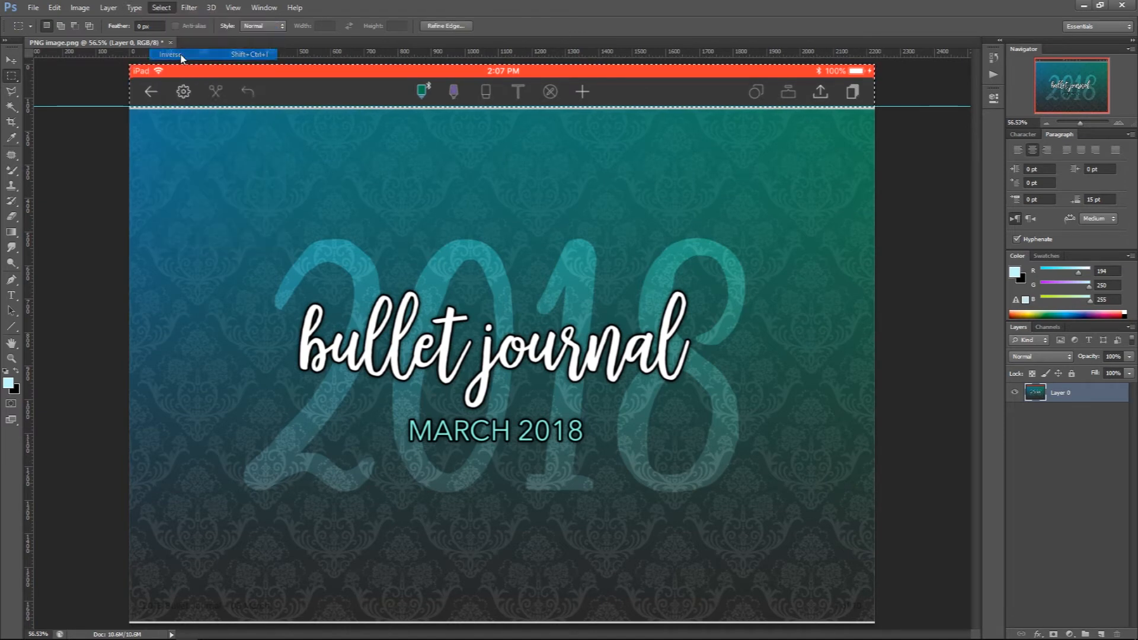
left_click(169, 54)
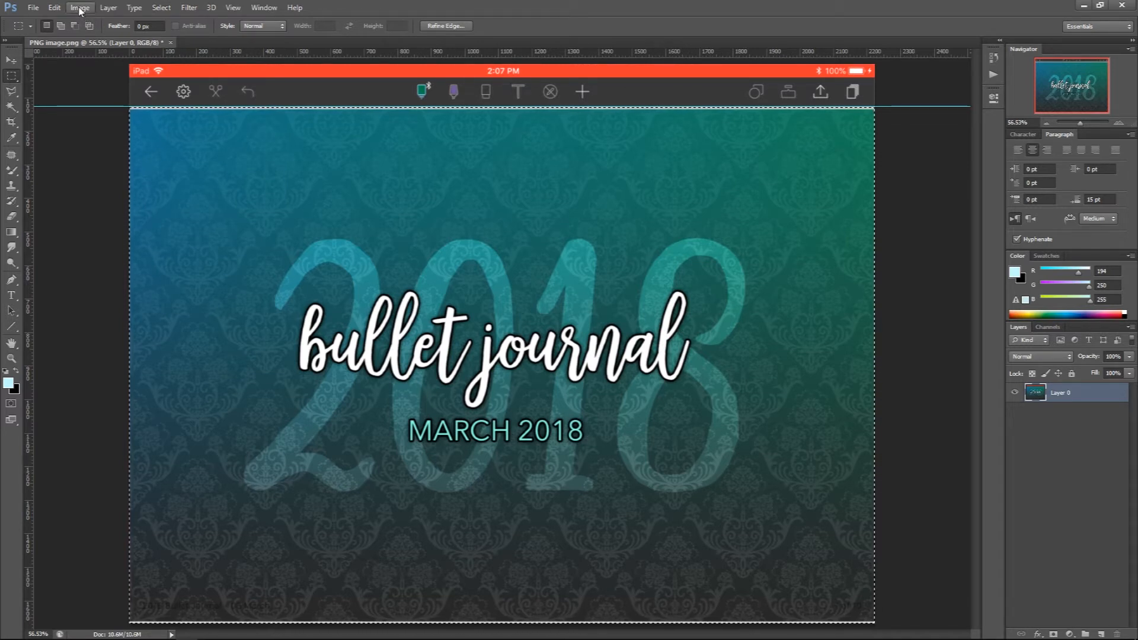
left_click(80, 7)
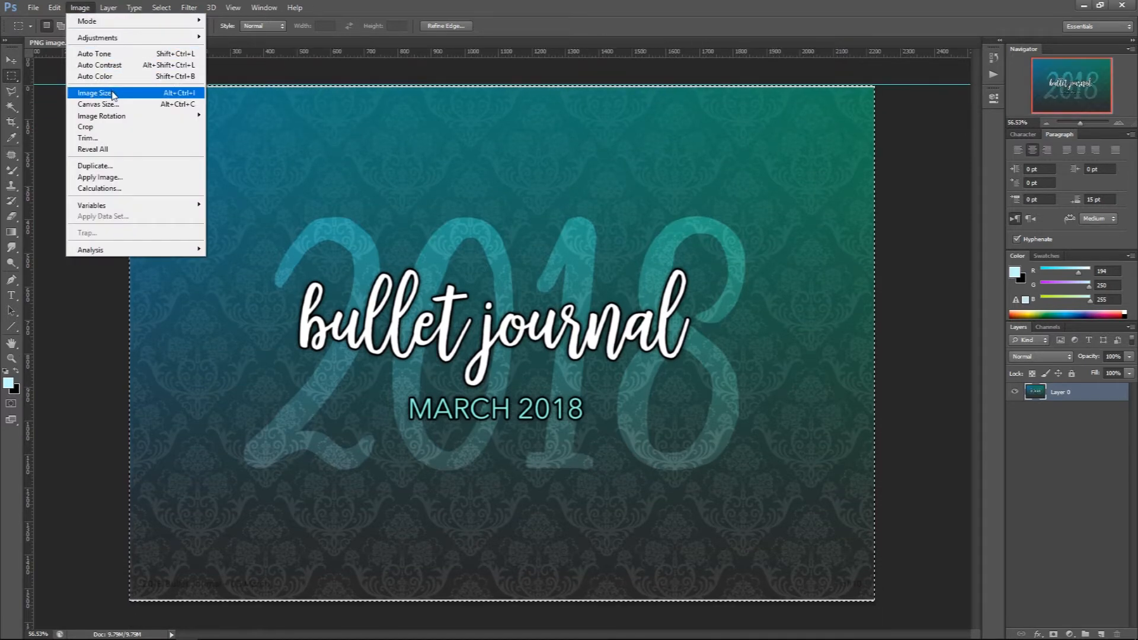
Check Image Size in inches, showing the cover at 15.445 by 10.688
left_click(94, 93)
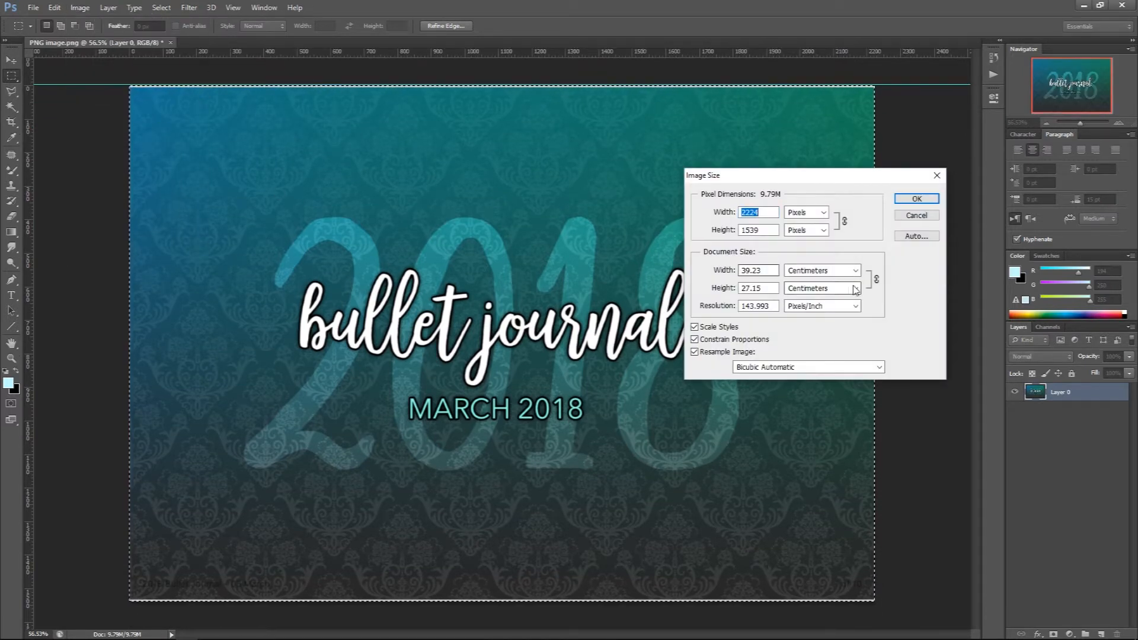
left_click(823, 270)
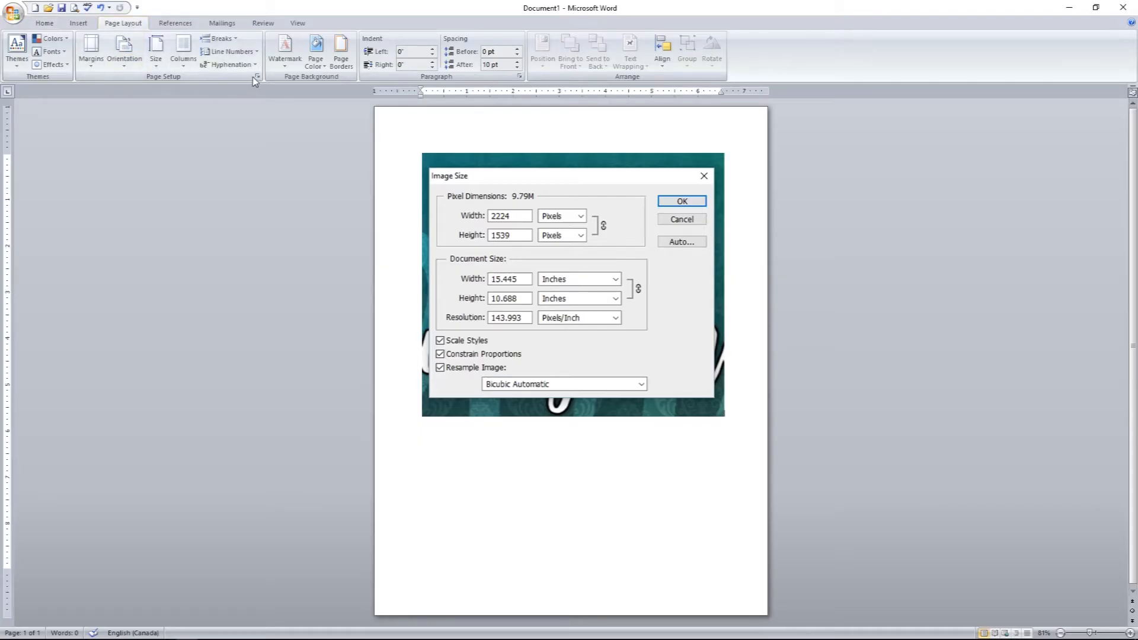
mouse_move(258, 76)
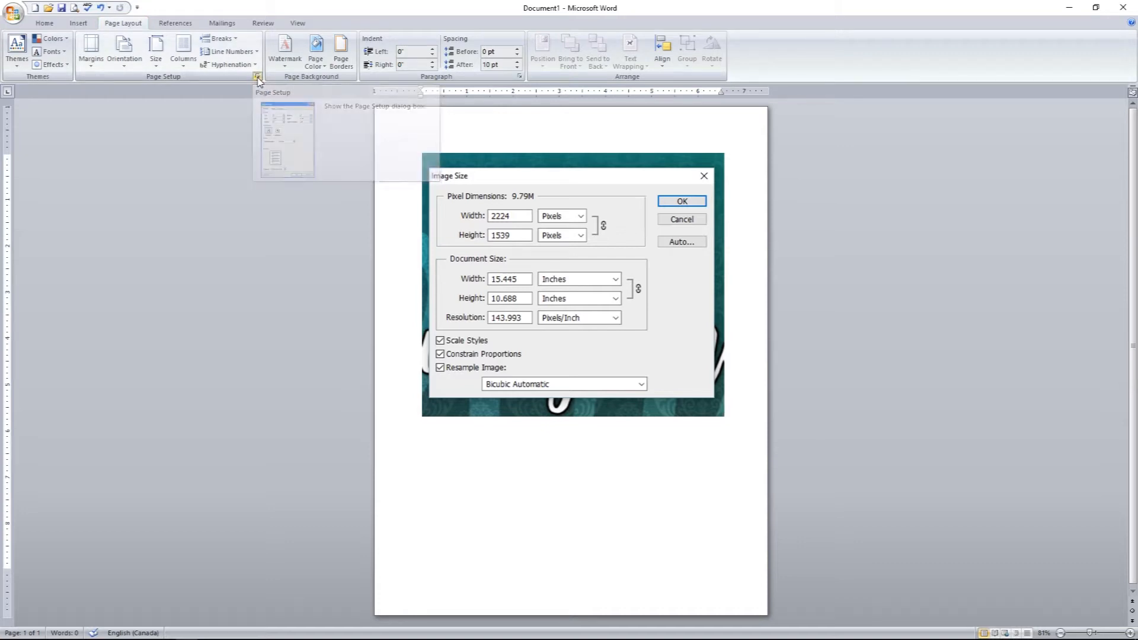
Set paper to 15.445 × 10.688 in with .25 top/bottom and .10 side margins, ignoring the warning
left_click(258, 76)
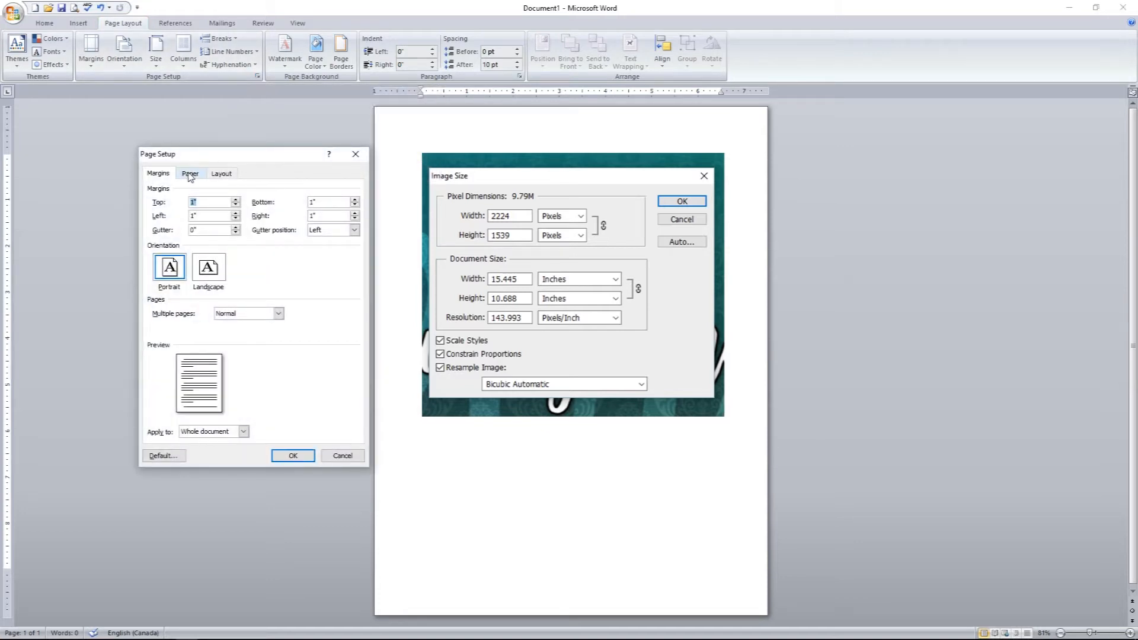
left_click(189, 173)
type("10.688")
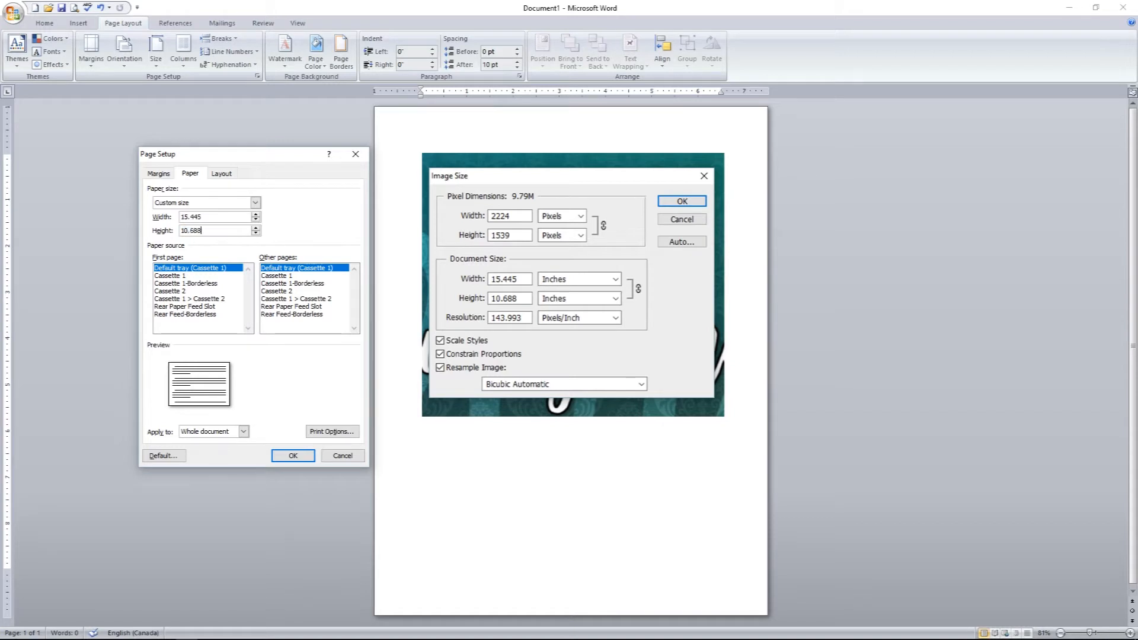
triple_click(205, 216)
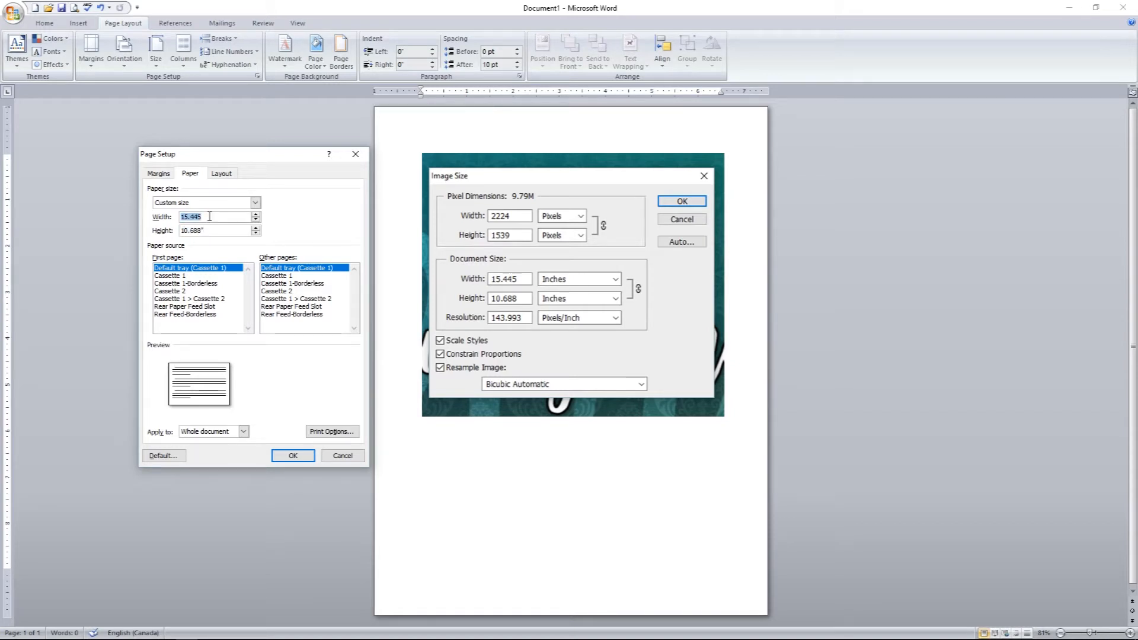
left_click(158, 173)
type(".25")
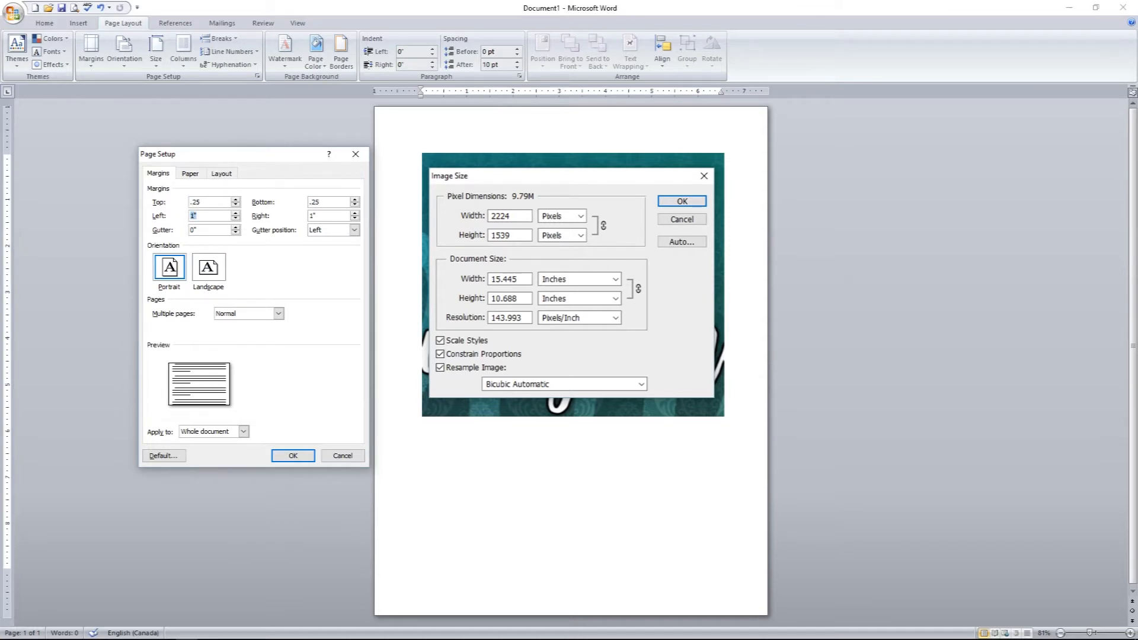
type(".10")
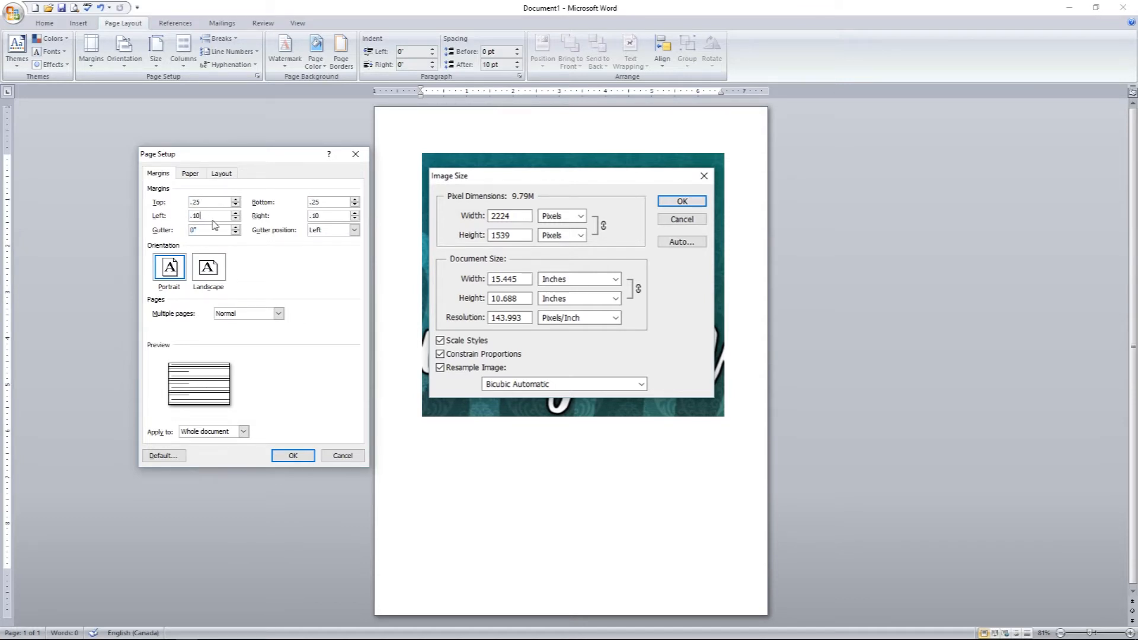
mouse_move(273, 455)
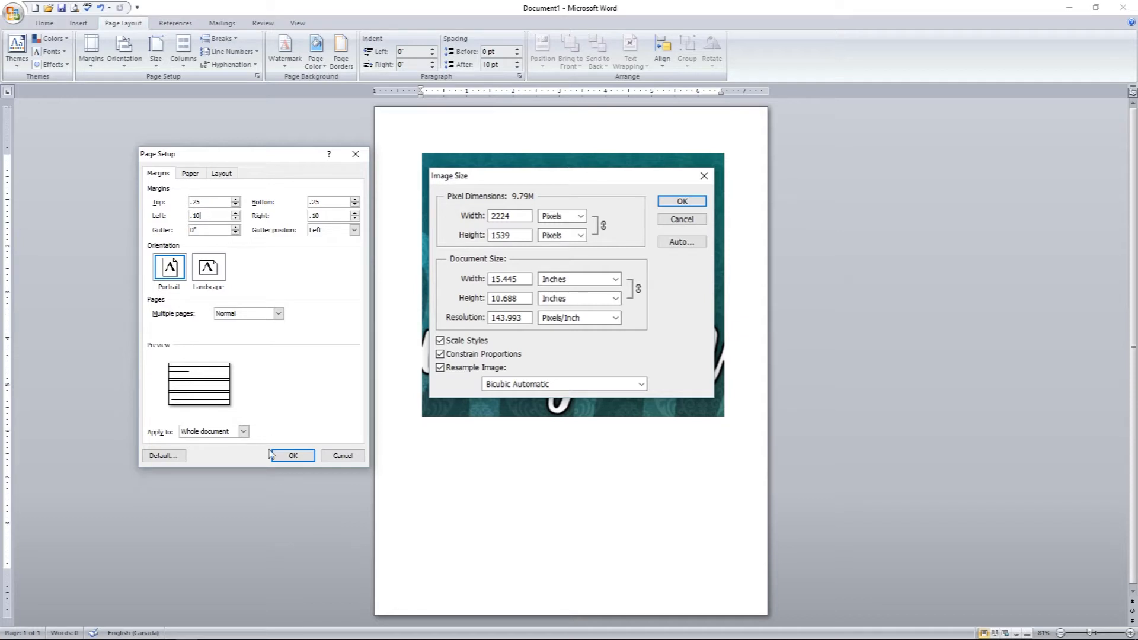
left_click(293, 455)
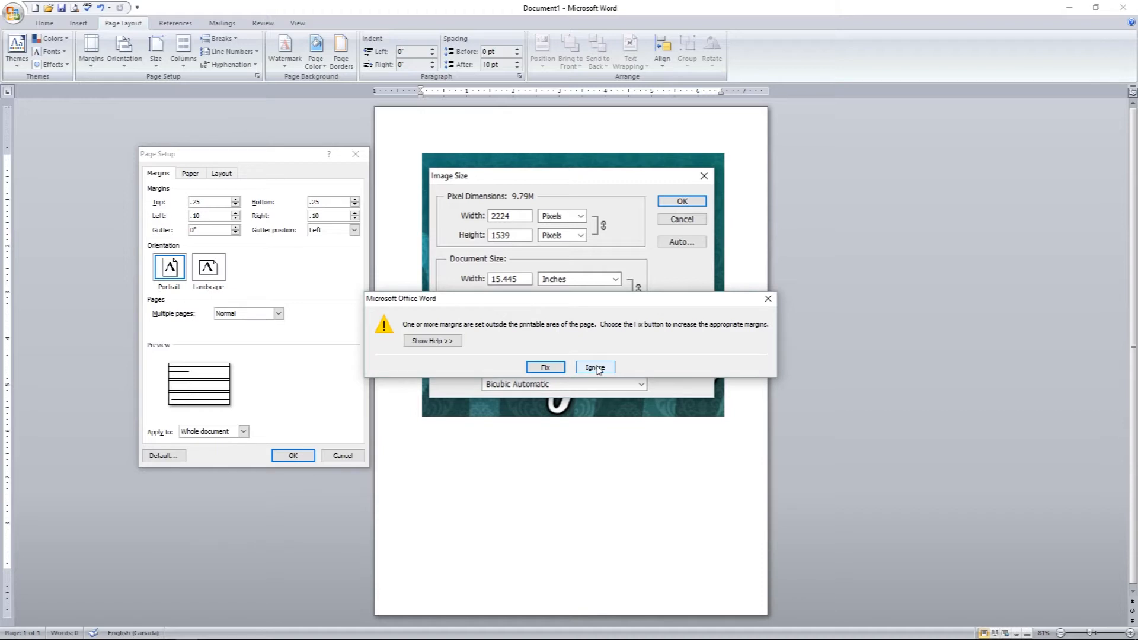
left_click(594, 367)
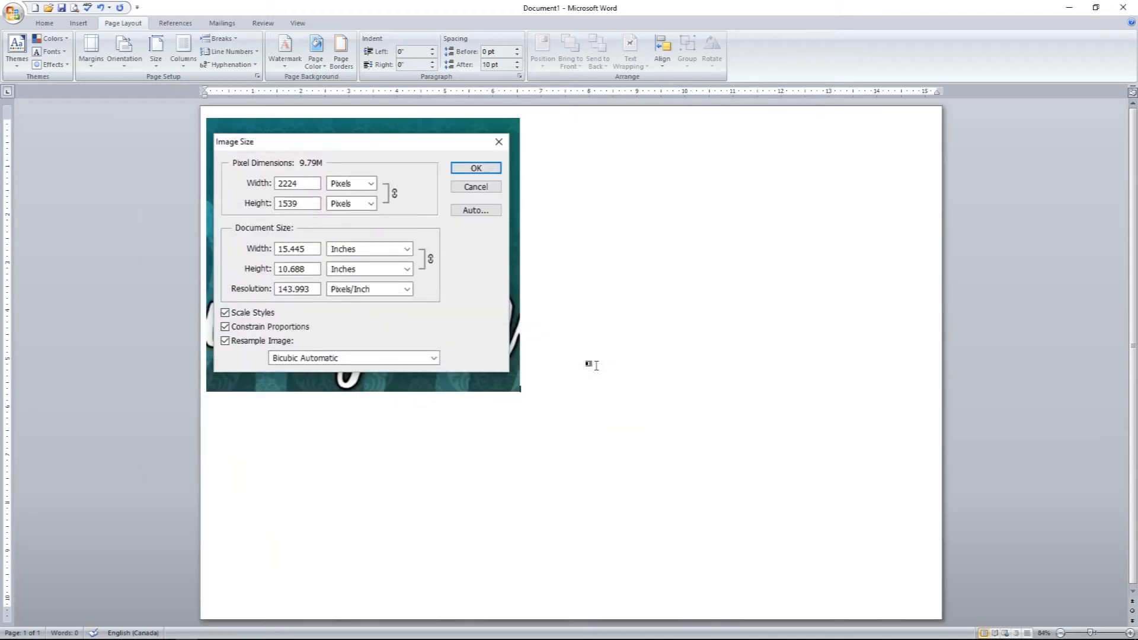
mouse_move(92, 51)
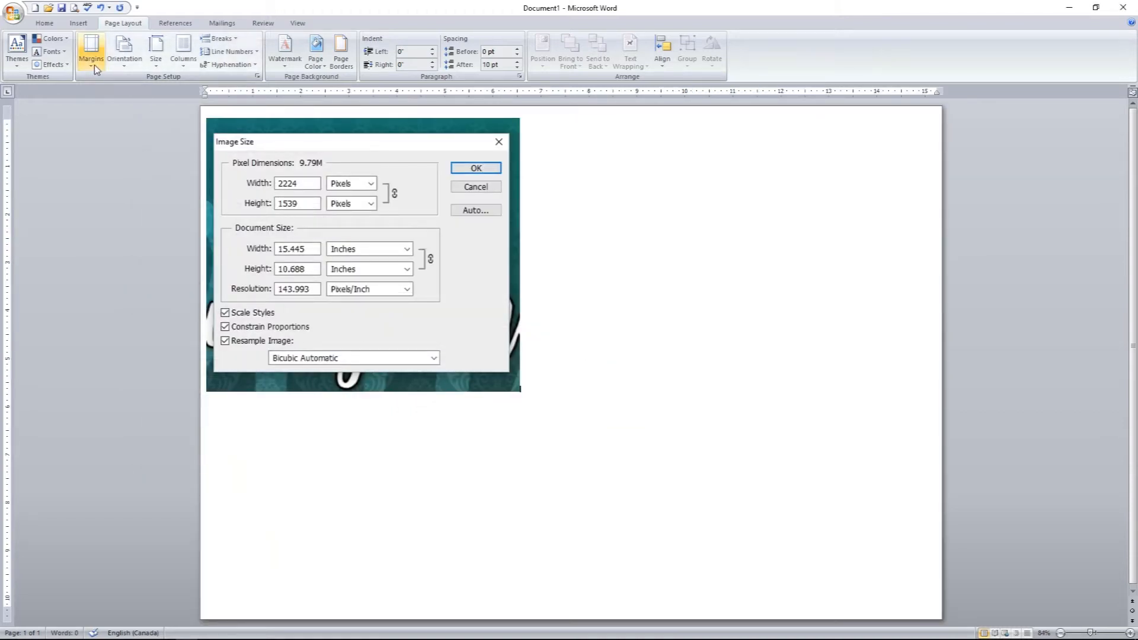
Adjust custom margins to 0.5 inch top/bottom and 0.1 sides, then place the cursor on the page
left_click(90, 53)
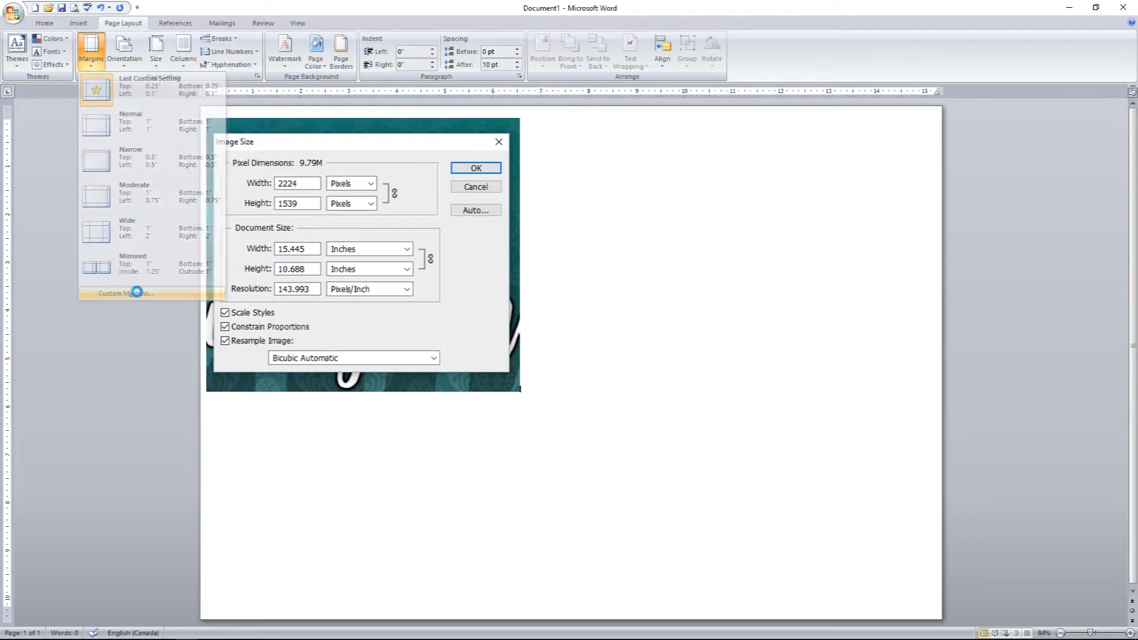
left_click(124, 293)
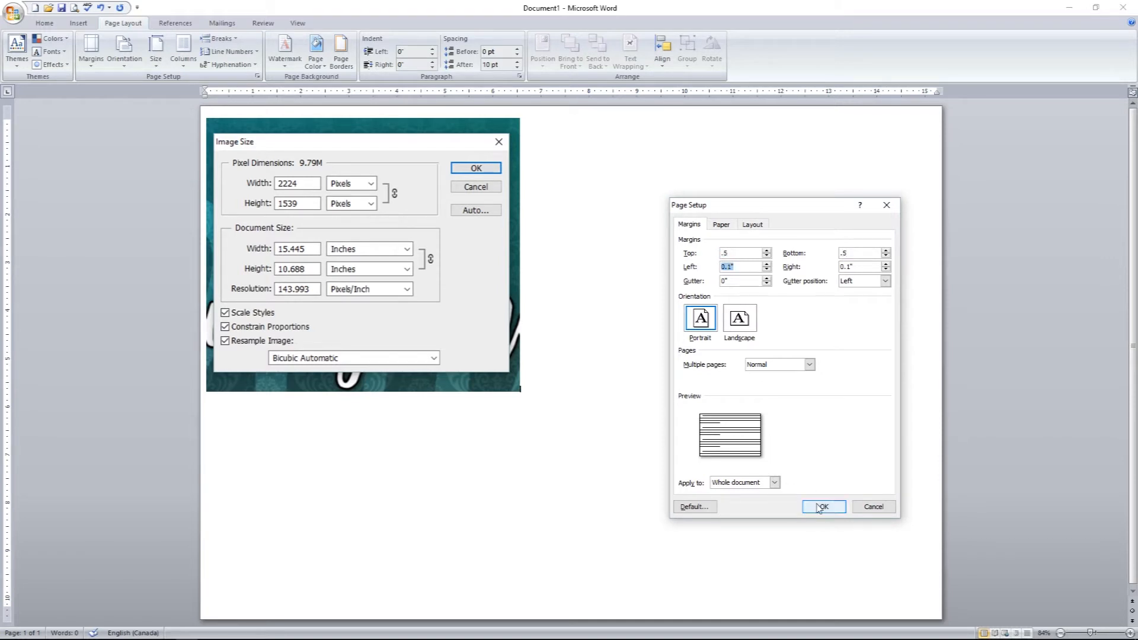
left_click(823, 506)
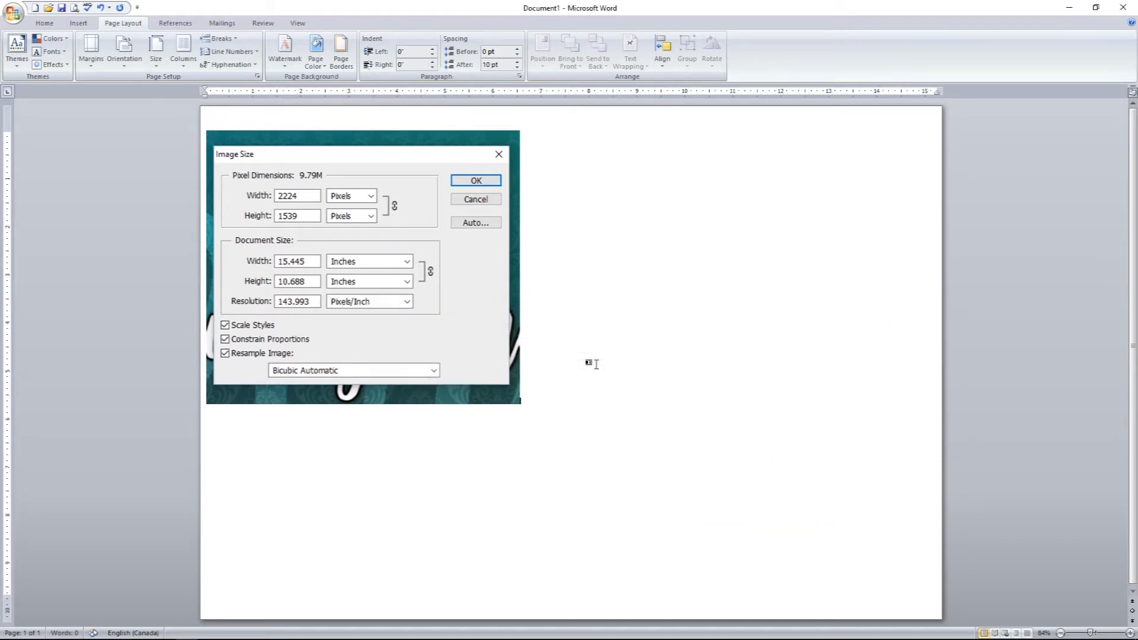
left_click(474, 180)
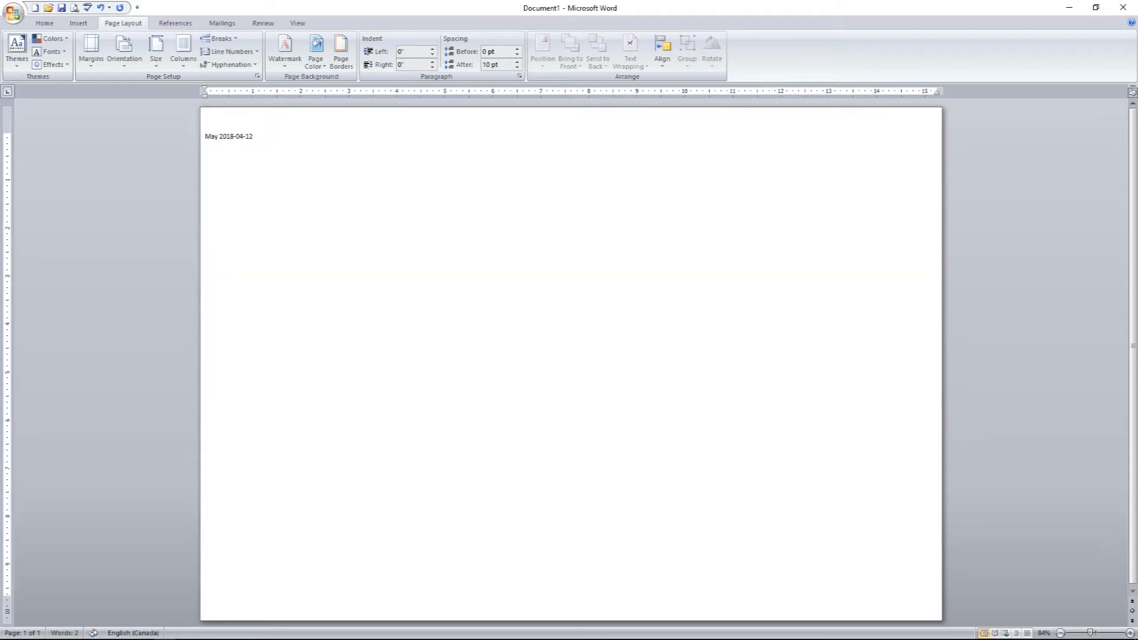
Trim the title to 'May 2018' and insert a seven-column table beneath it
key("BackSpace")
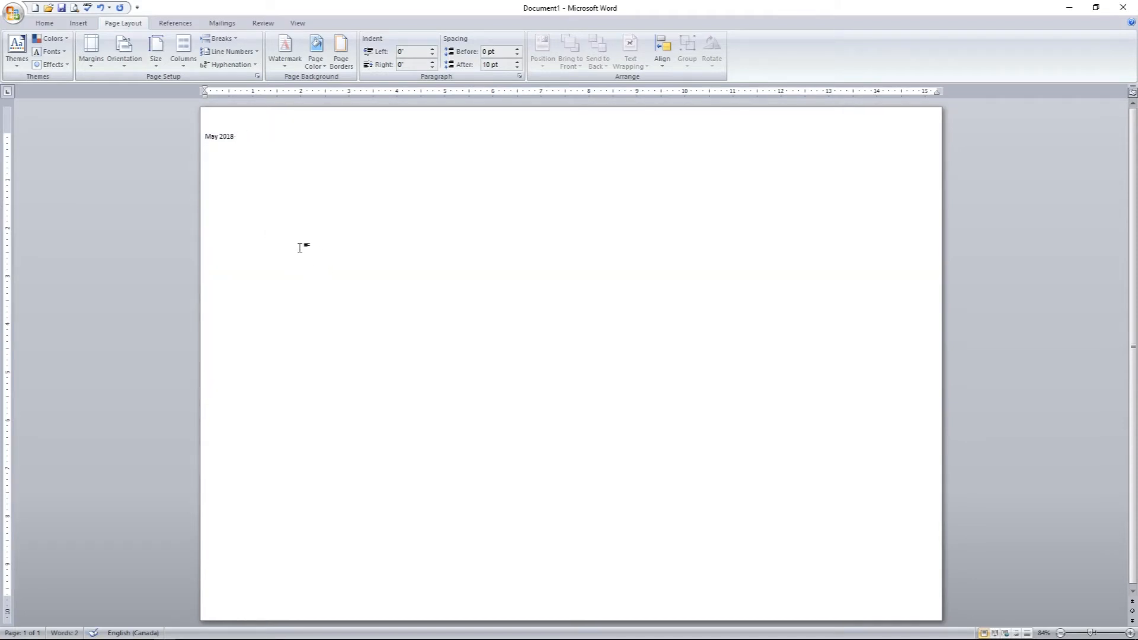
left_click(78, 22)
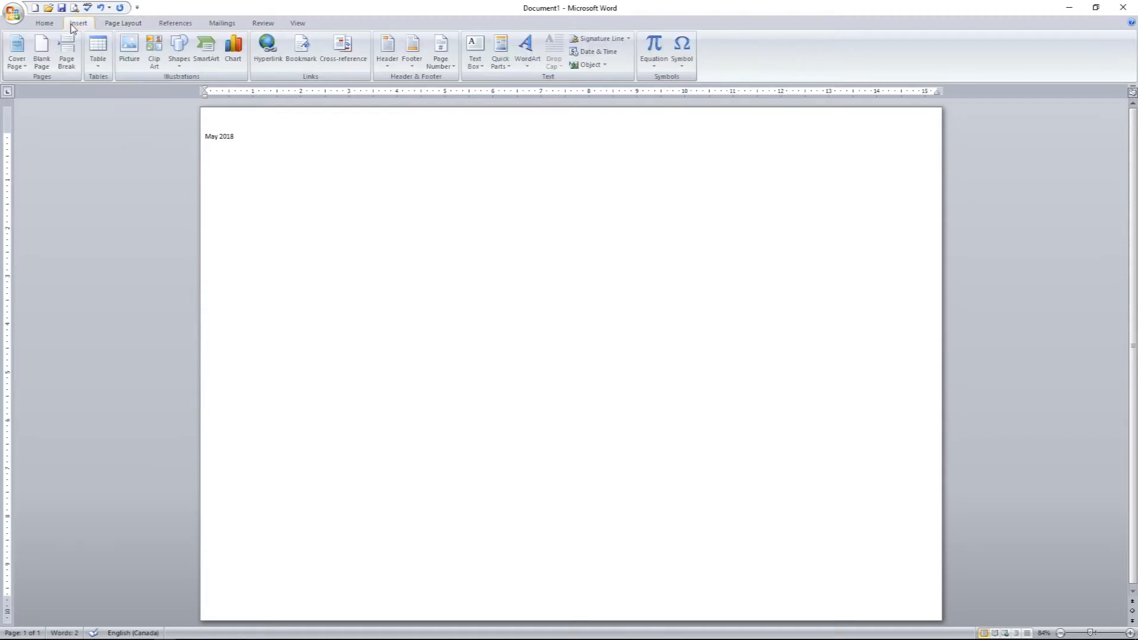
left_click(97, 51)
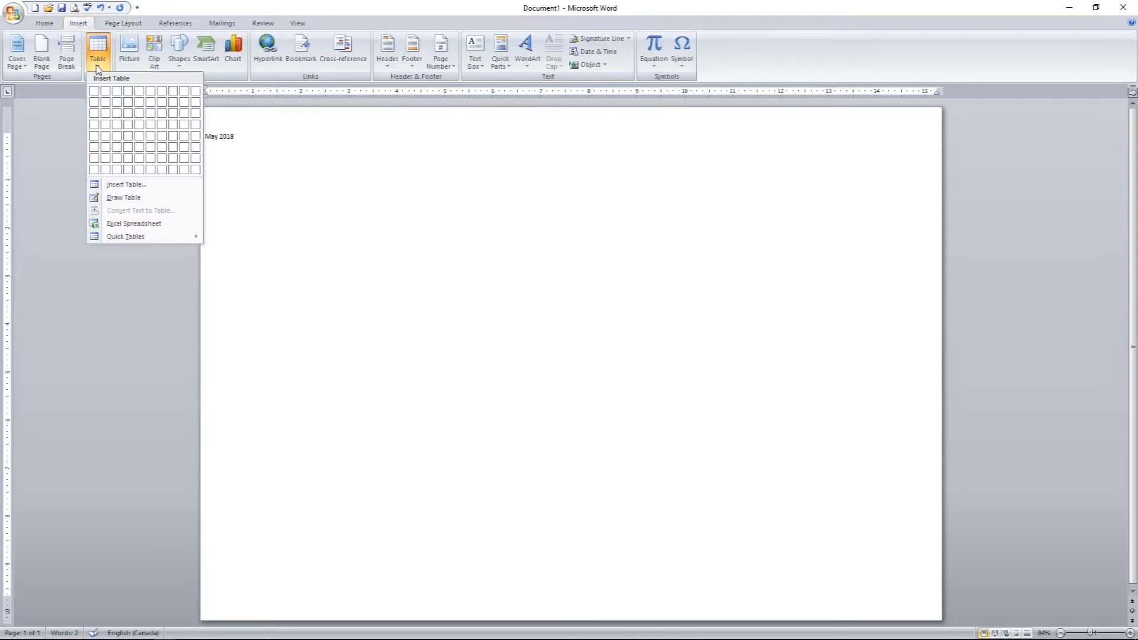
mouse_move(136, 91)
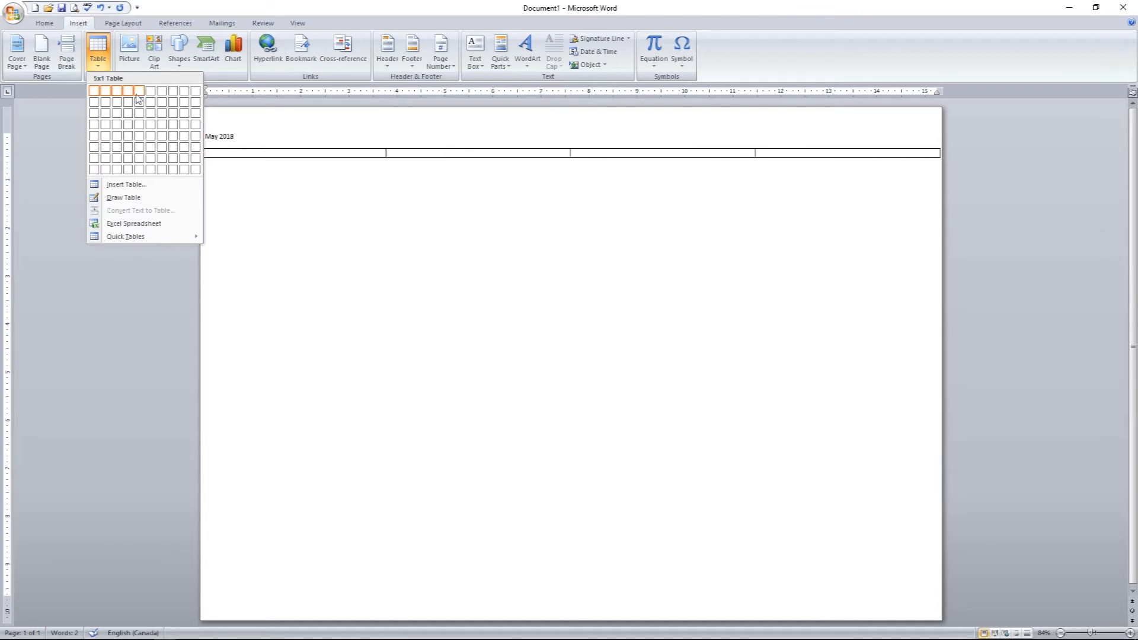
mouse_move(161, 91)
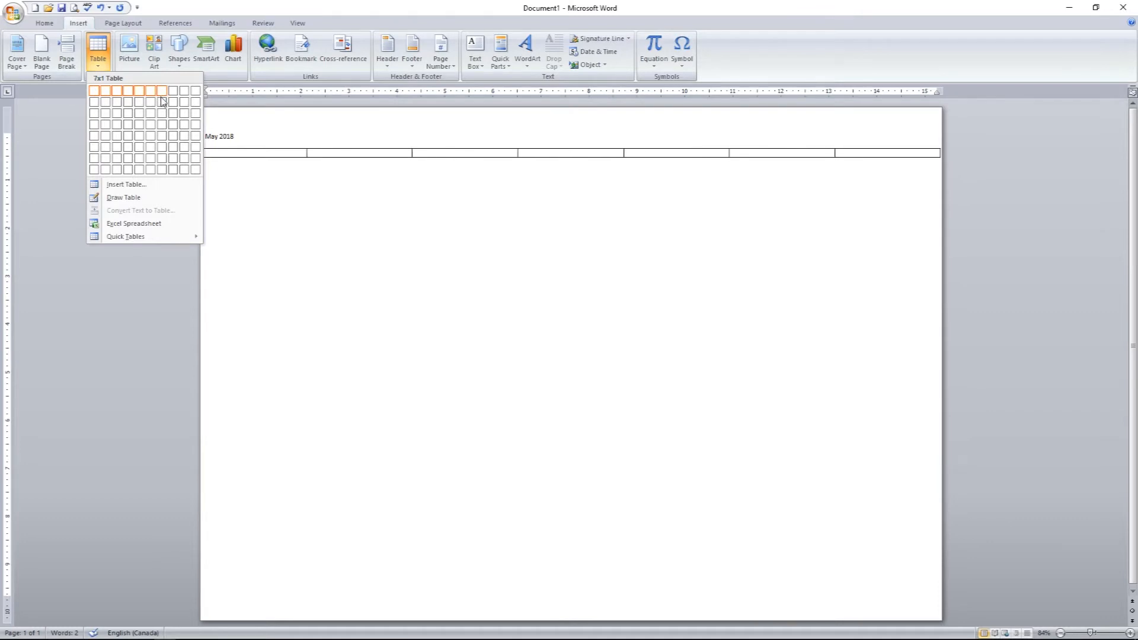
mouse_move(161, 134)
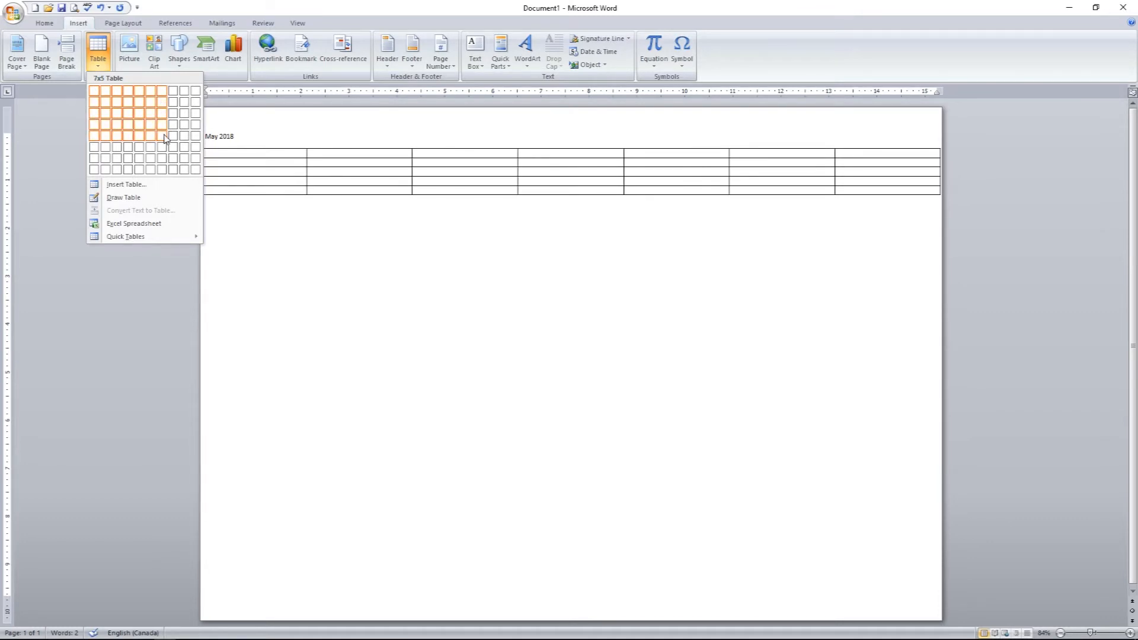
left_click(164, 140)
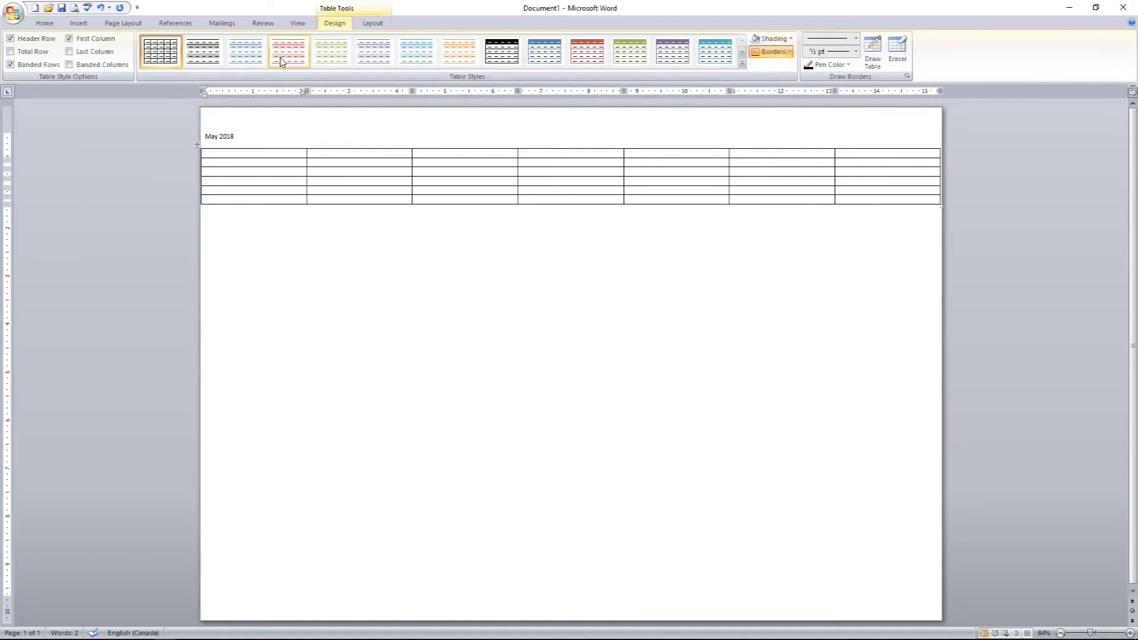
left_click(91, 51)
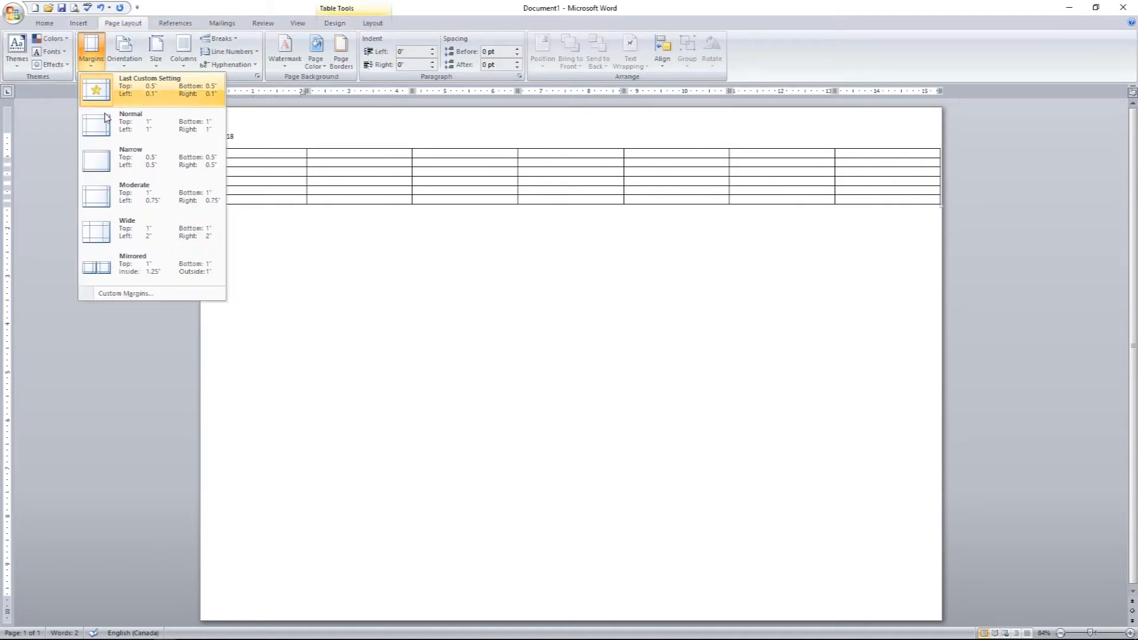
Narrow the page margins via Custom Margins before filling the weekday and date cells
left_click(124, 292)
type(".25")
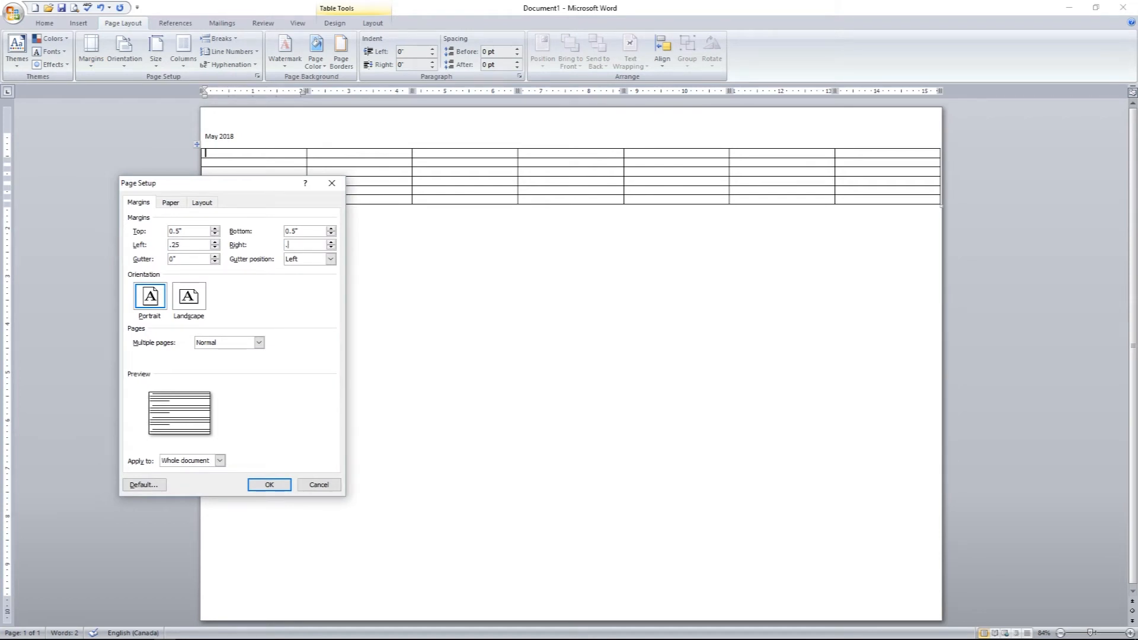
left_click(269, 484)
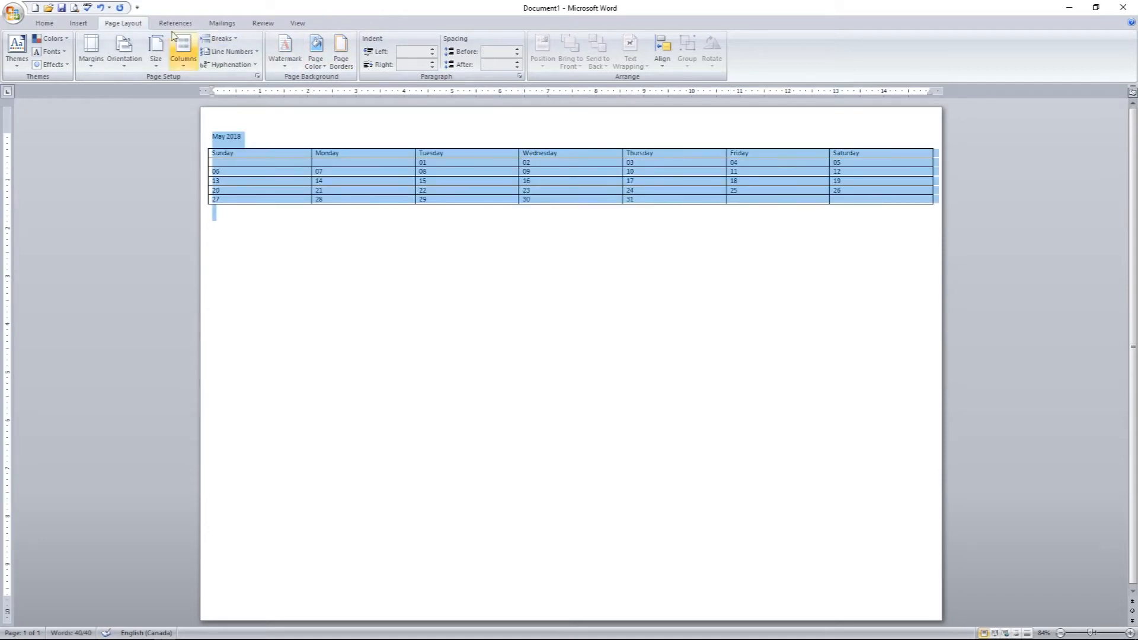
Set the whole calendar to AvenirNext LT Pro Regular at size 14
left_click(43, 22)
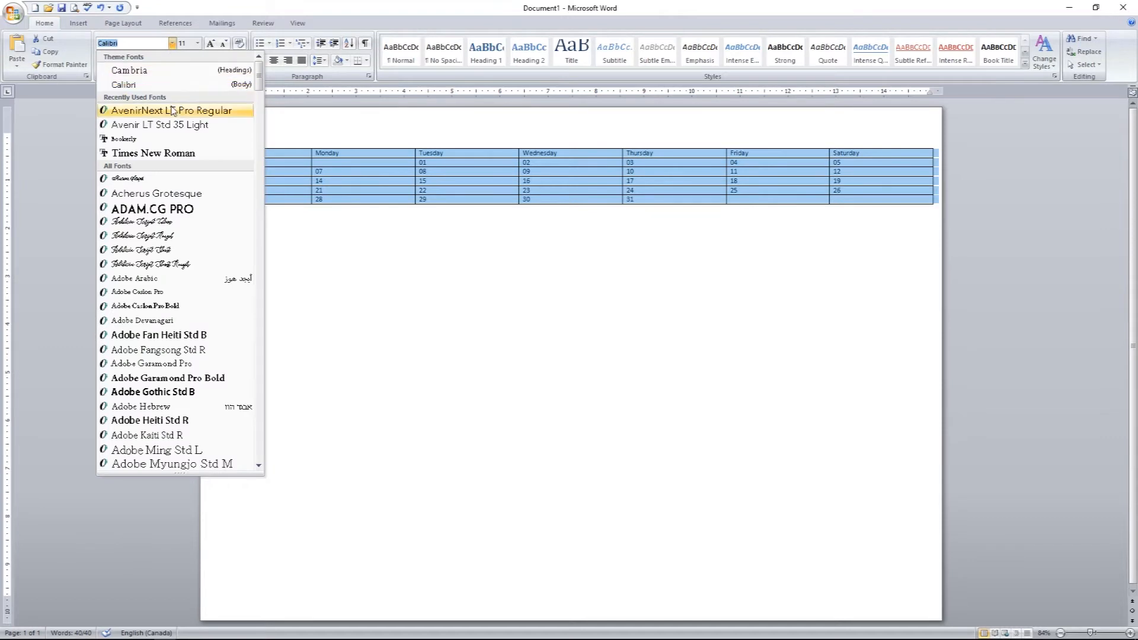
left_click(169, 109)
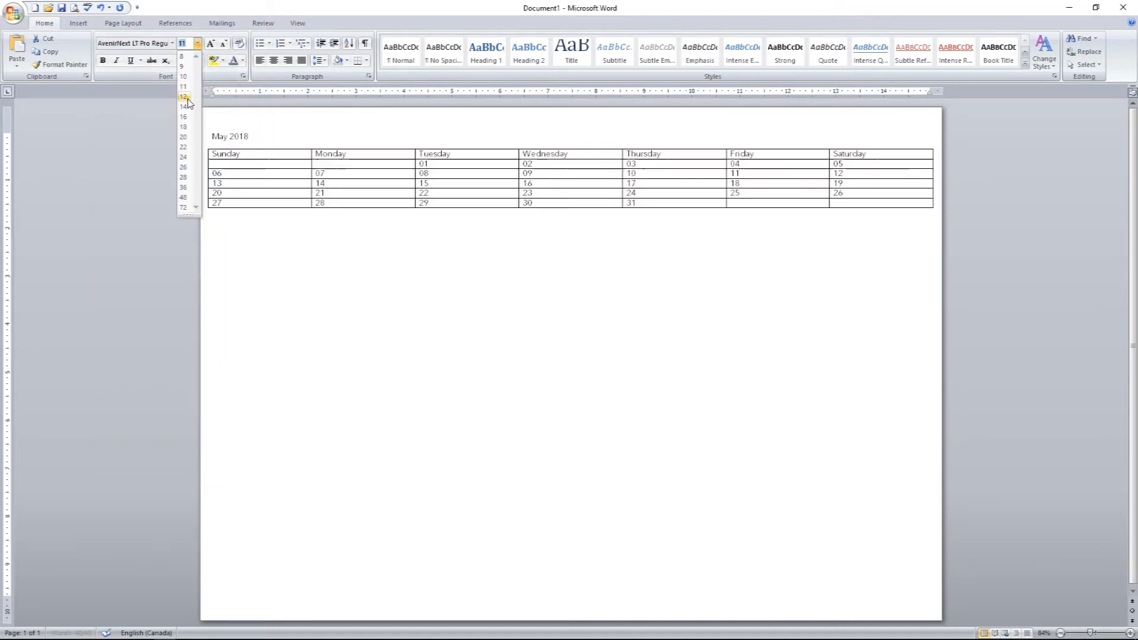
left_click(183, 105)
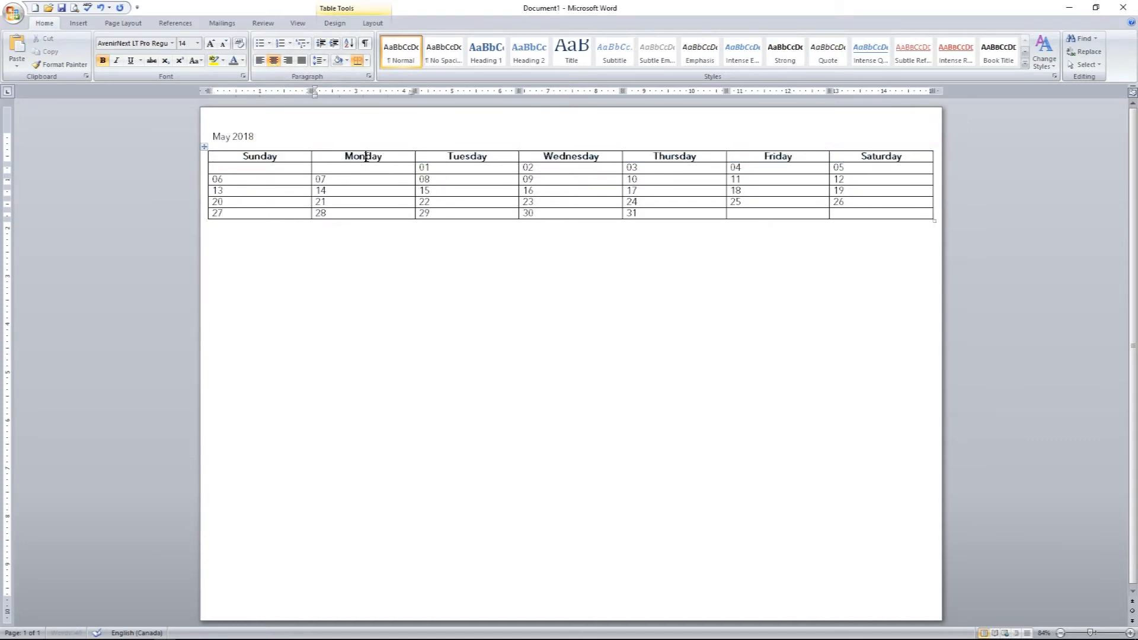
Give the May 2018 title the Hello Sweets font, then select the date rows
left_click(196, 43)
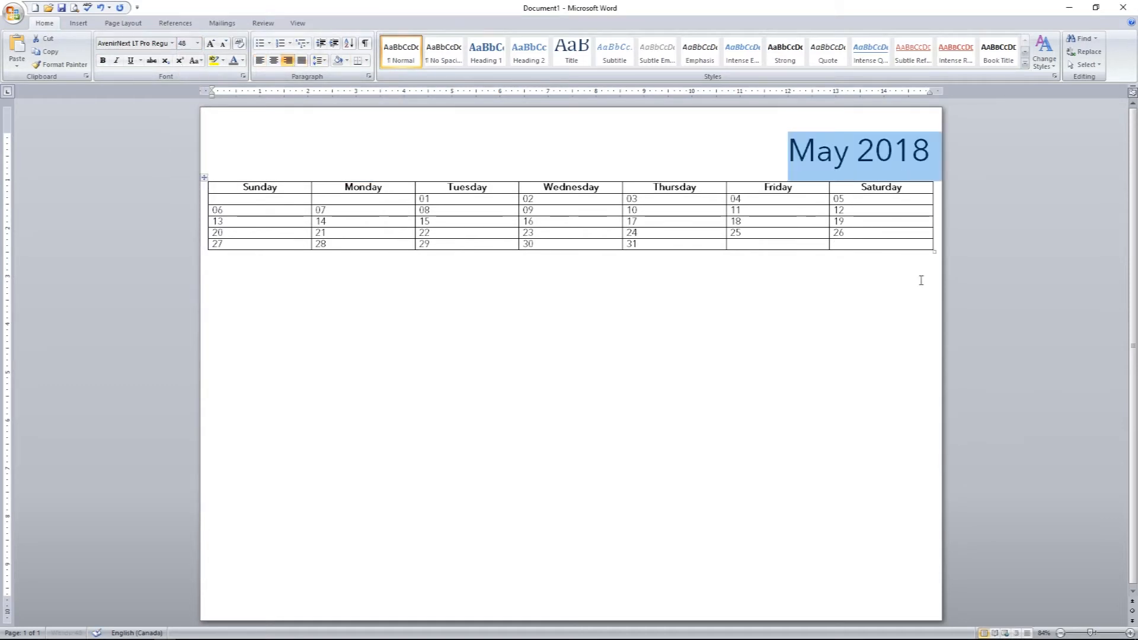
left_click(172, 42)
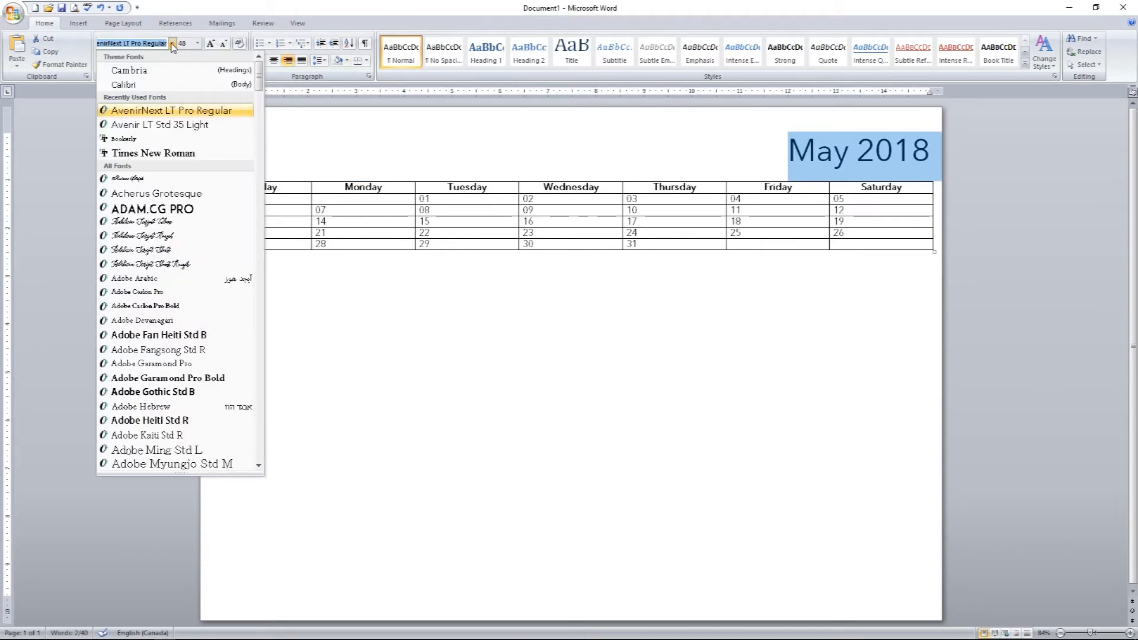
scroll("down", 3)
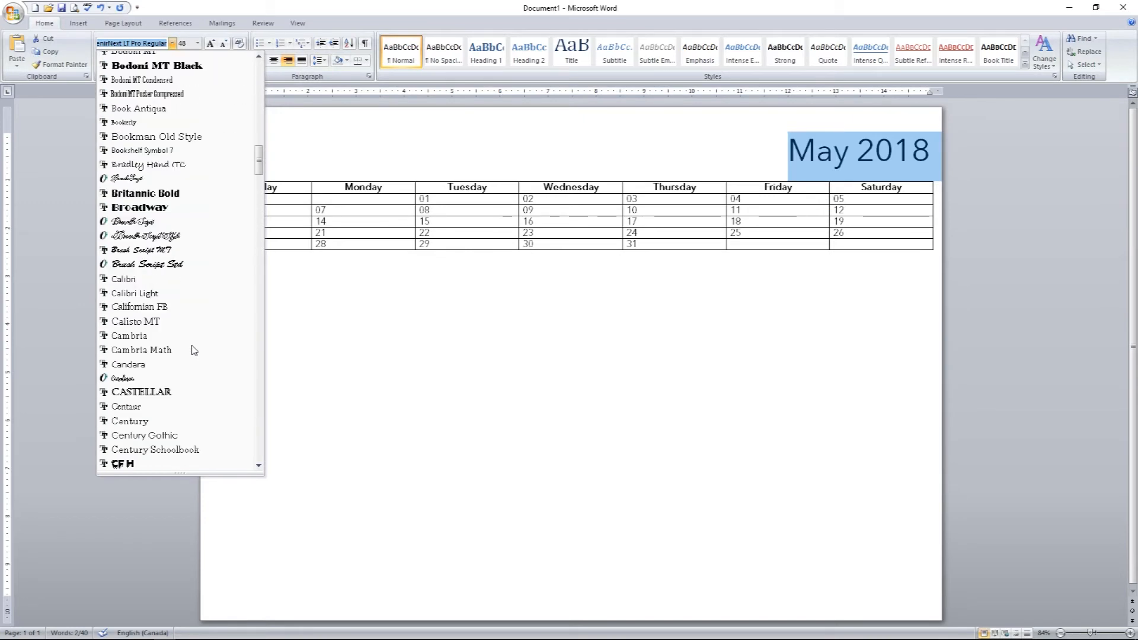
scroll("down", 3)
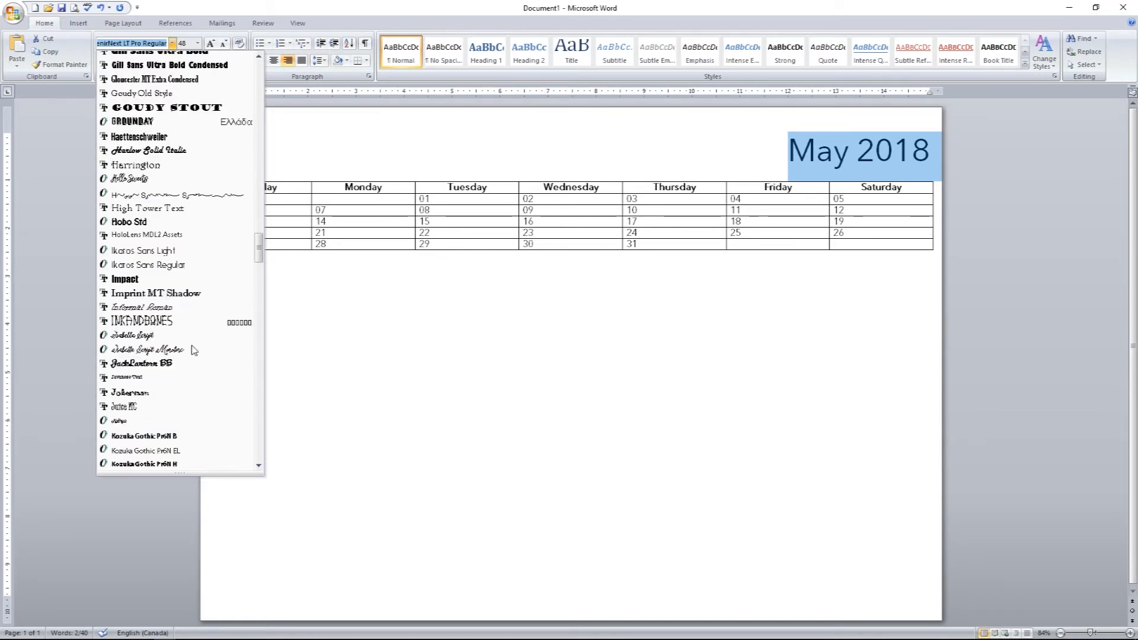
left_click(128, 178)
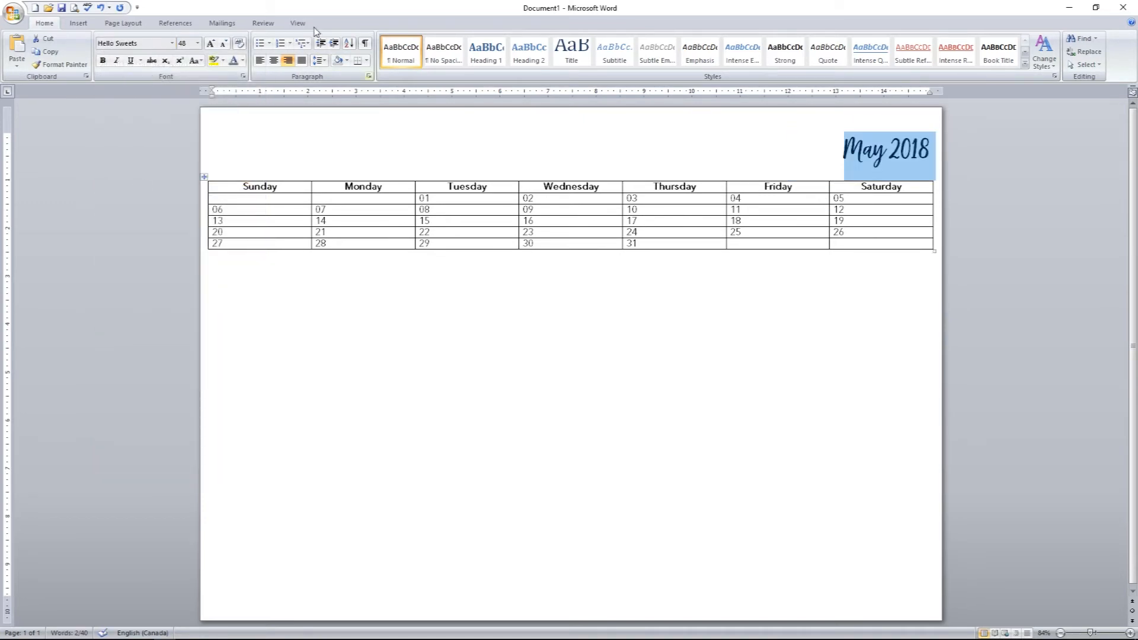
left_click(196, 42)
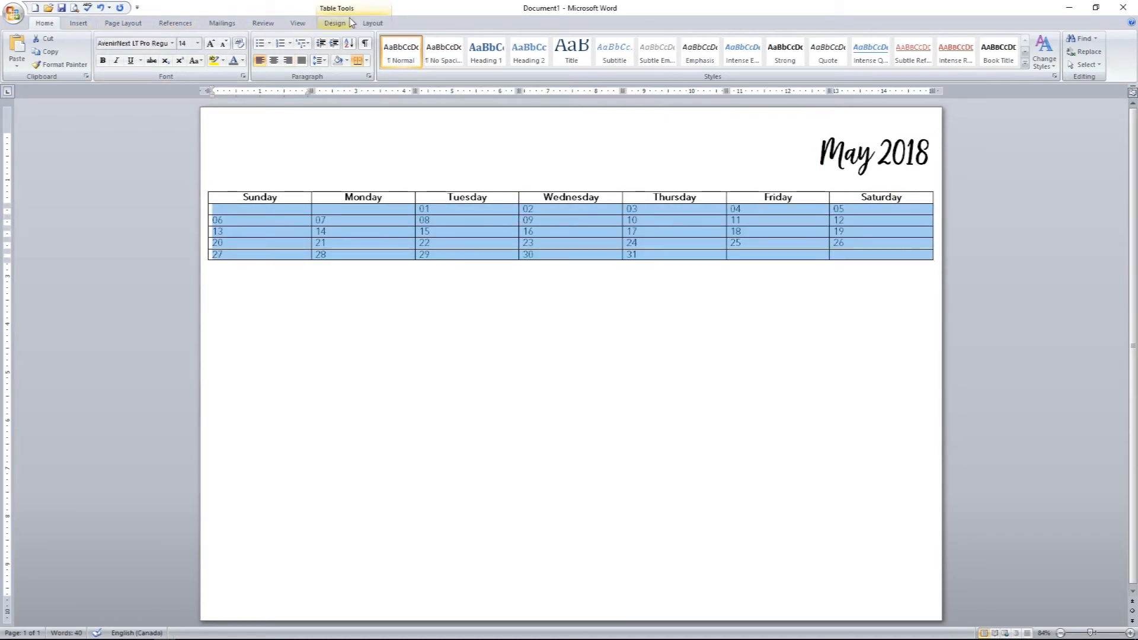
Raise the week rows' Height to about 1.6" so the calendar fills one page
left_click(372, 23)
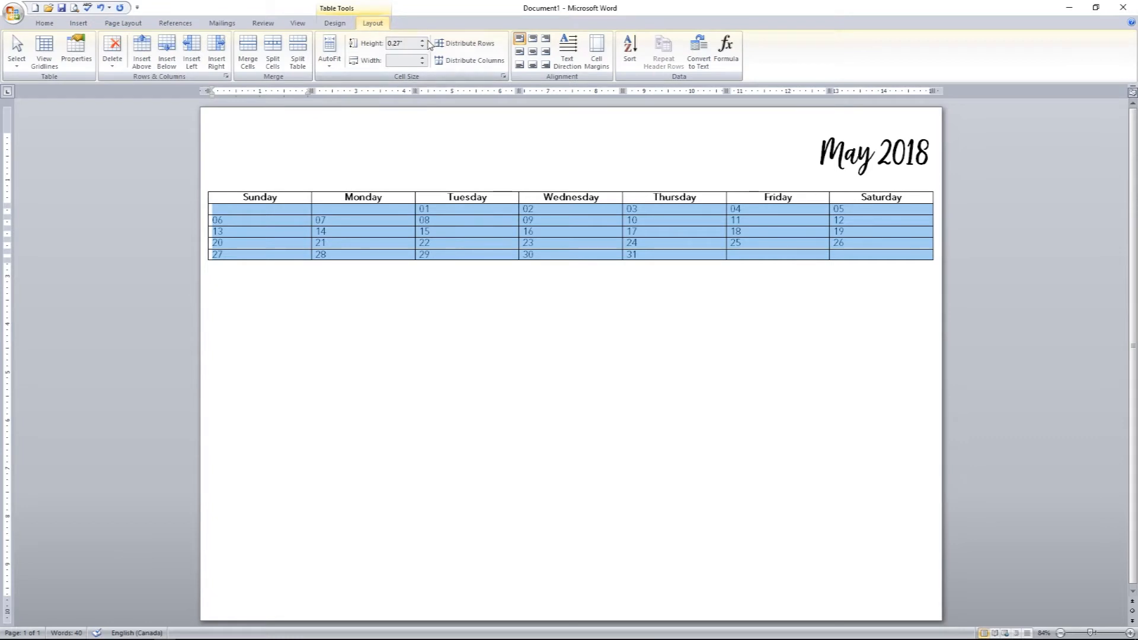
left_click(422, 41)
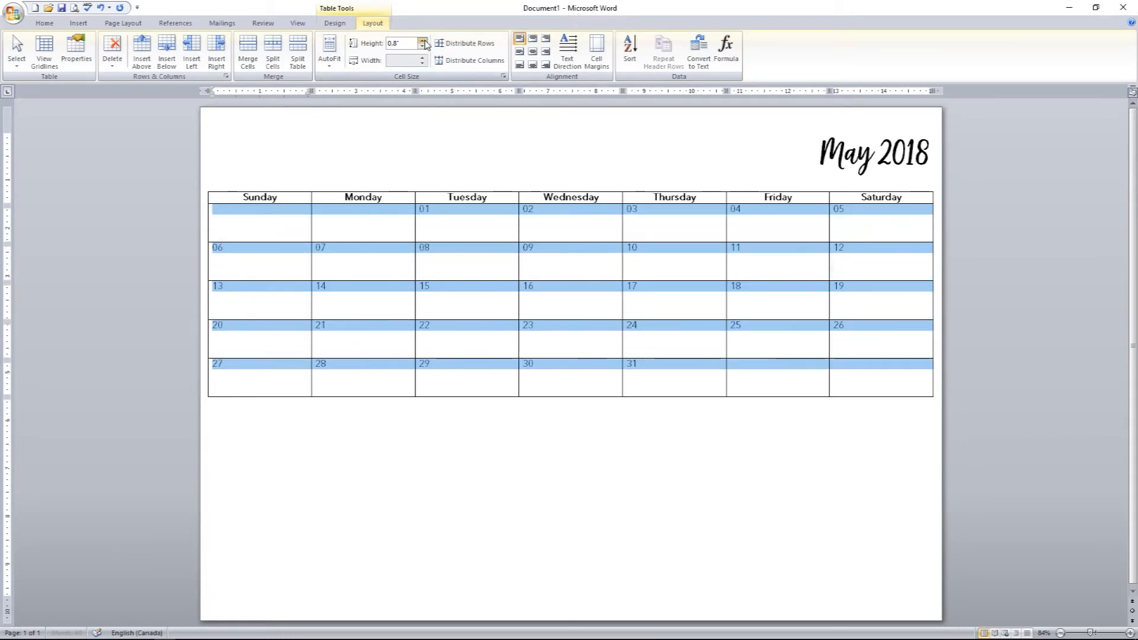
left_click(422, 40)
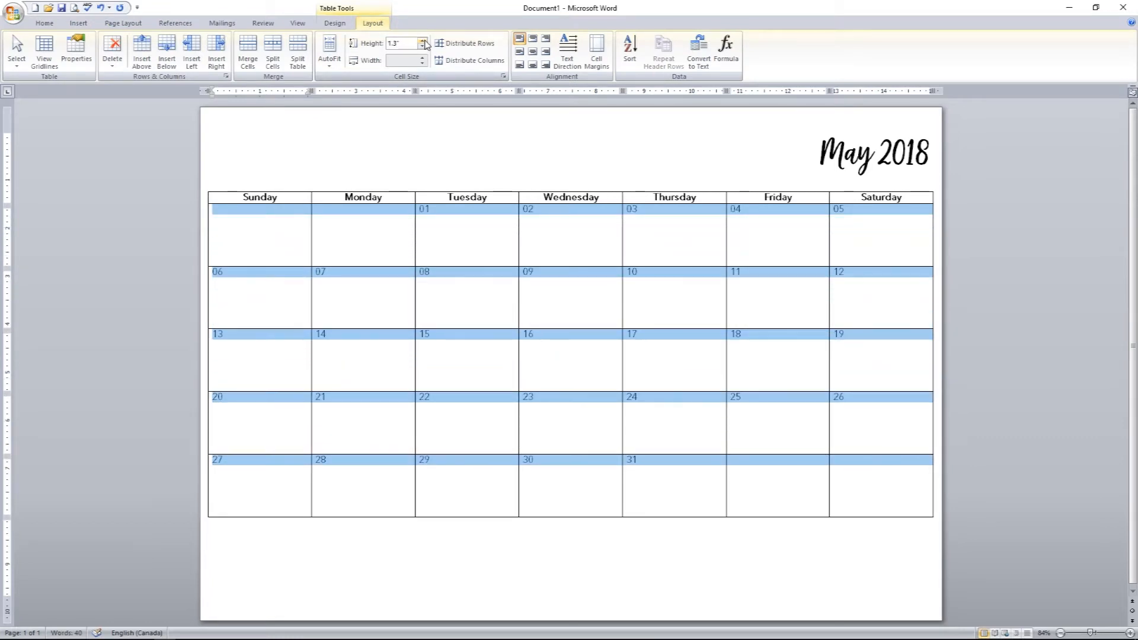
left_click(423, 41)
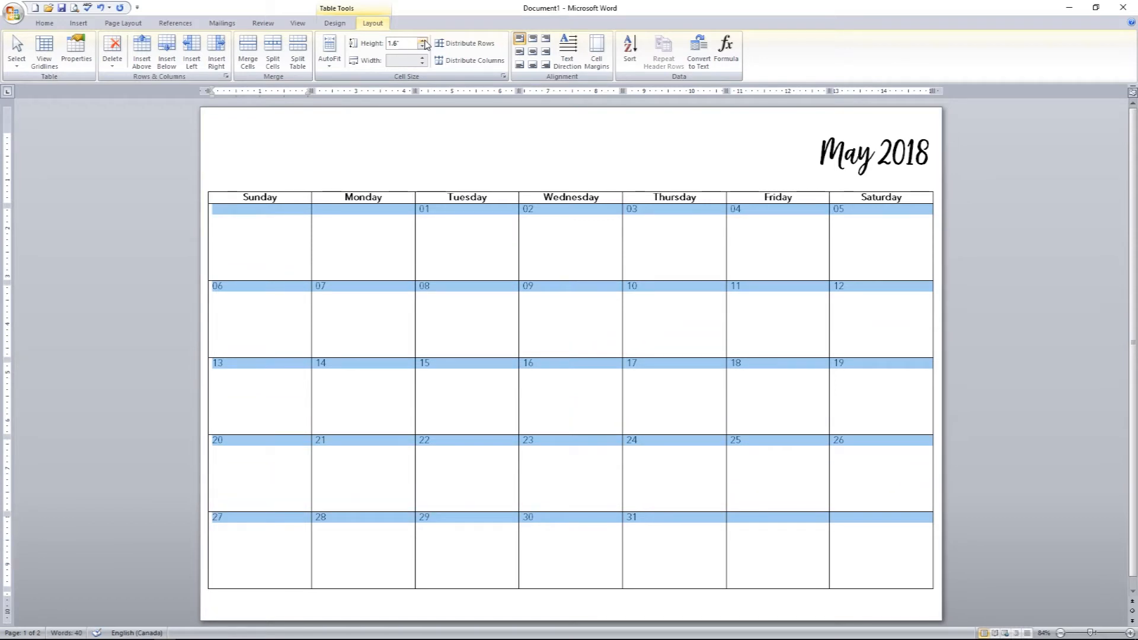
left_click(425, 40)
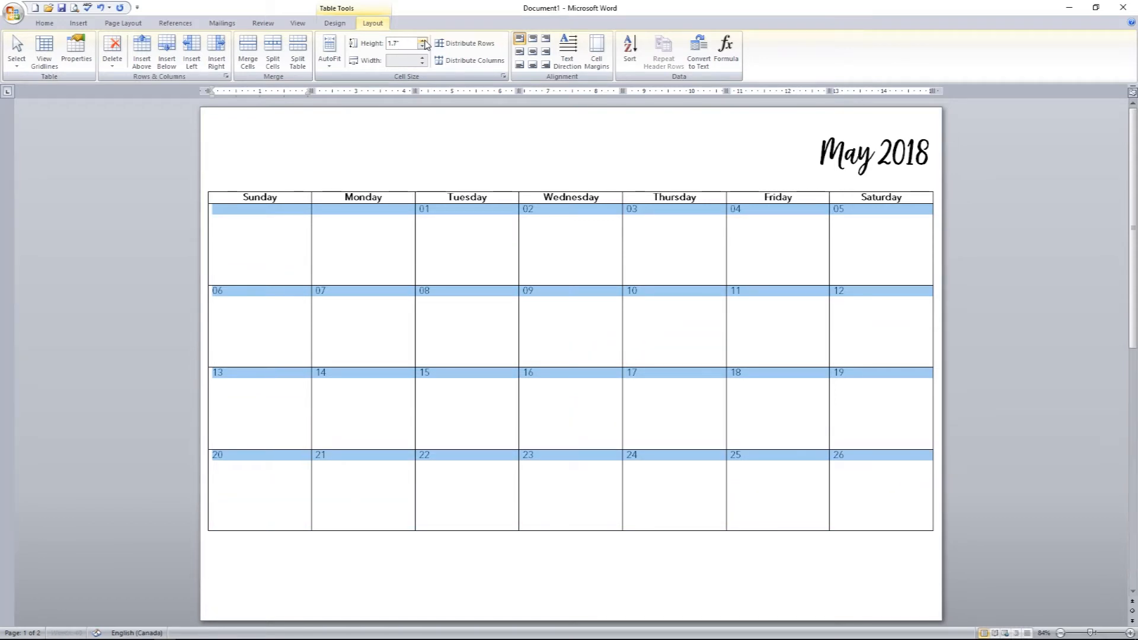
left_click(427, 46)
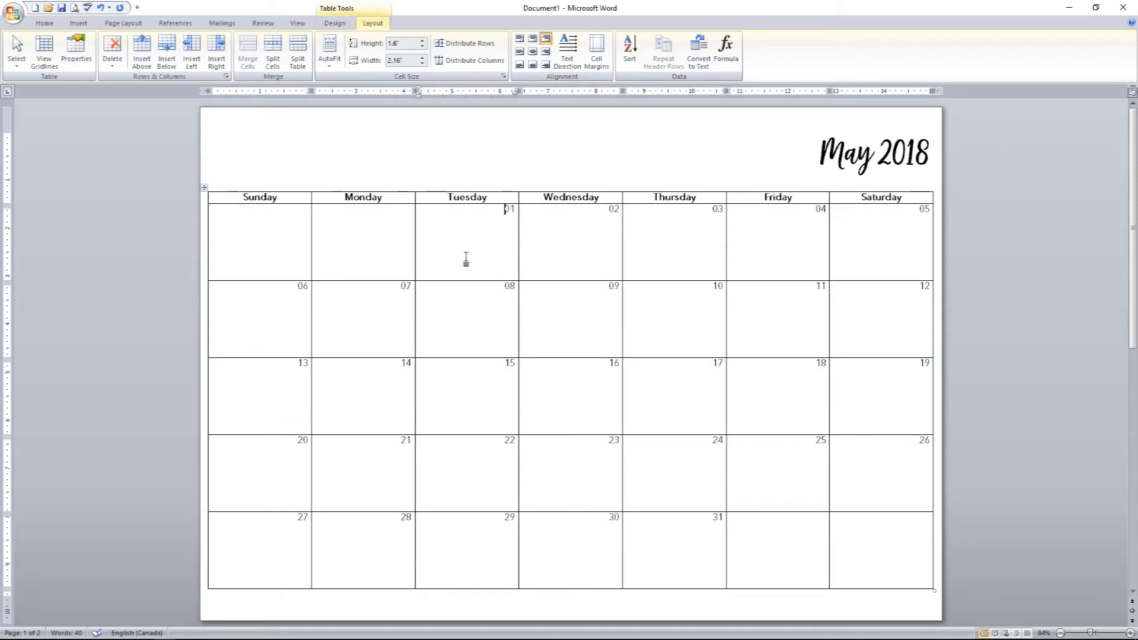
Set Spacing Before and After to 0 pt on the weekday header row
left_click(260, 197)
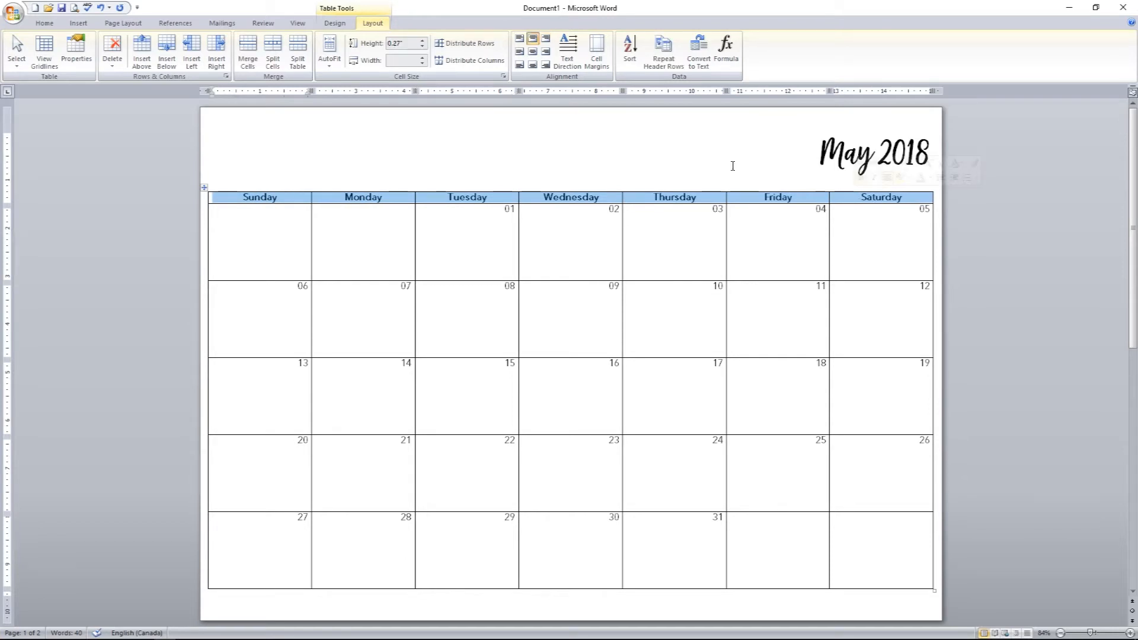
mouse_move(122, 22)
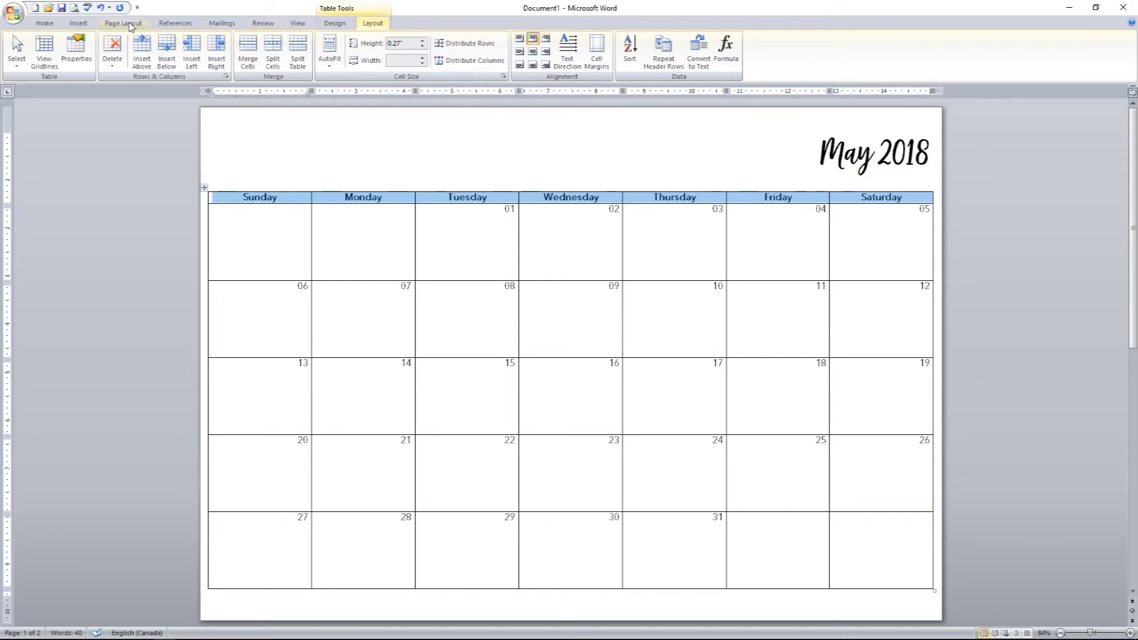
left_click(122, 22)
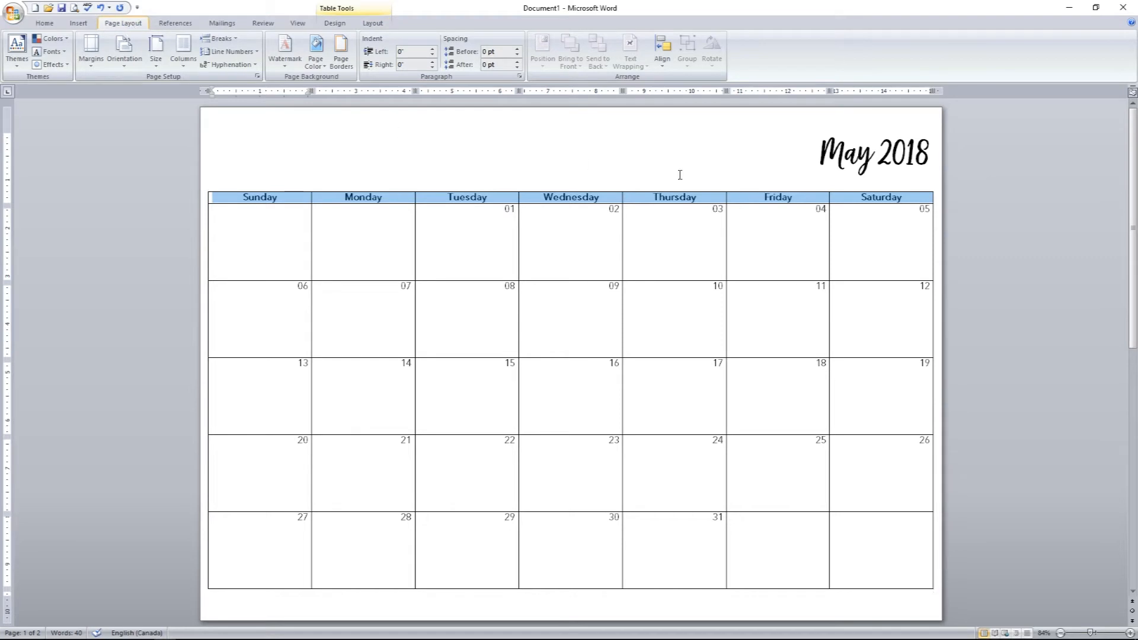
left_click(518, 47)
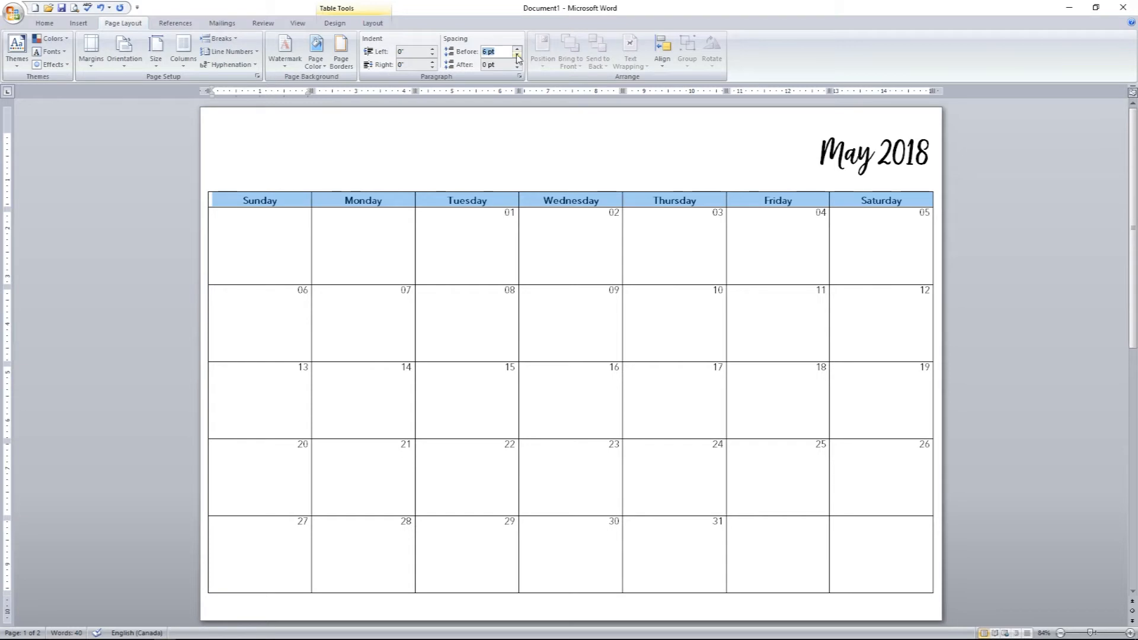
left_click(517, 54)
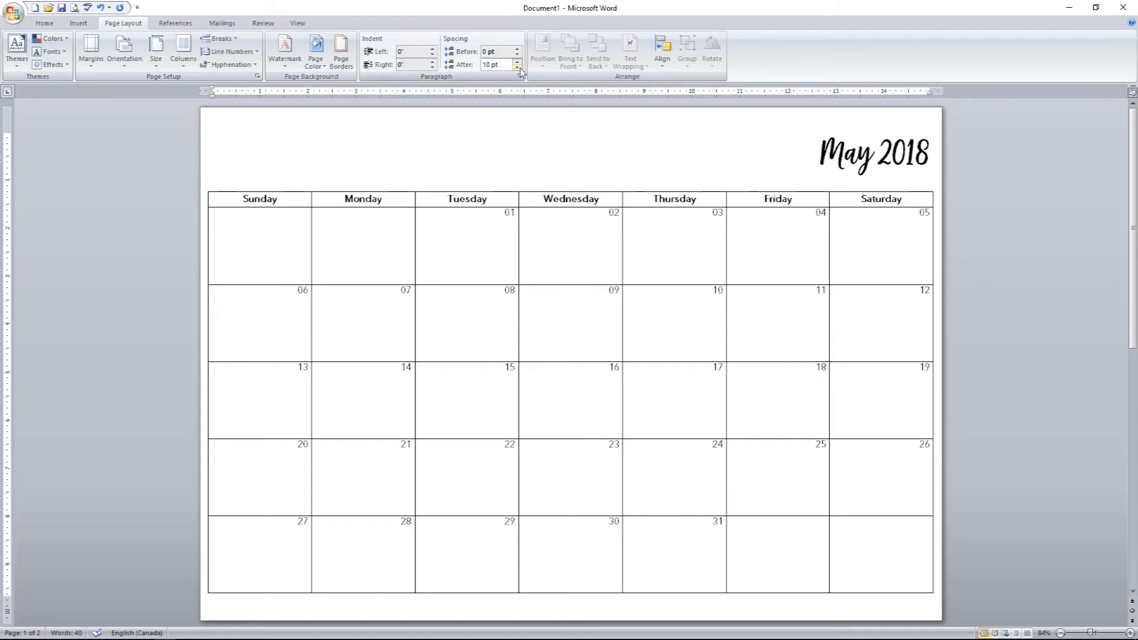
left_click(517, 66)
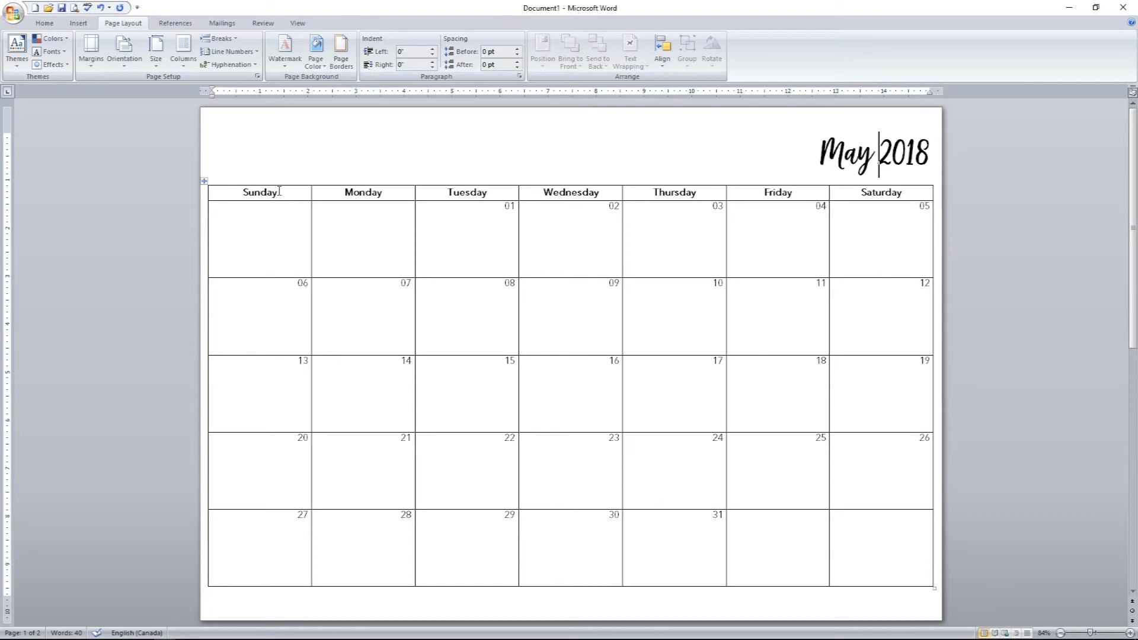
Reselect the whole weekday header row for further styling
left_click(861, 198)
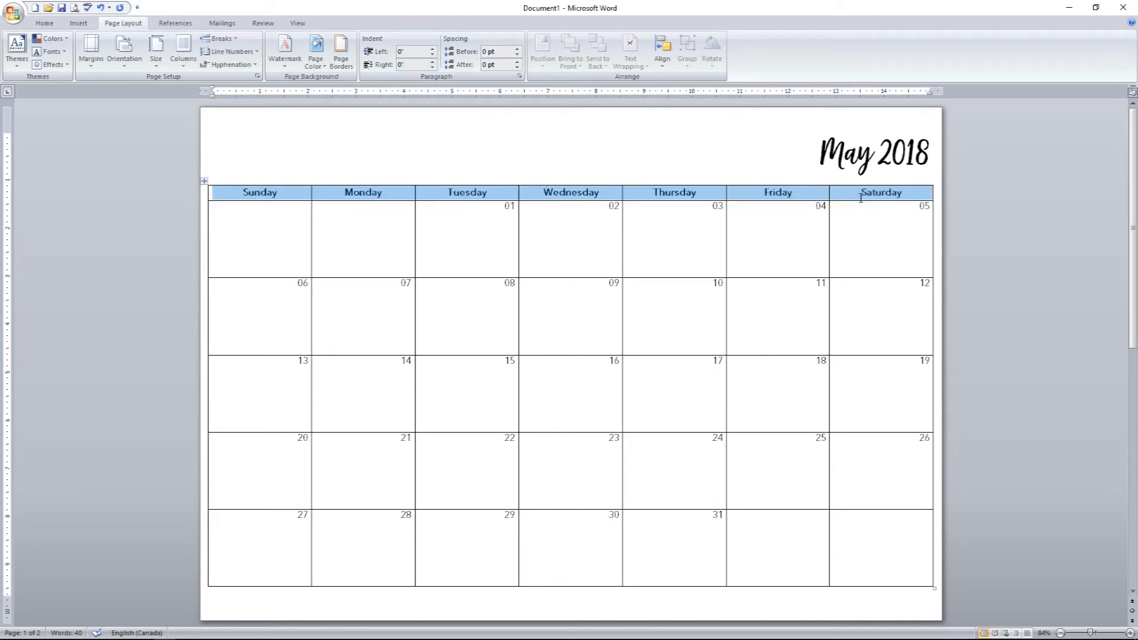
left_click(372, 22)
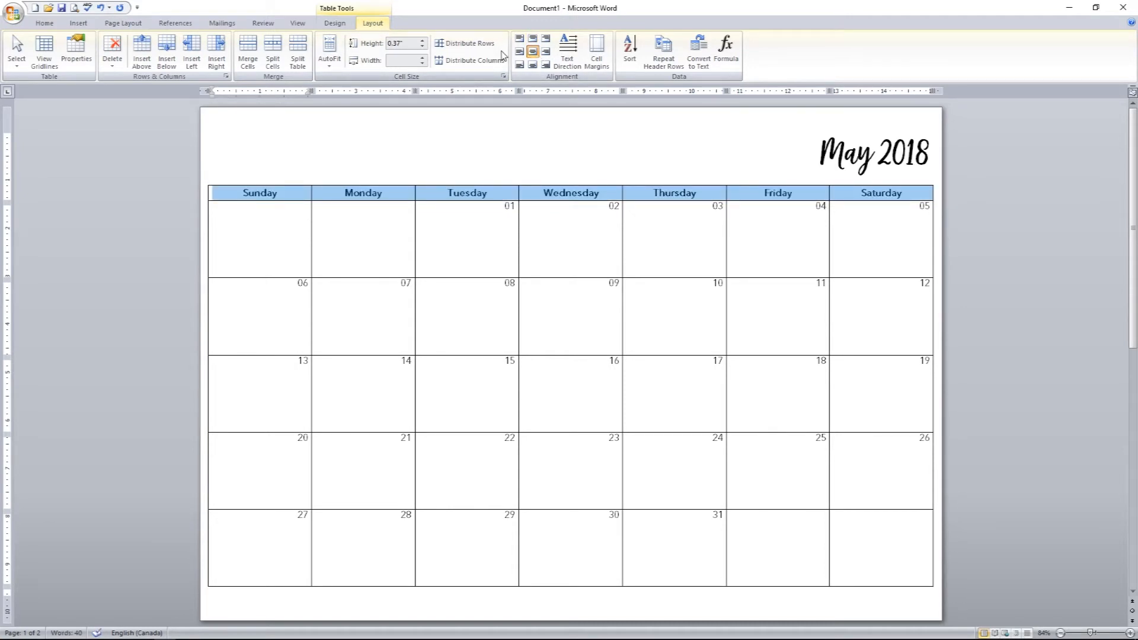
Shade the weekday header row light grey and remove its borders
left_click(334, 22)
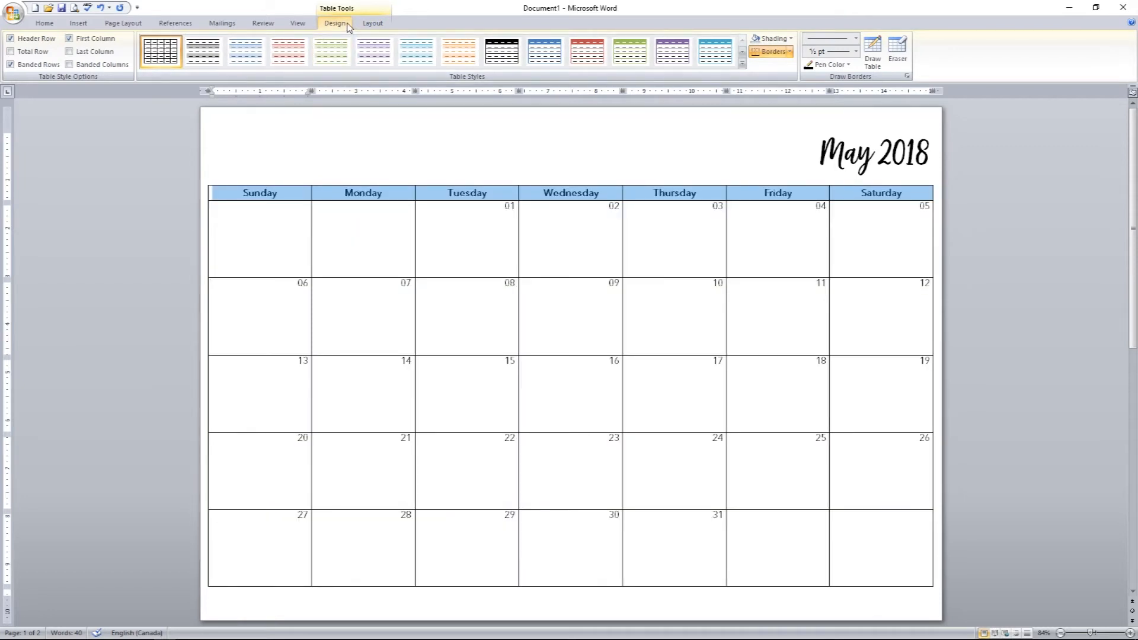
left_click(772, 37)
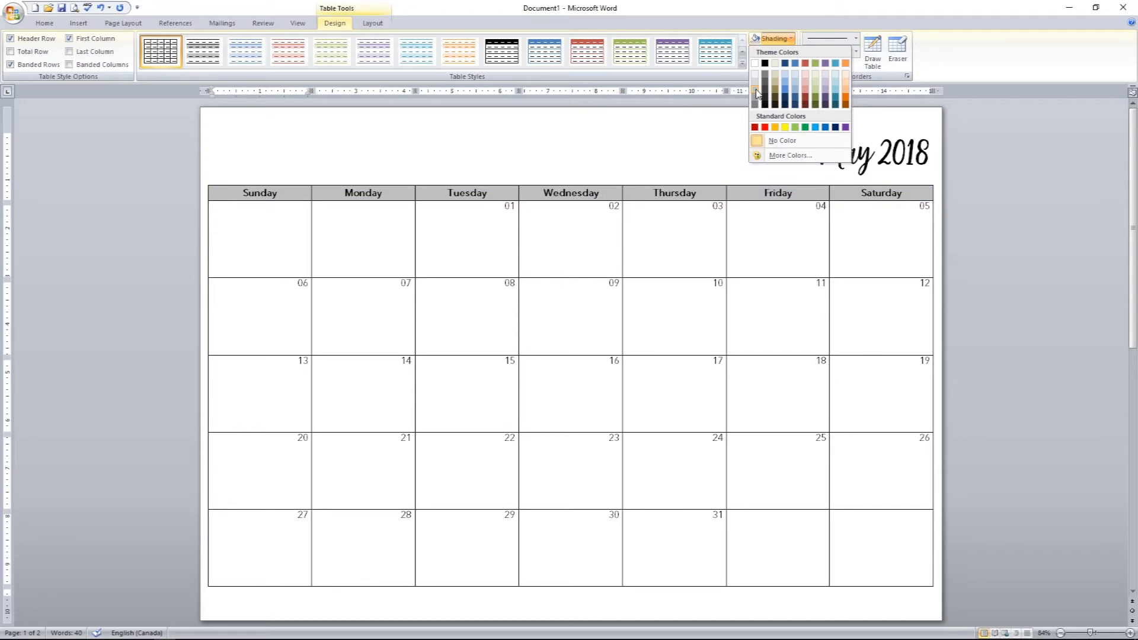
mouse_move(756, 83)
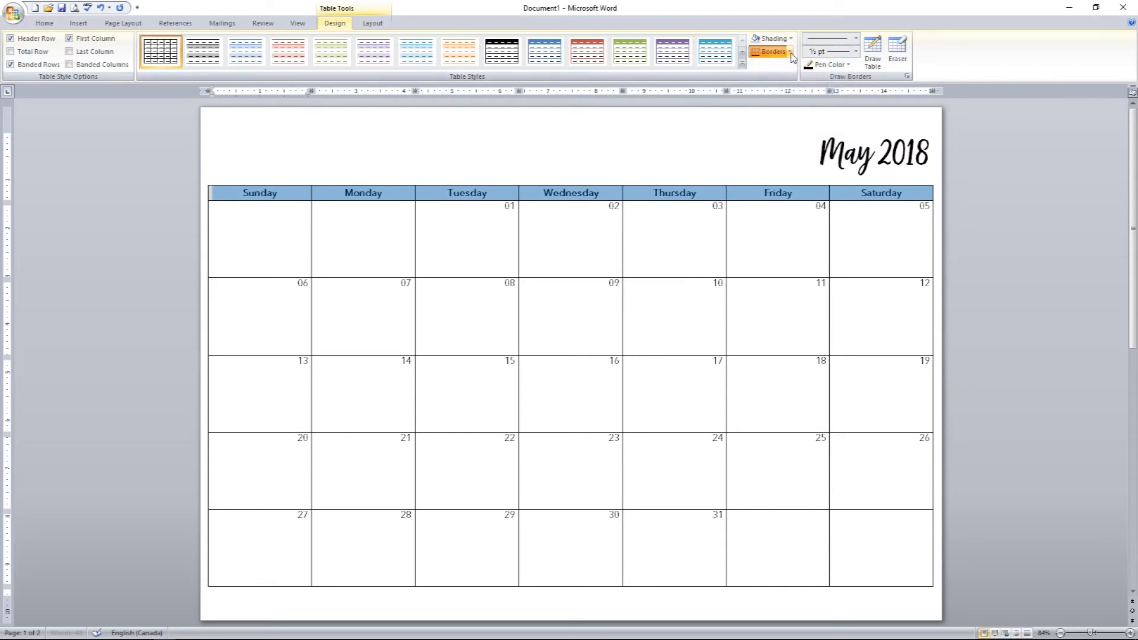
left_click(791, 51)
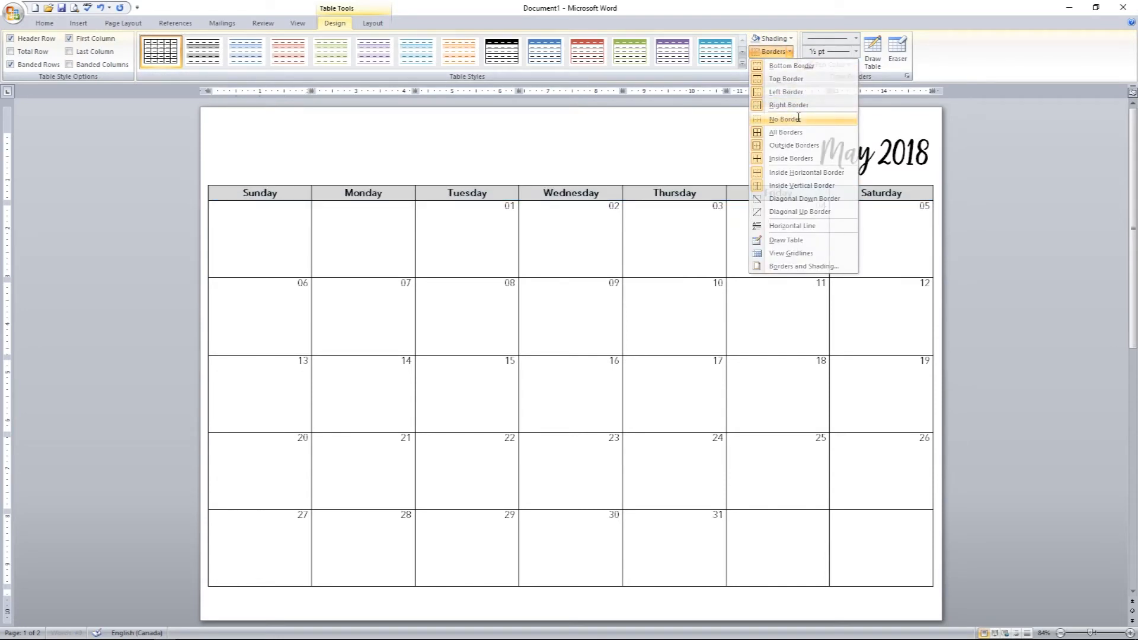
left_click(783, 118)
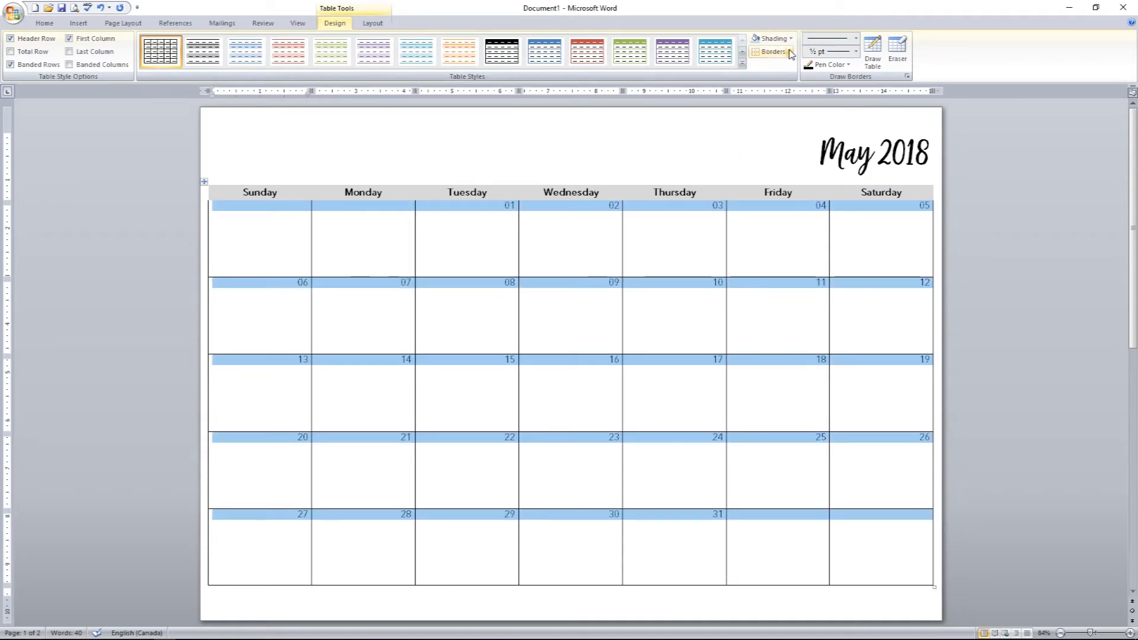
Give the date rows grey grid borders via Borders and Shading
left_click(772, 51)
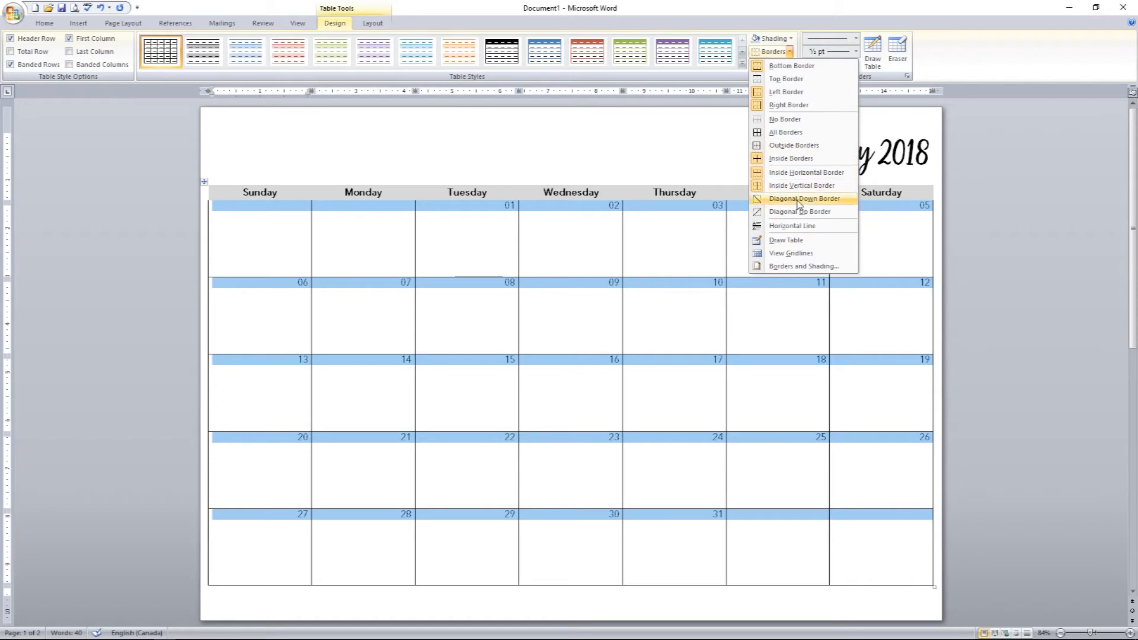
left_click(801, 265)
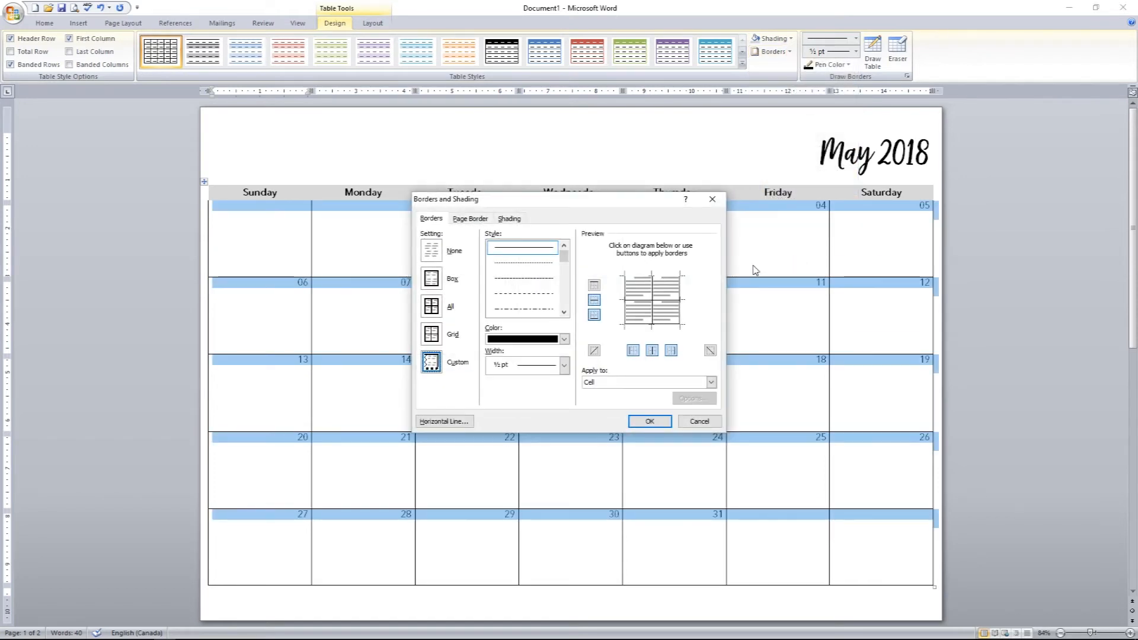
left_click(564, 339)
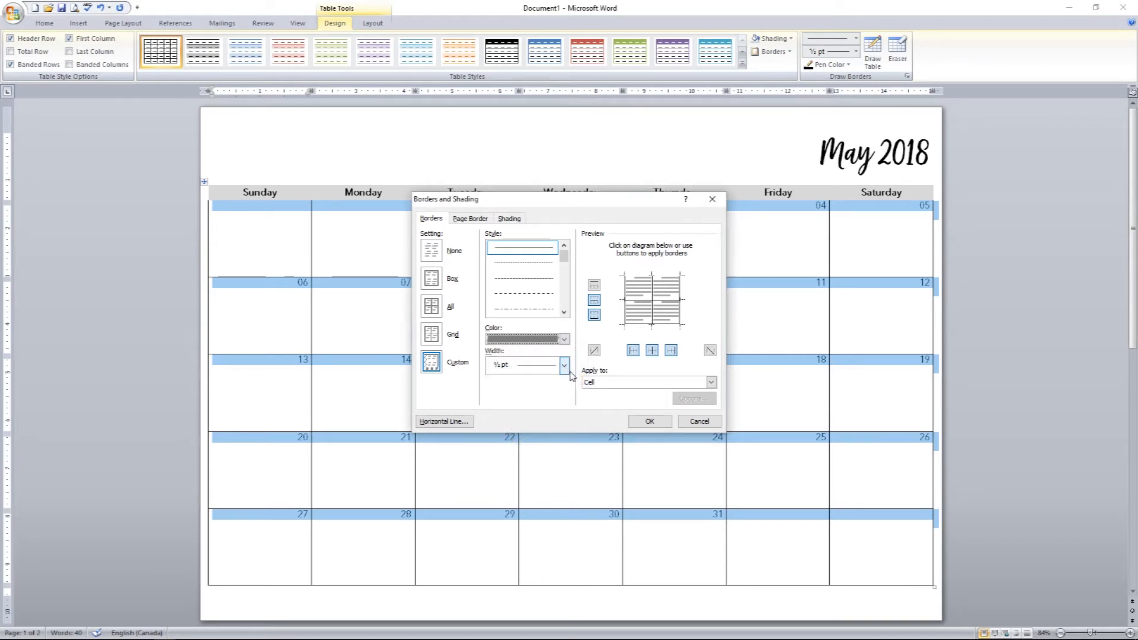
left_click(645, 382)
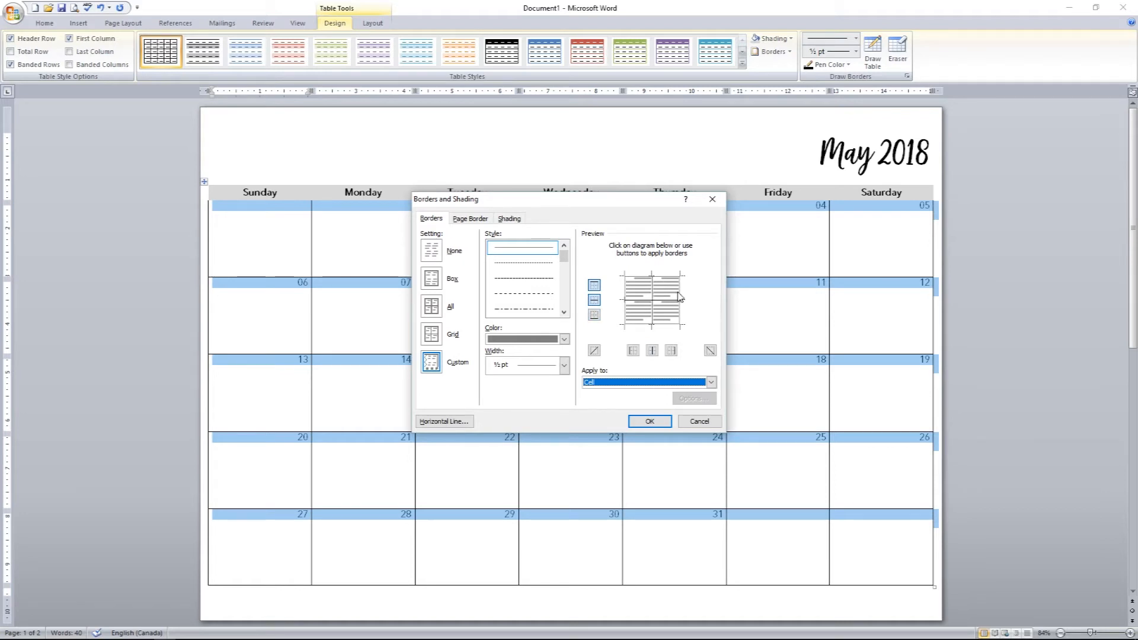
left_click(671, 350)
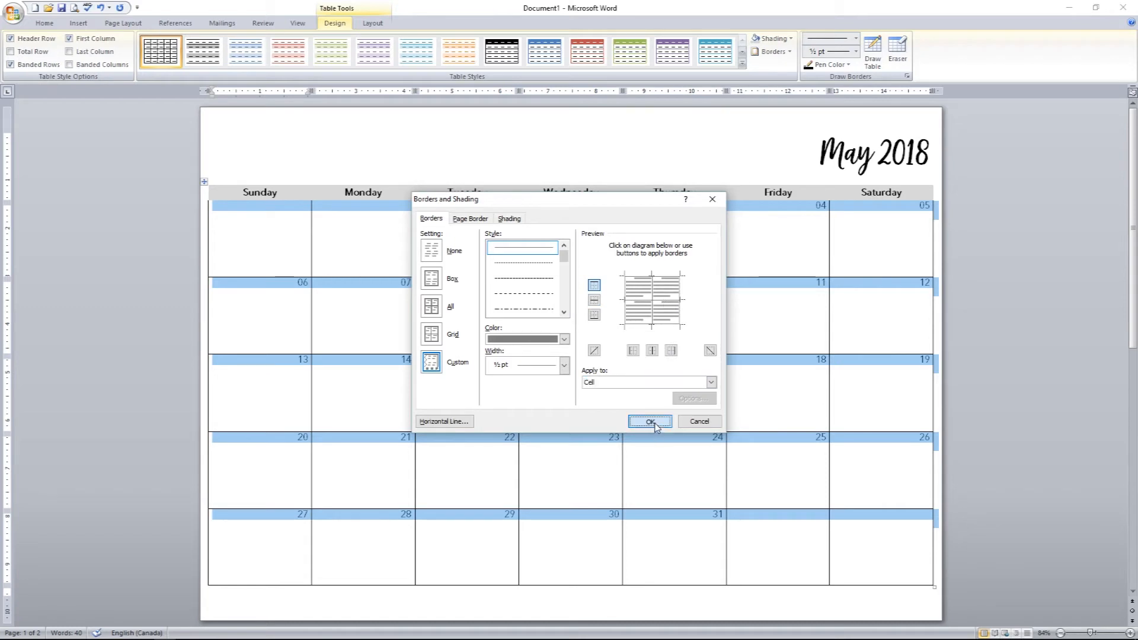
left_click(649, 422)
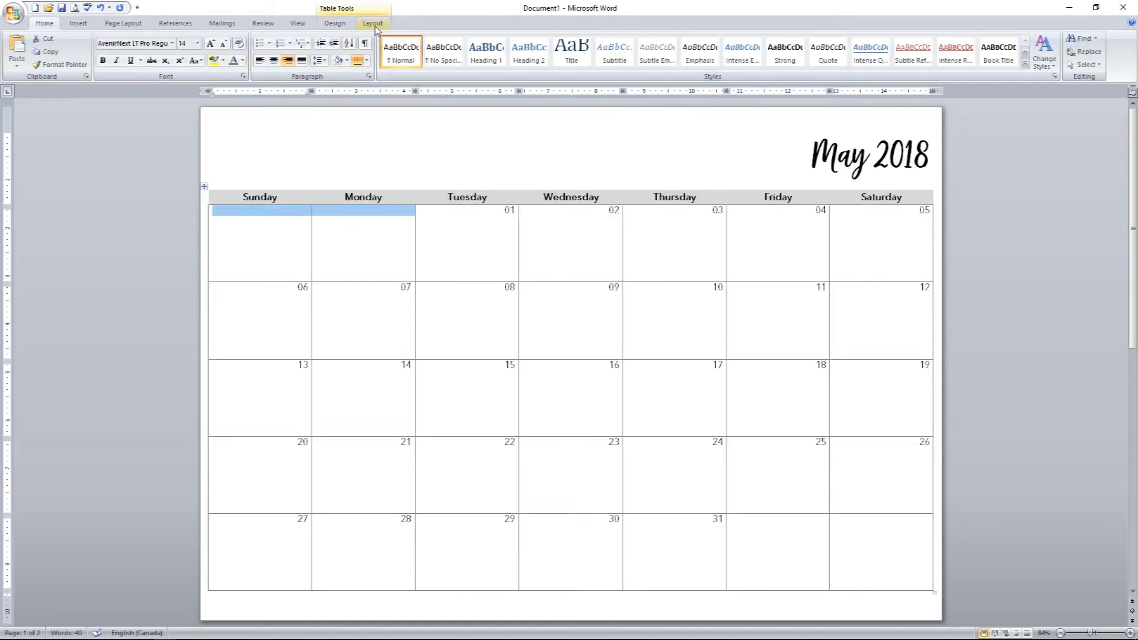
Merge the empty cells before the 1st and shade the merged cell grey
left_click(371, 22)
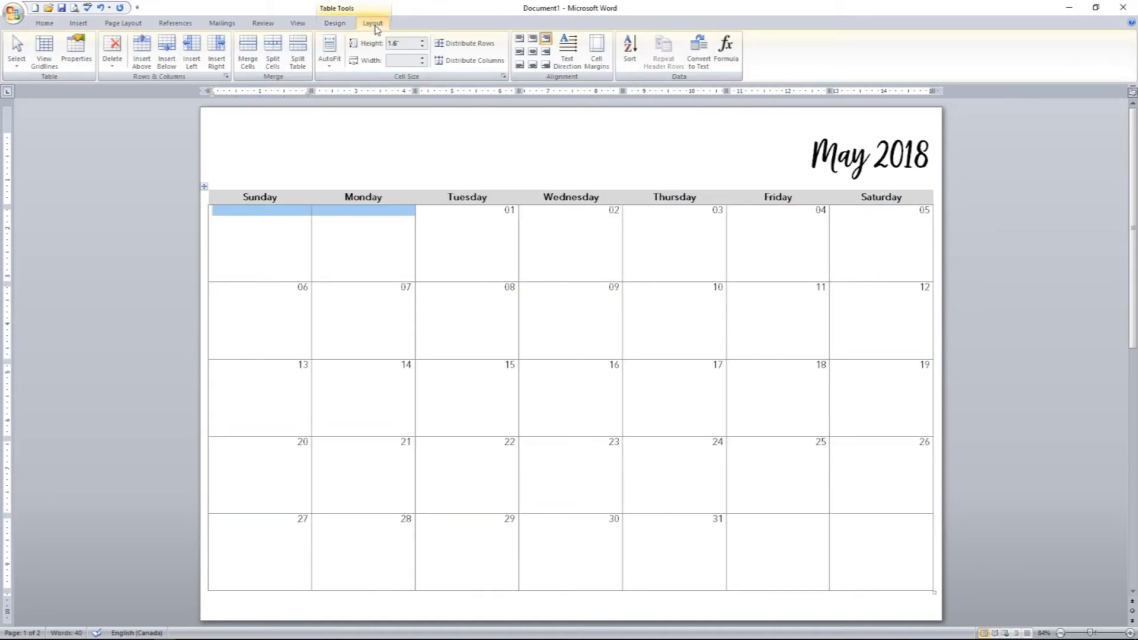
mouse_move(372, 43)
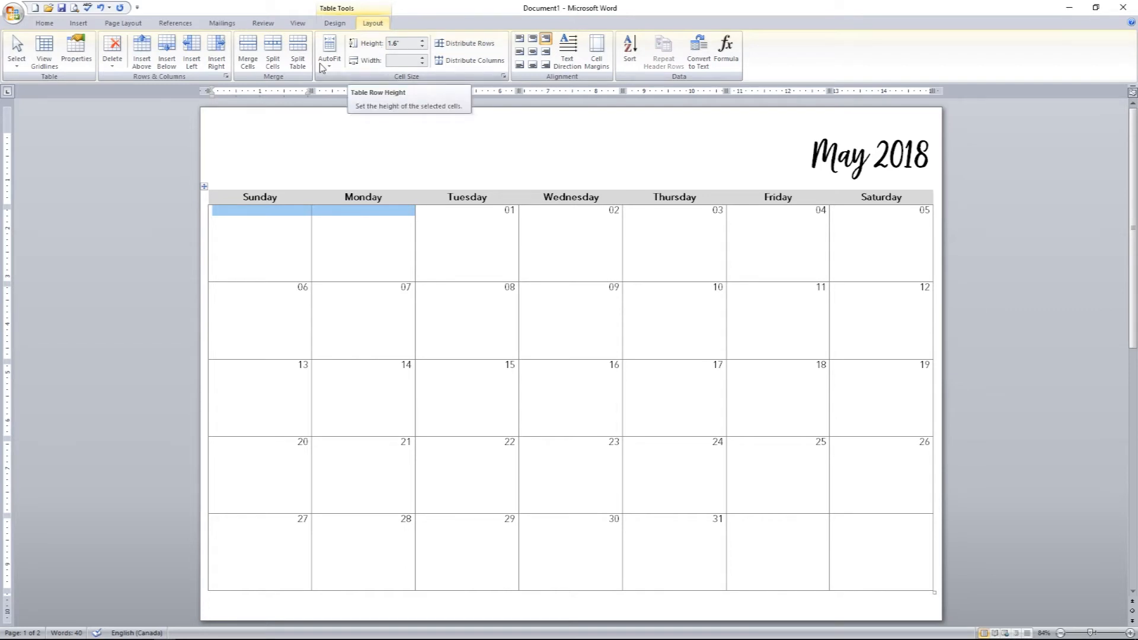
left_click(247, 53)
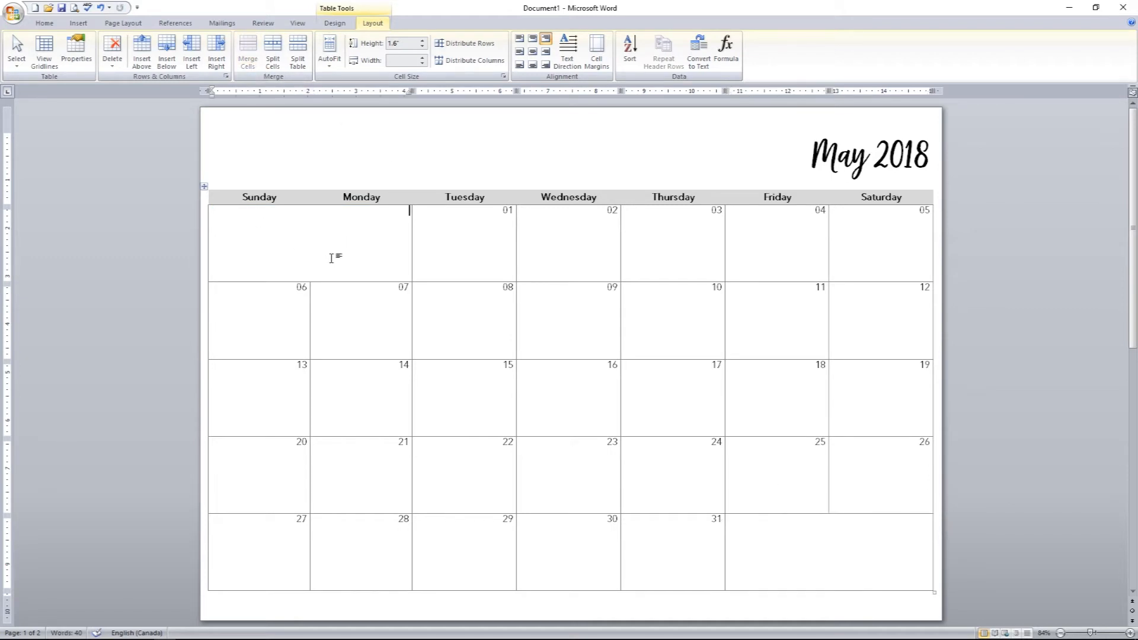
left_click(334, 22)
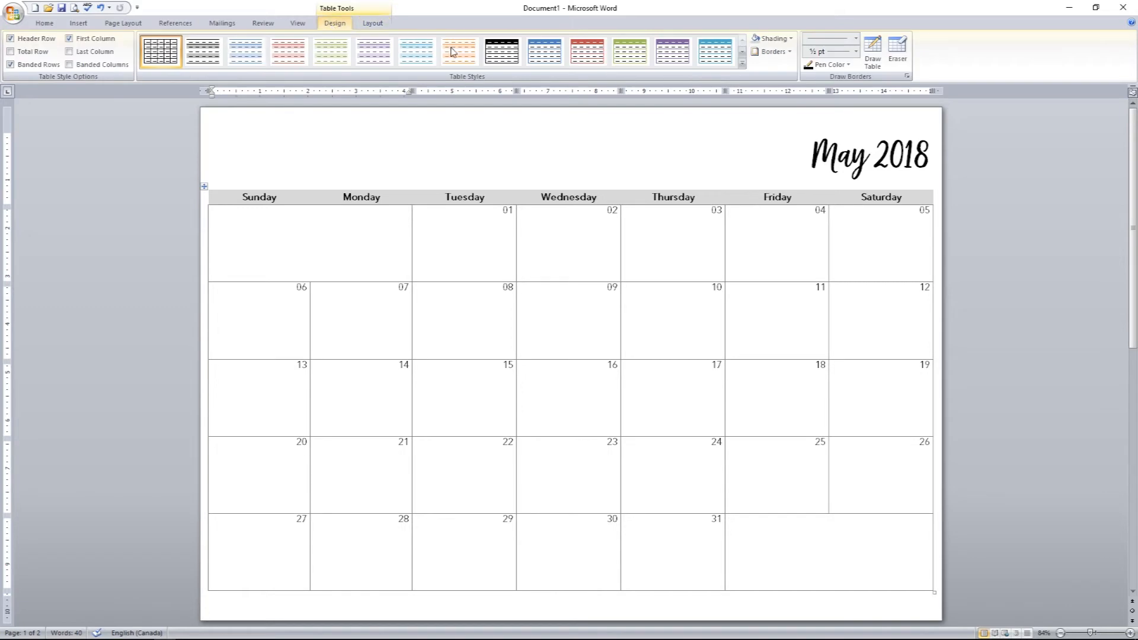
left_click(771, 38)
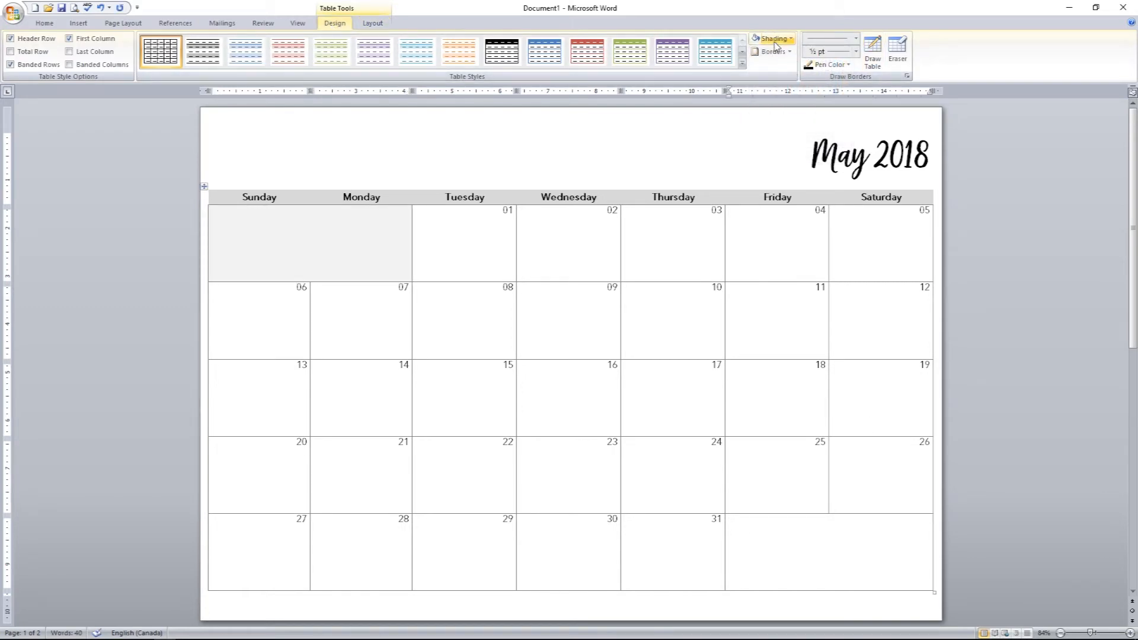
left_click(783, 38)
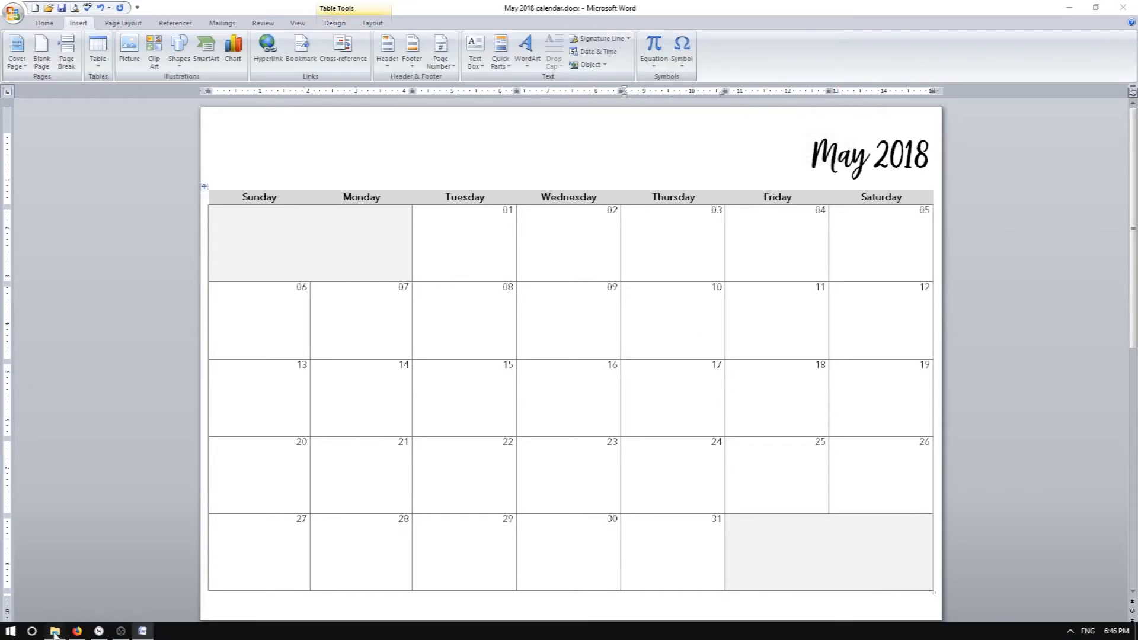
Copy the calendar .docx on the Desktop, rename it 'weekly spread' and open it in Word
left_click(53, 630)
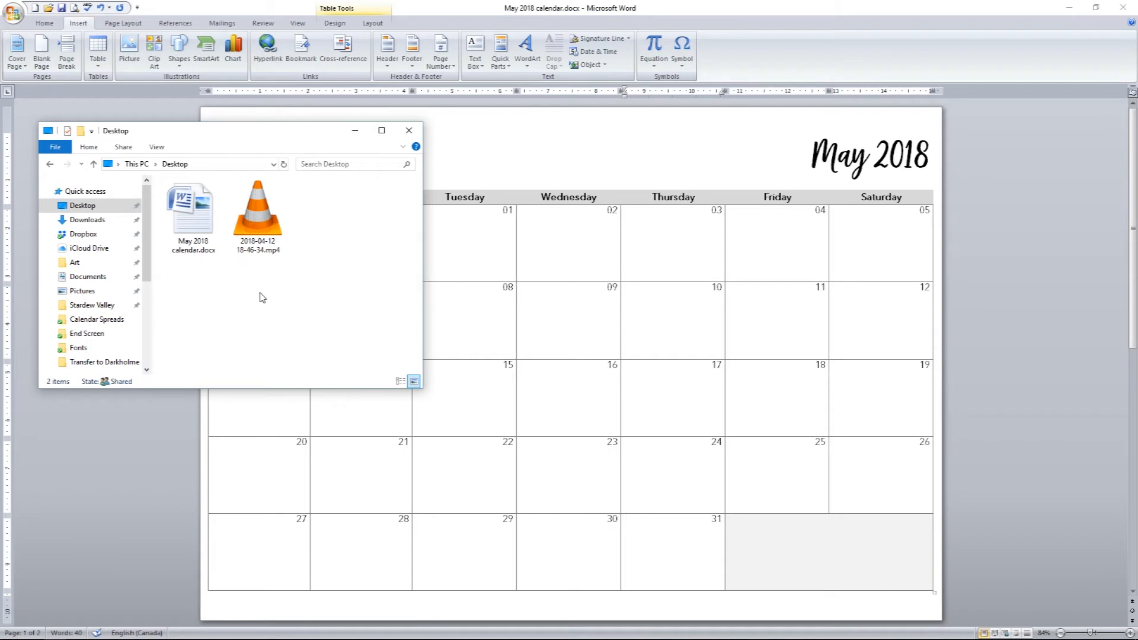
right_click(190, 206)
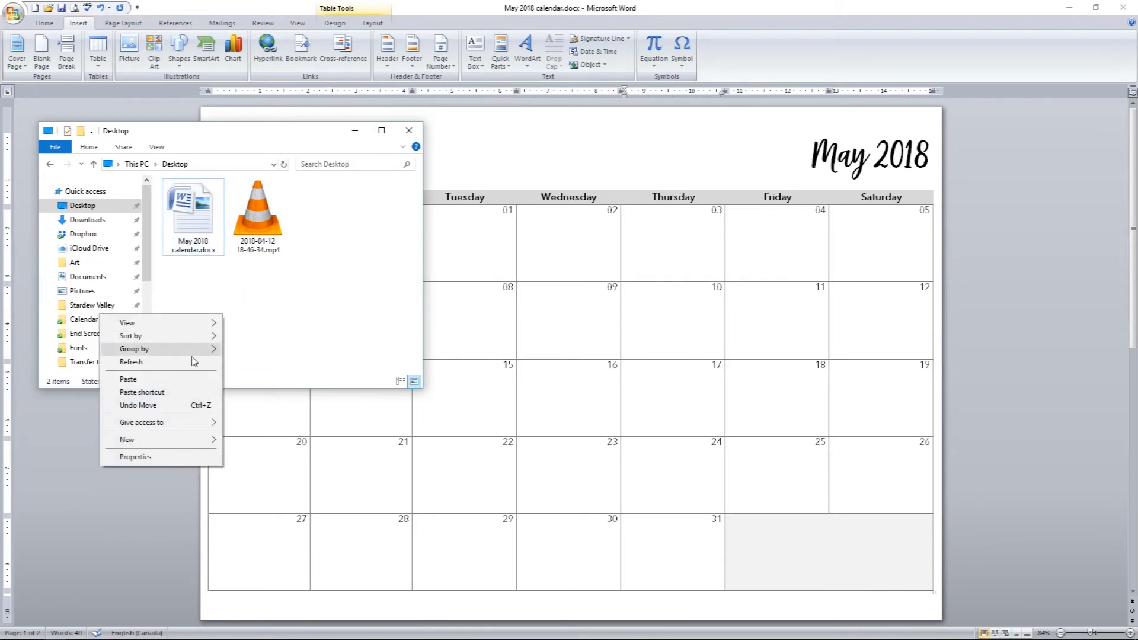
right_click(322, 211)
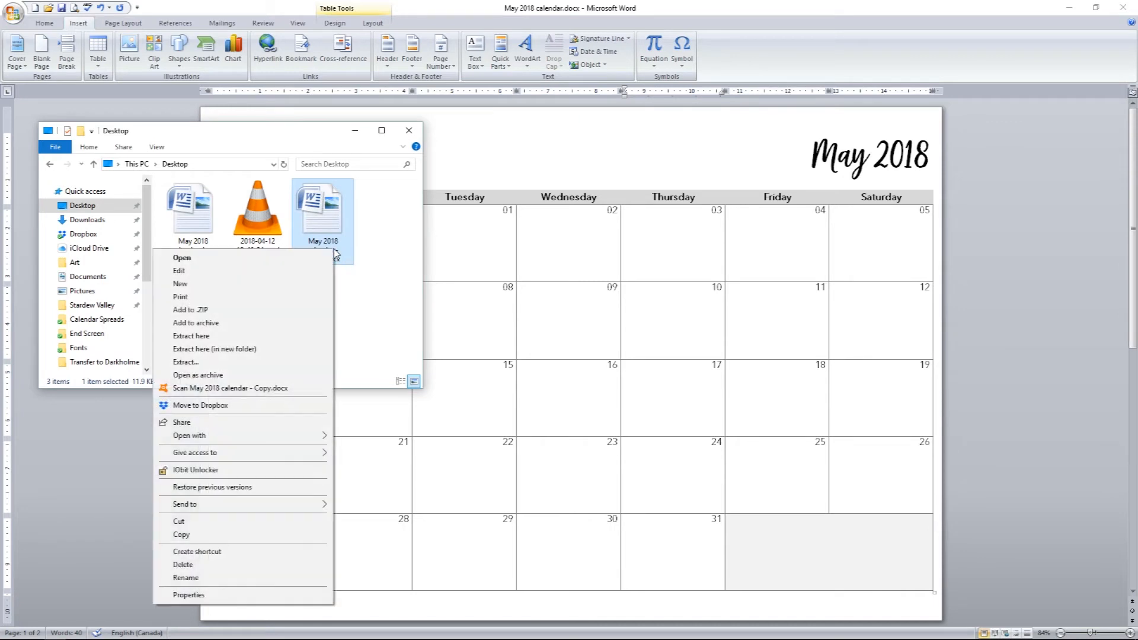
left_click(185, 577)
type("weekly spread.docx")
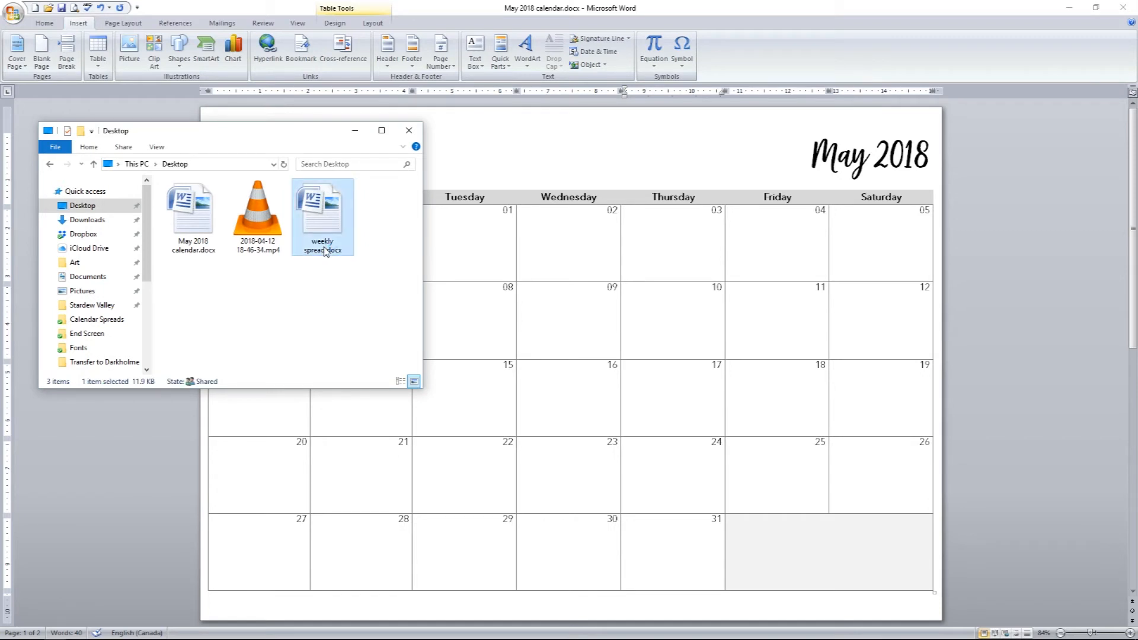
double_click(322, 211)
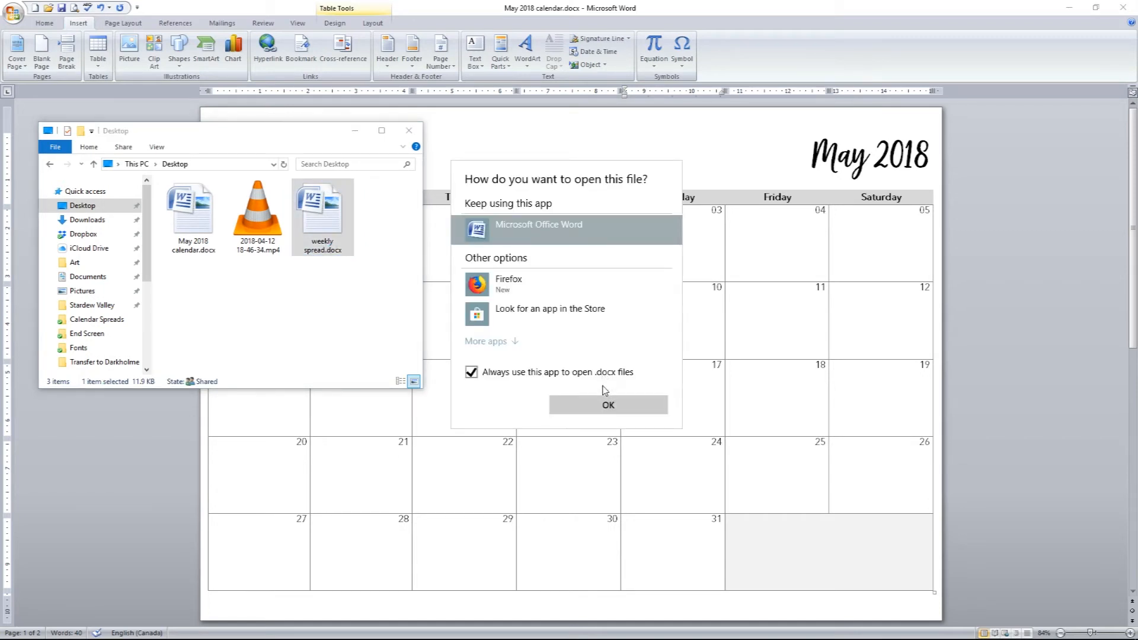
left_click(606, 404)
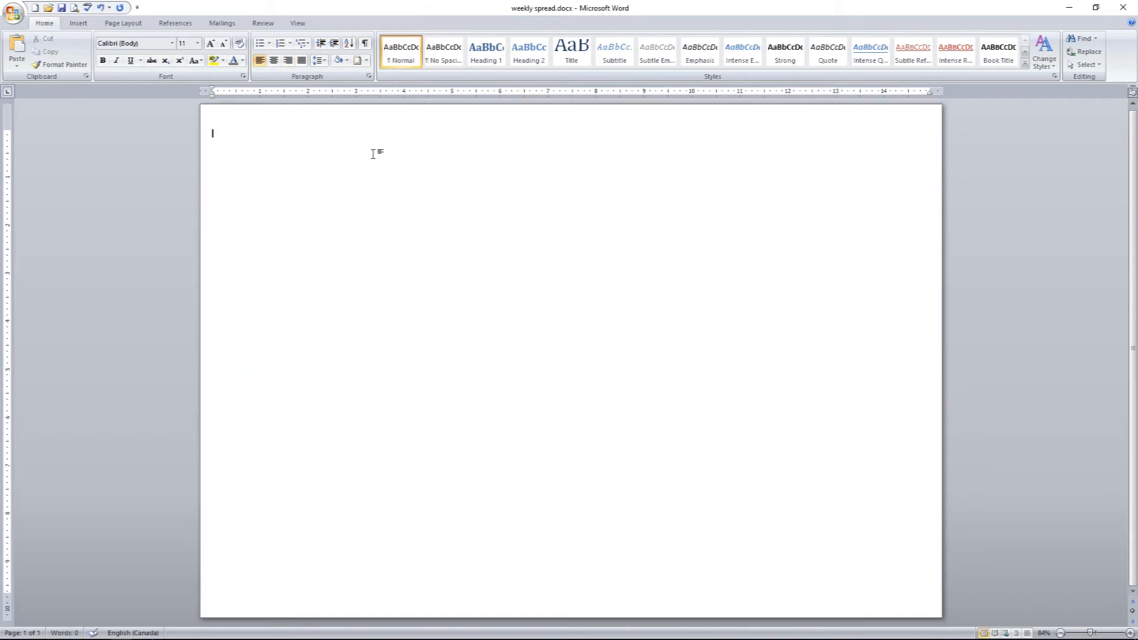
Insert a table four columns wide and two rows tall
left_click(97, 51)
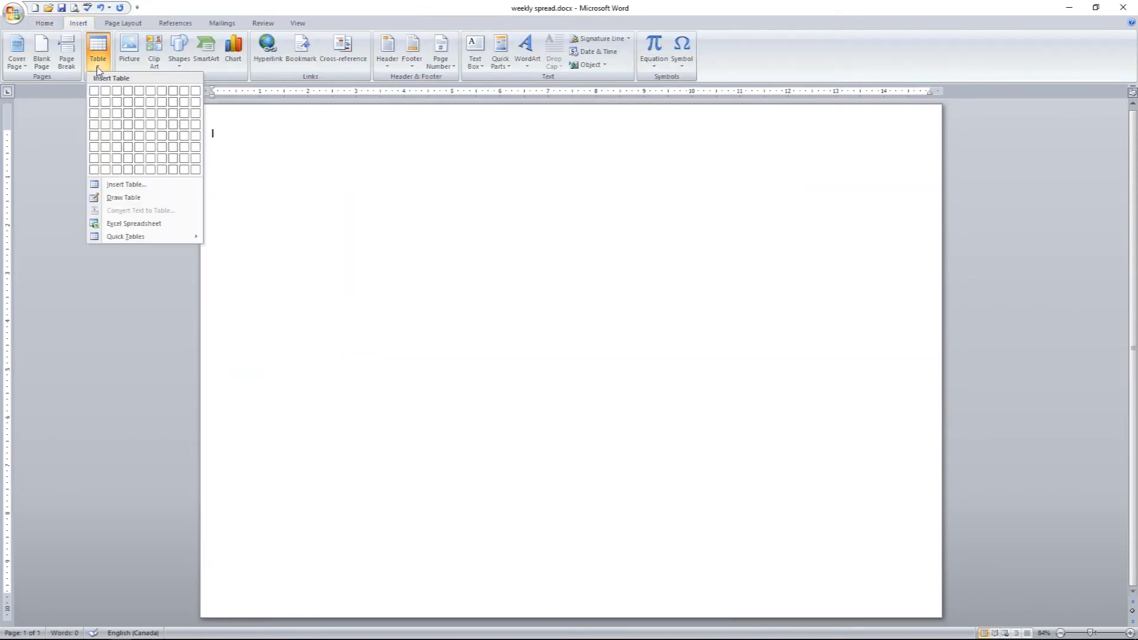
mouse_move(128, 102)
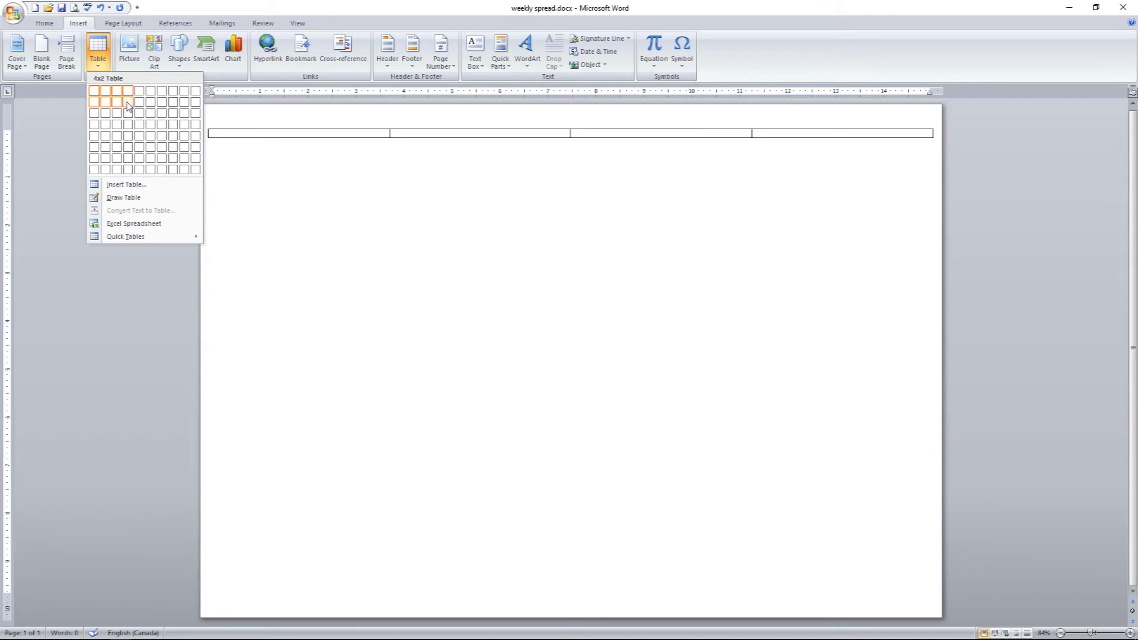
left_click(127, 106)
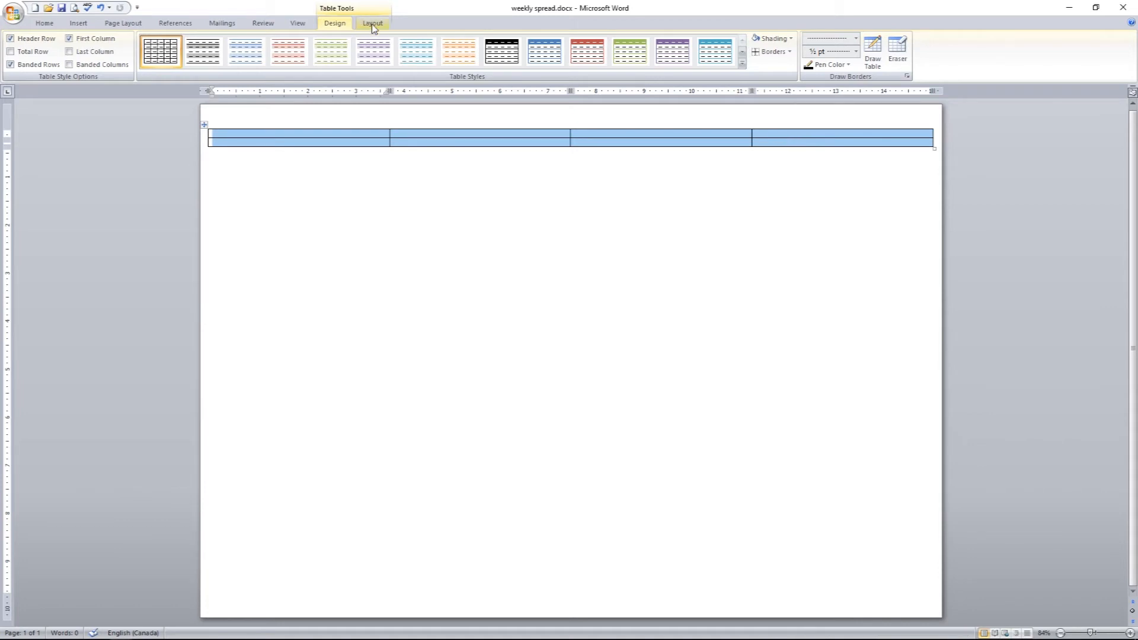
Raise the row Height to about 4.5" so the table fills the page
left_click(371, 22)
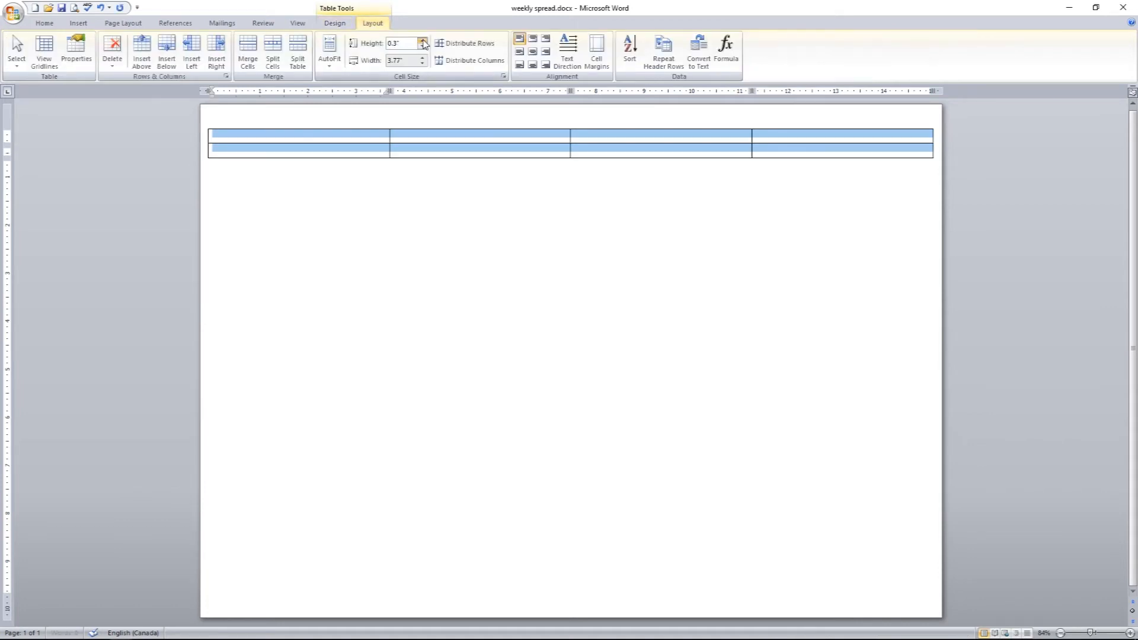
left_click(422, 40)
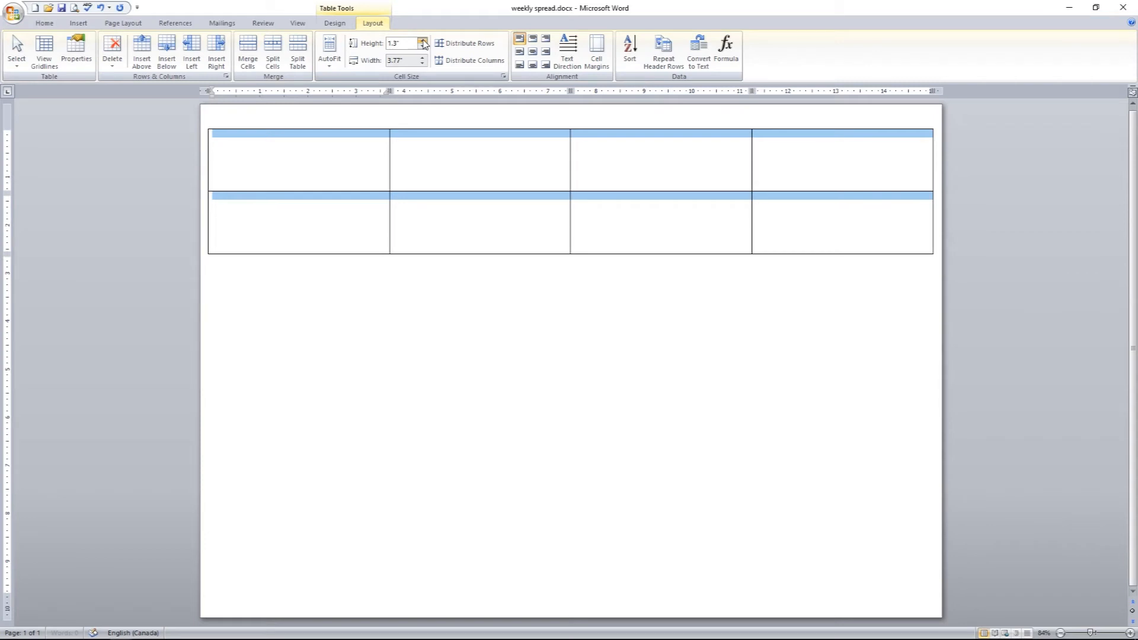
left_click(422, 40)
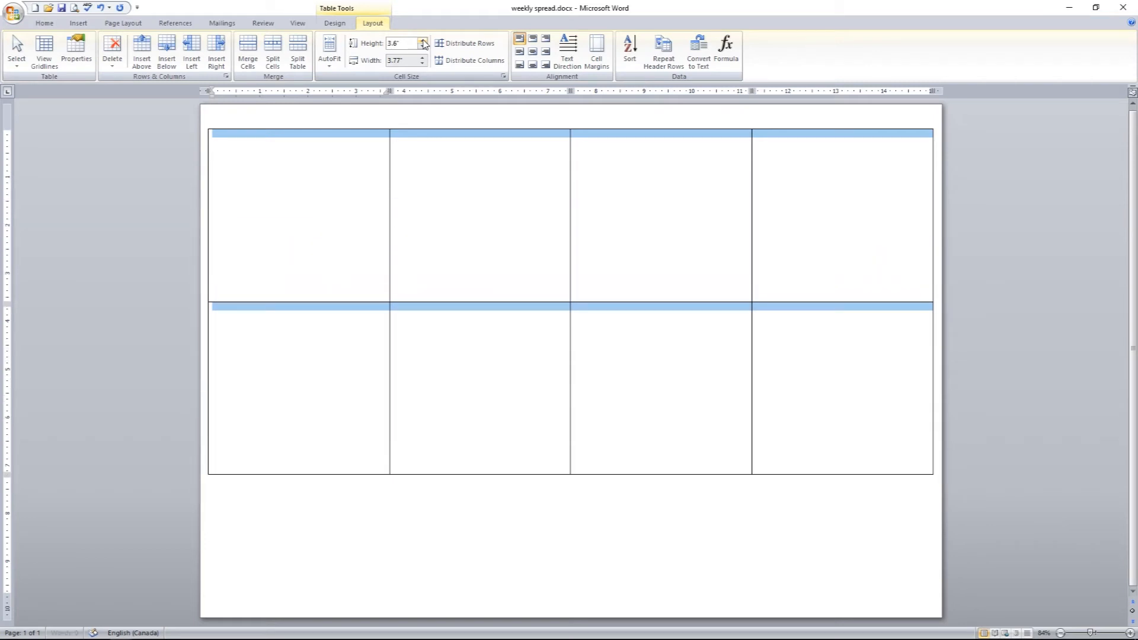
left_click(423, 41)
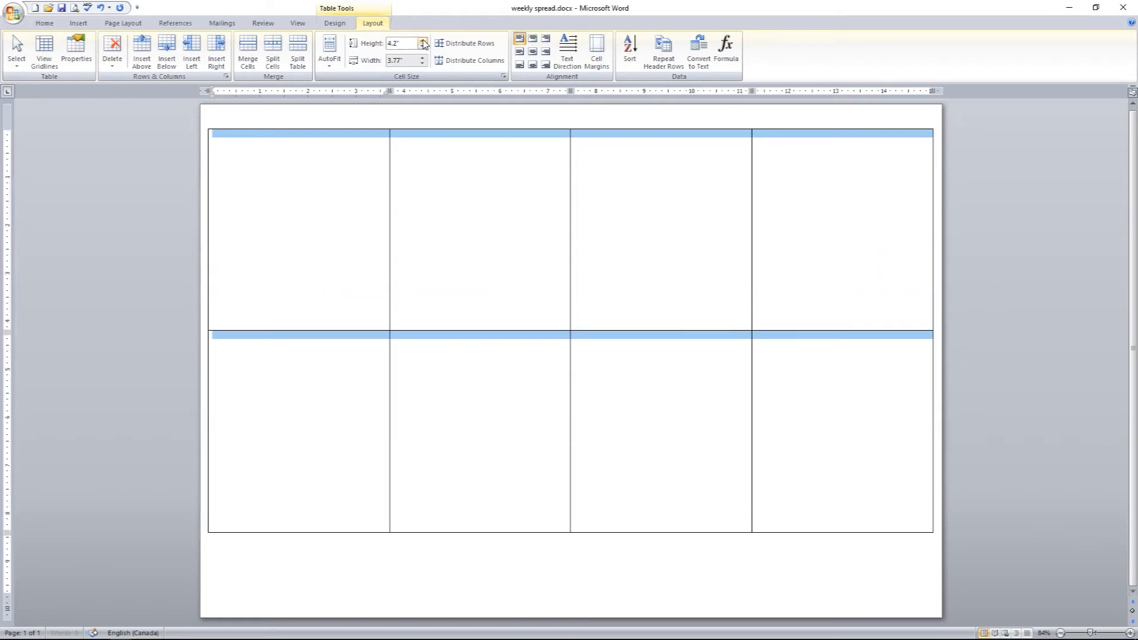
left_click(422, 40)
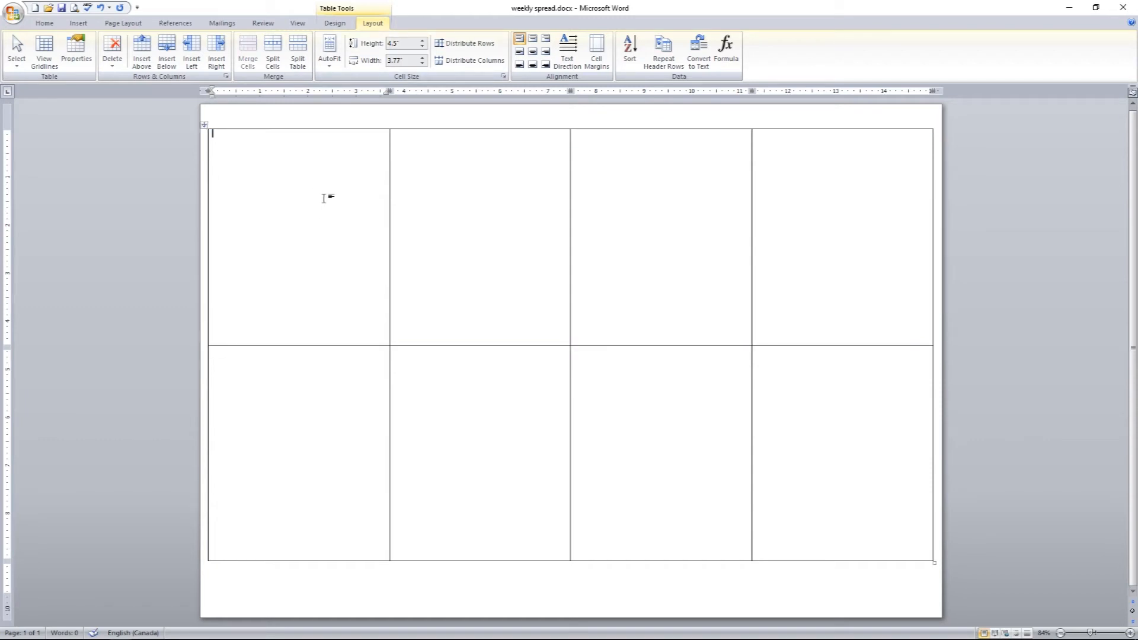
mouse_move(273, 52)
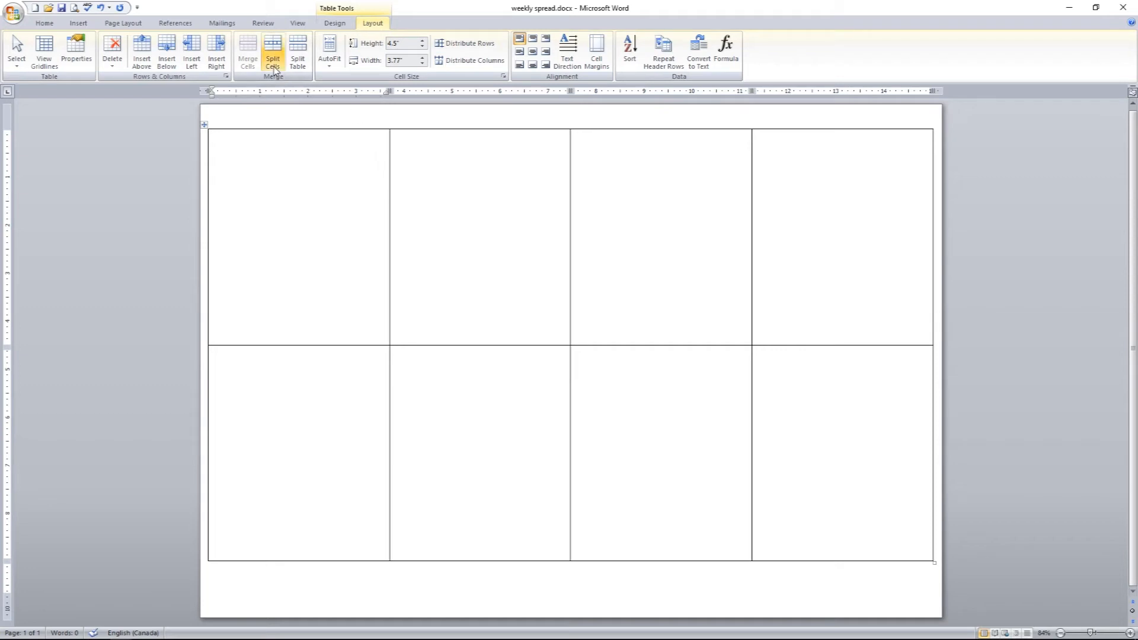
Split the top-left cell into 1 column and 2 rows
left_click(272, 51)
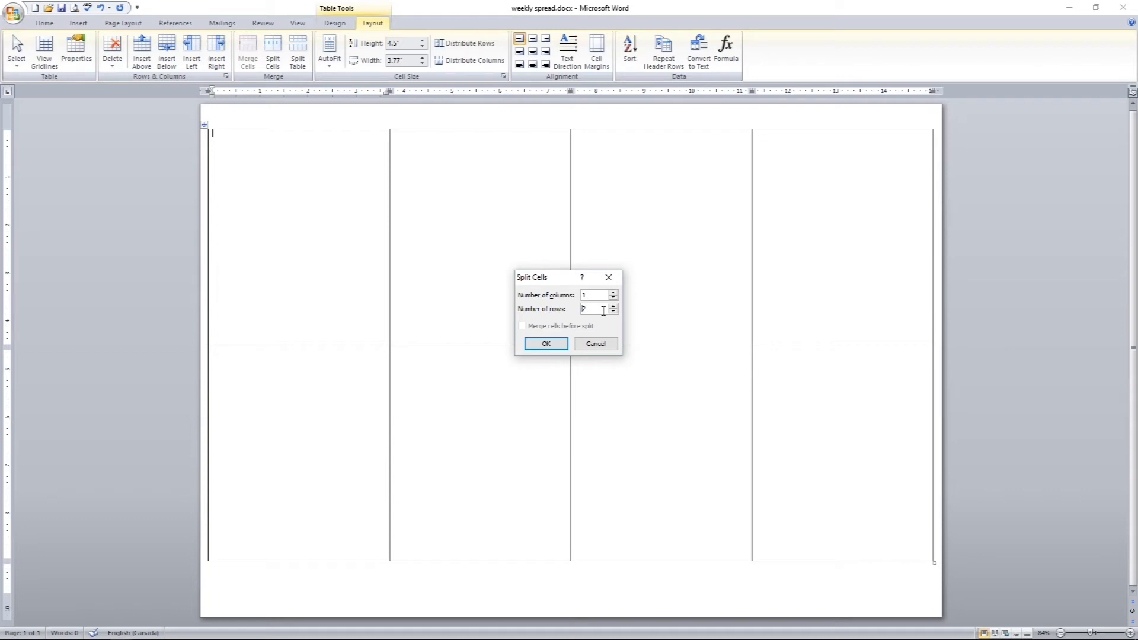
left_click(544, 343)
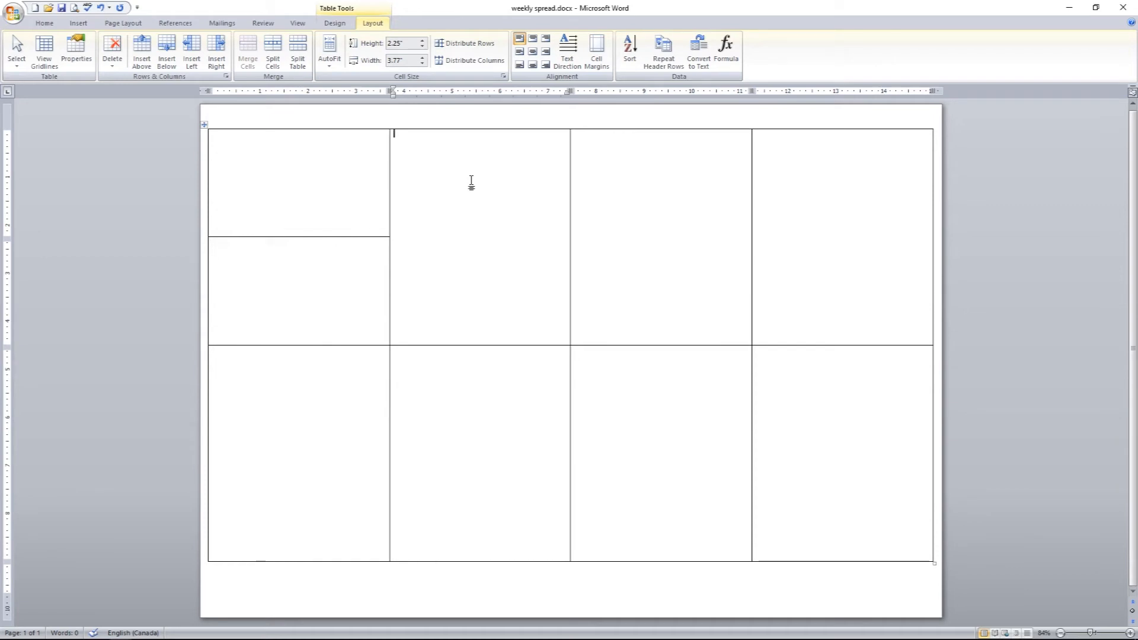
mouse_move(353, 160)
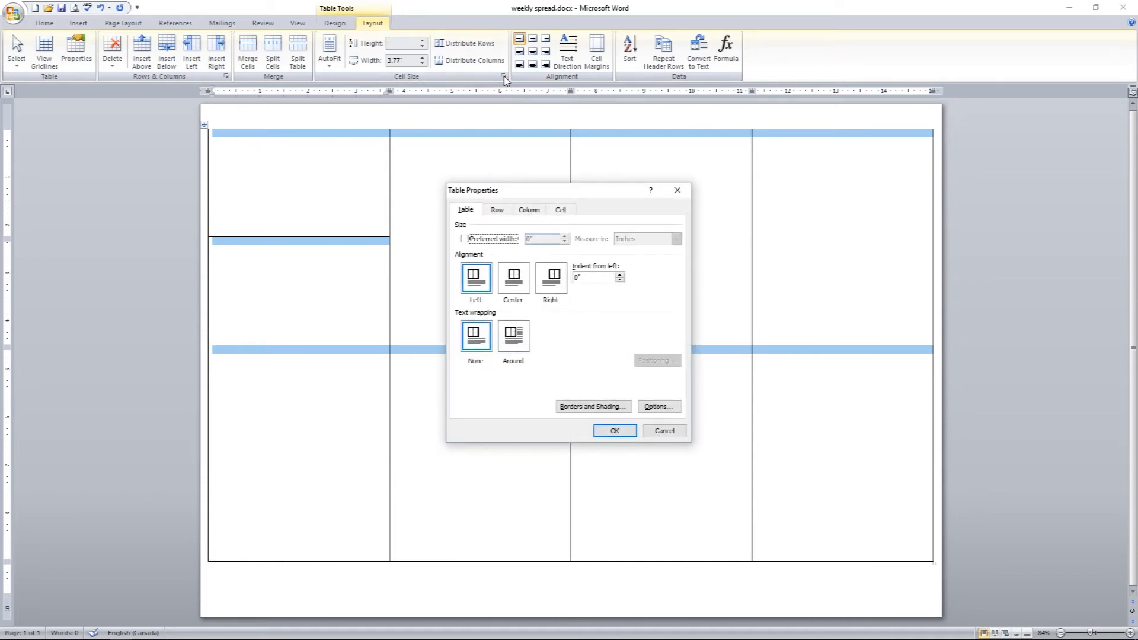
mouse_move(665, 381)
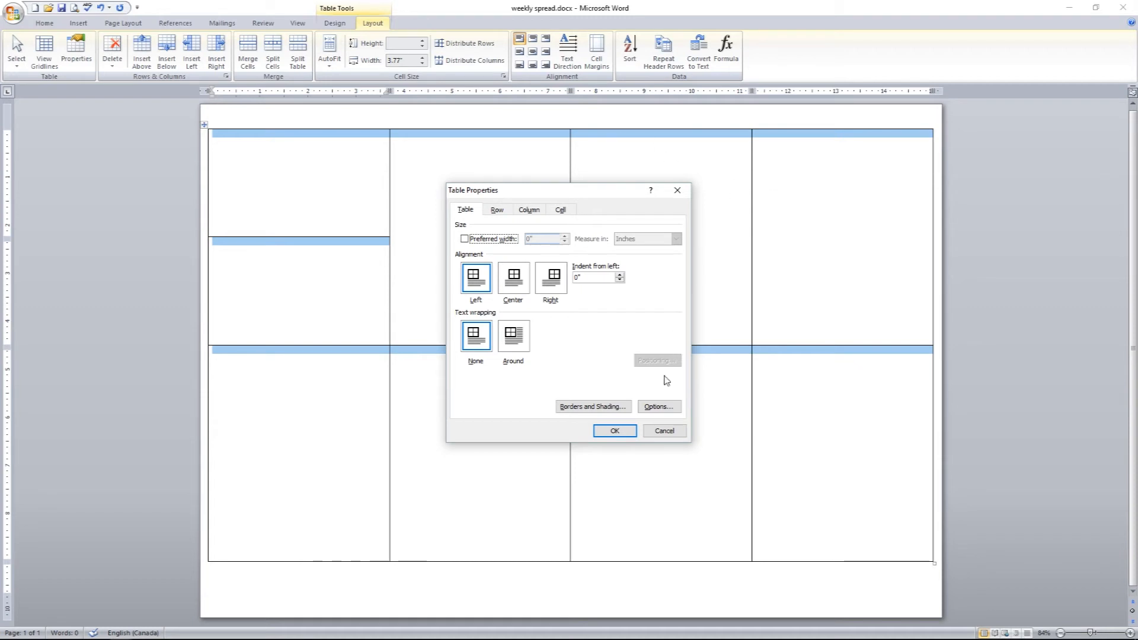
Enable Allow spacing between cells in Table Properties Options and confirm
left_click(658, 405)
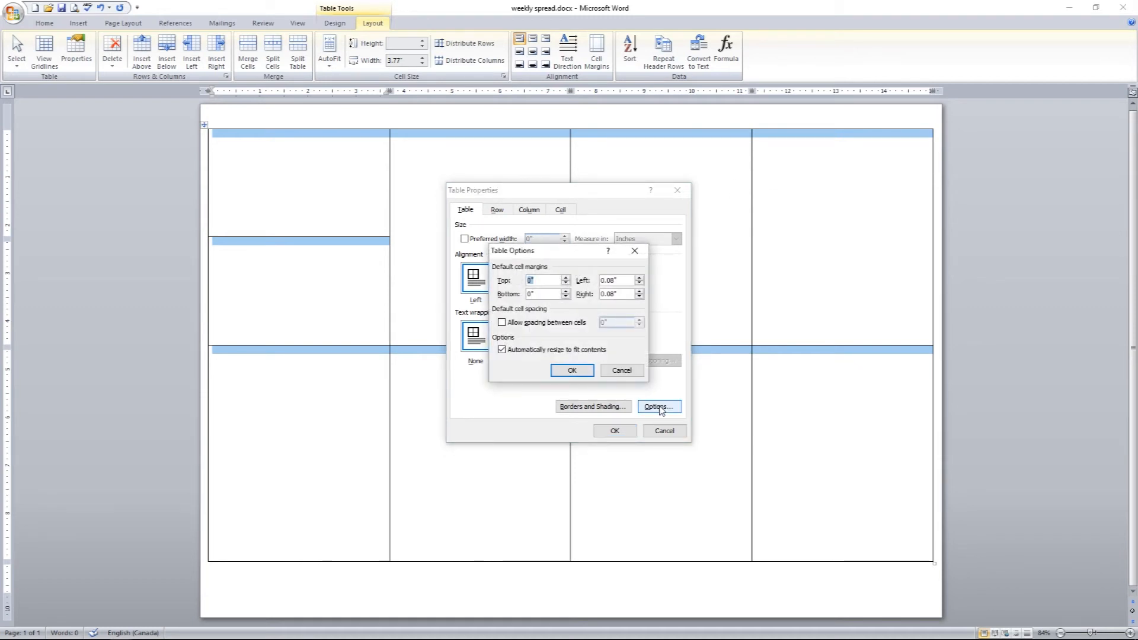
left_click(502, 322)
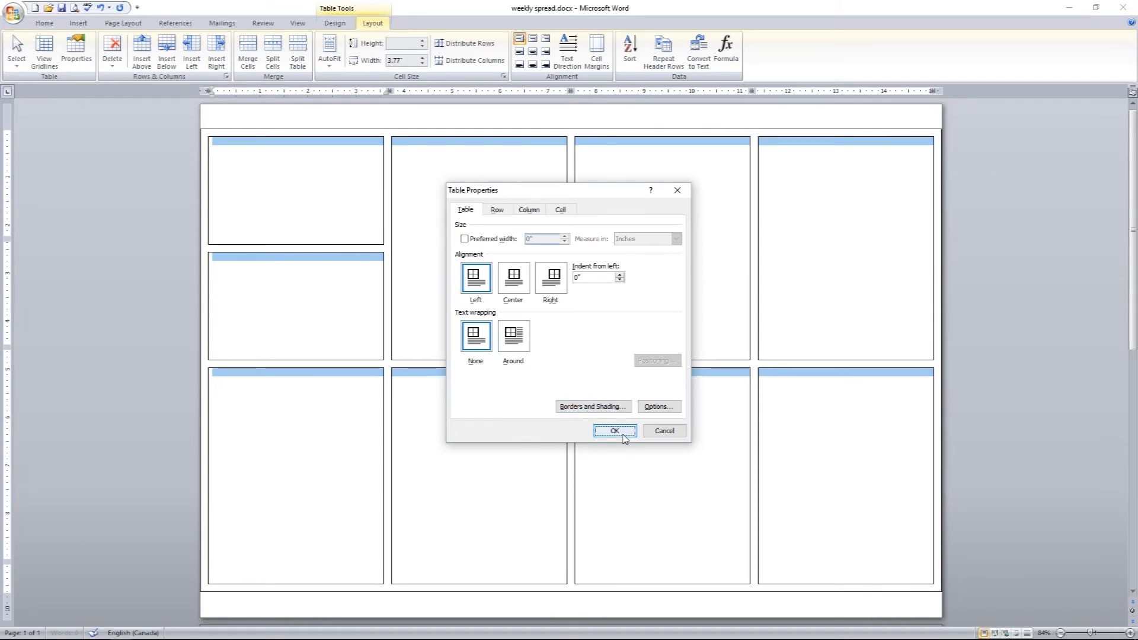
left_click(613, 431)
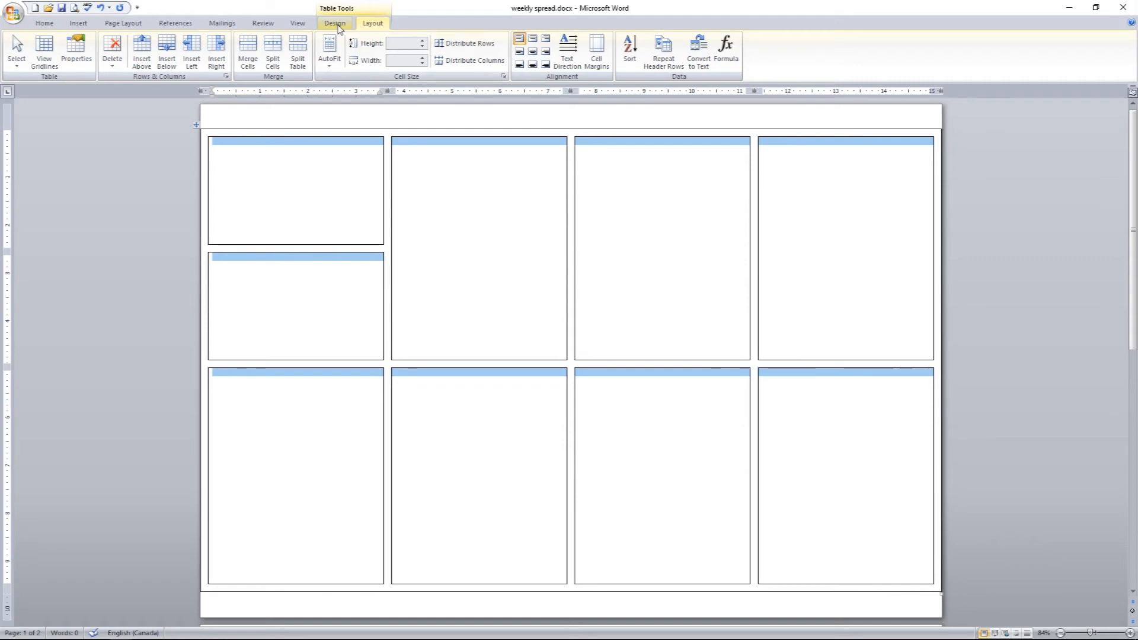
Clear all table borders, then add inside borders between the cells
left_click(334, 22)
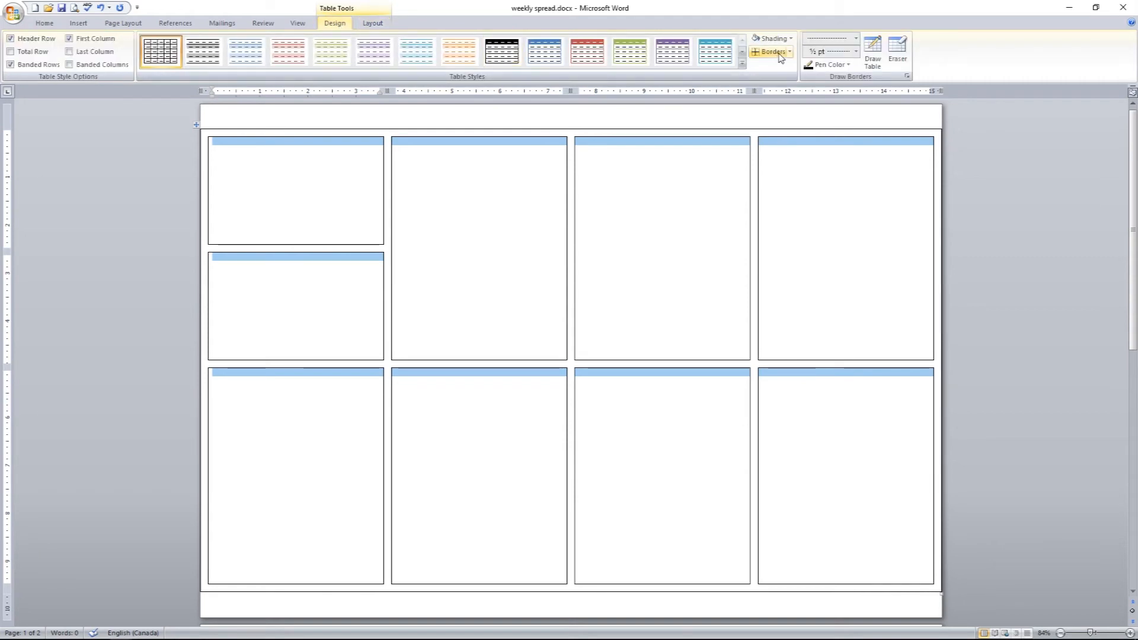
left_click(774, 51)
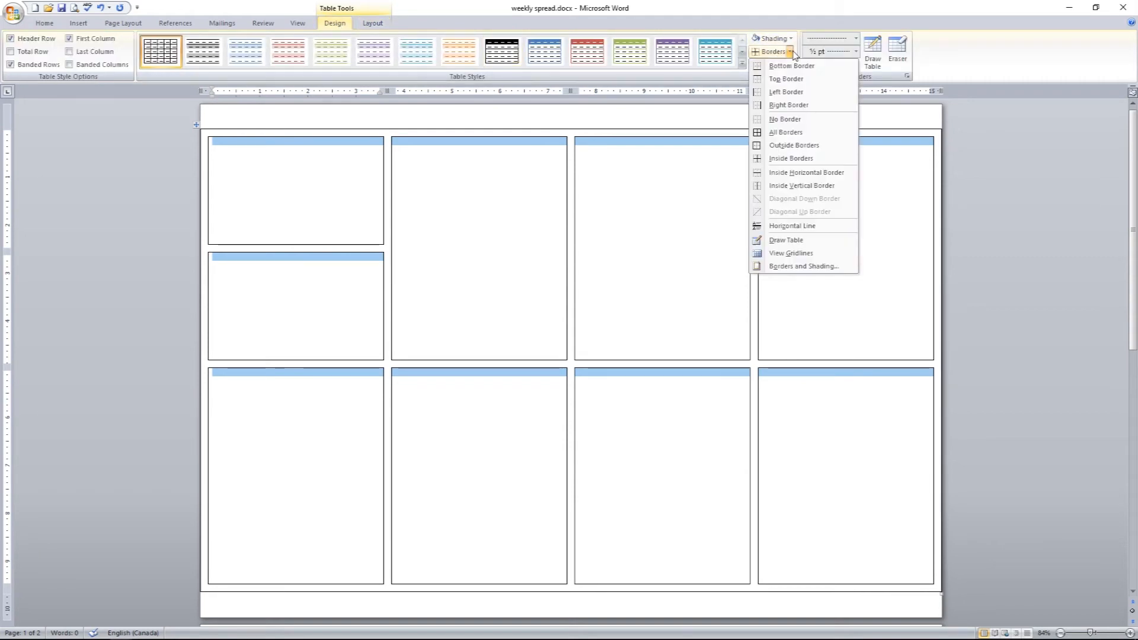
mouse_move(783, 118)
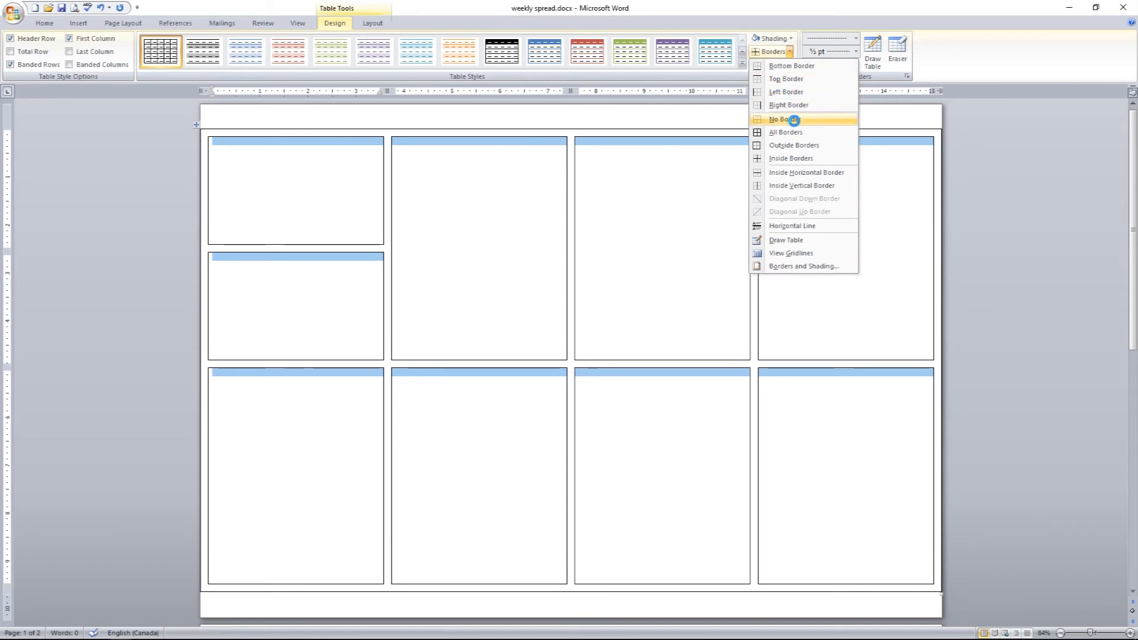
left_click(781, 118)
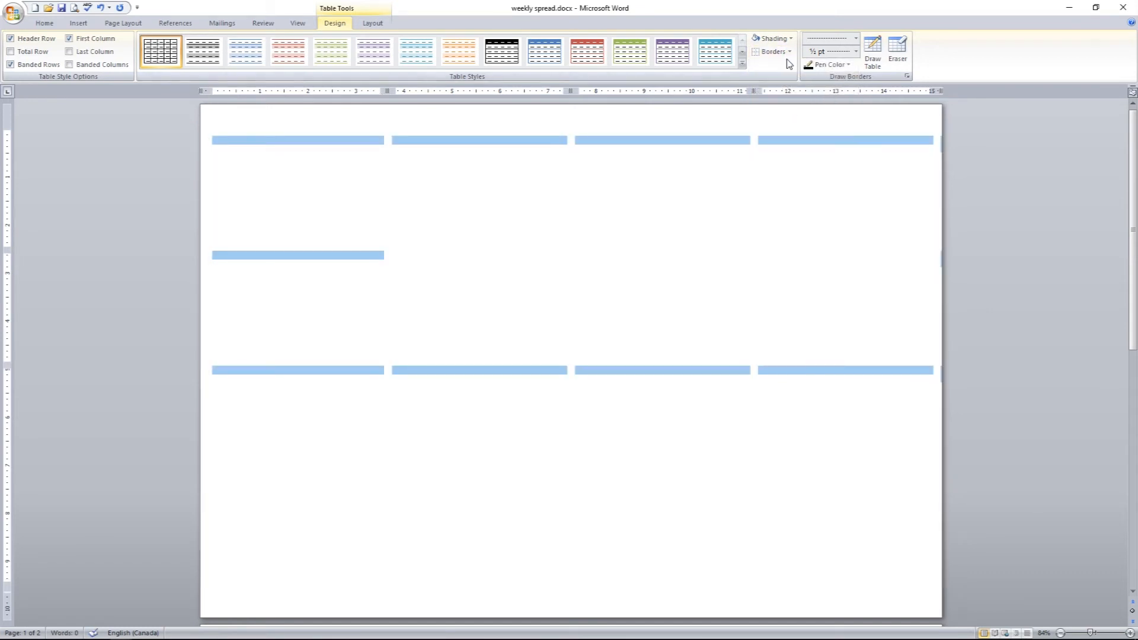
left_click(772, 51)
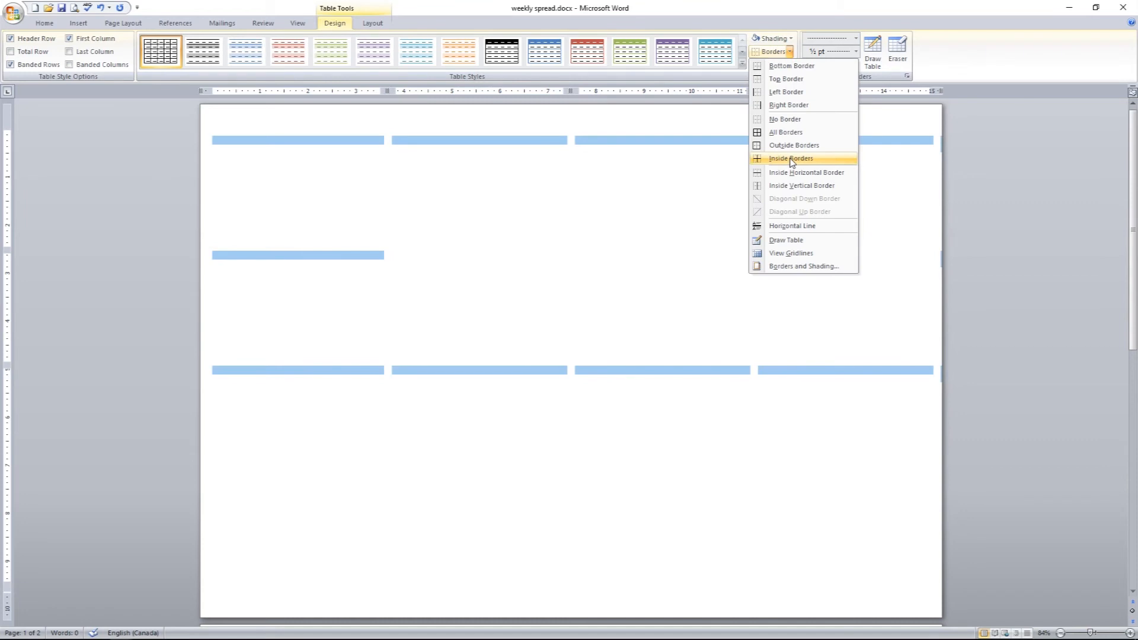
left_click(791, 157)
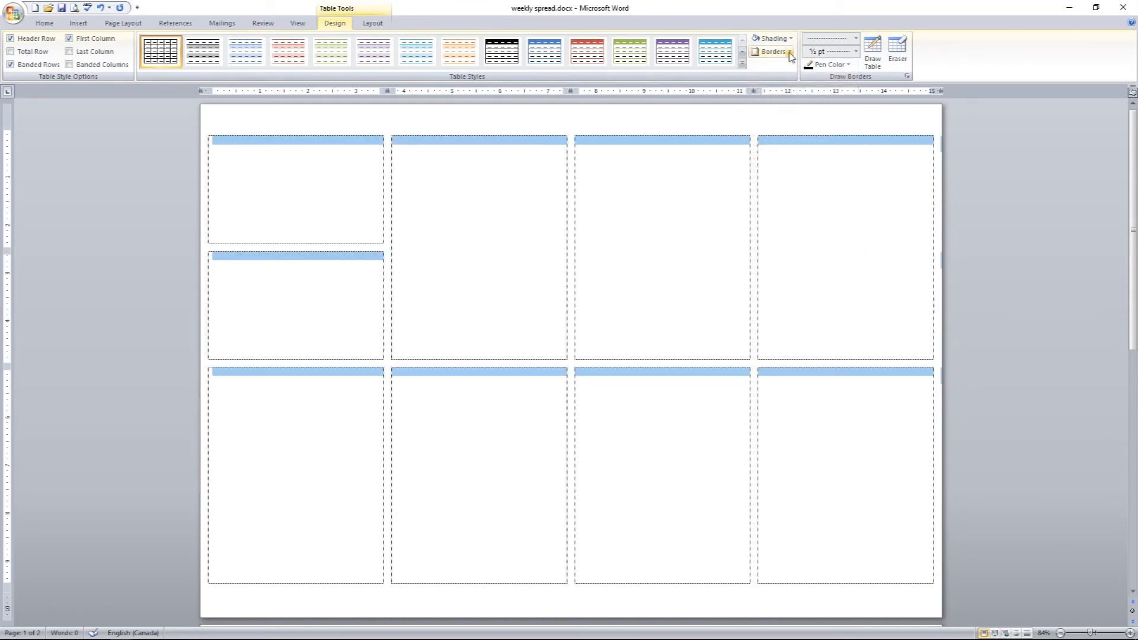
Use Borders and Shading to give every cell box a solid black outline
left_click(771, 51)
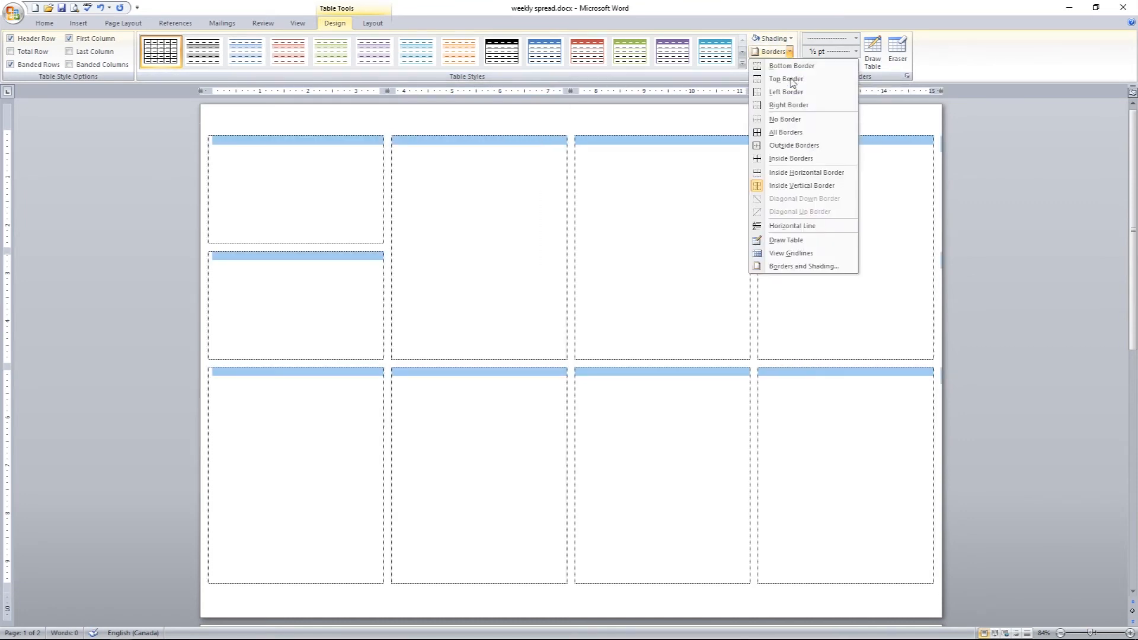
left_click(802, 267)
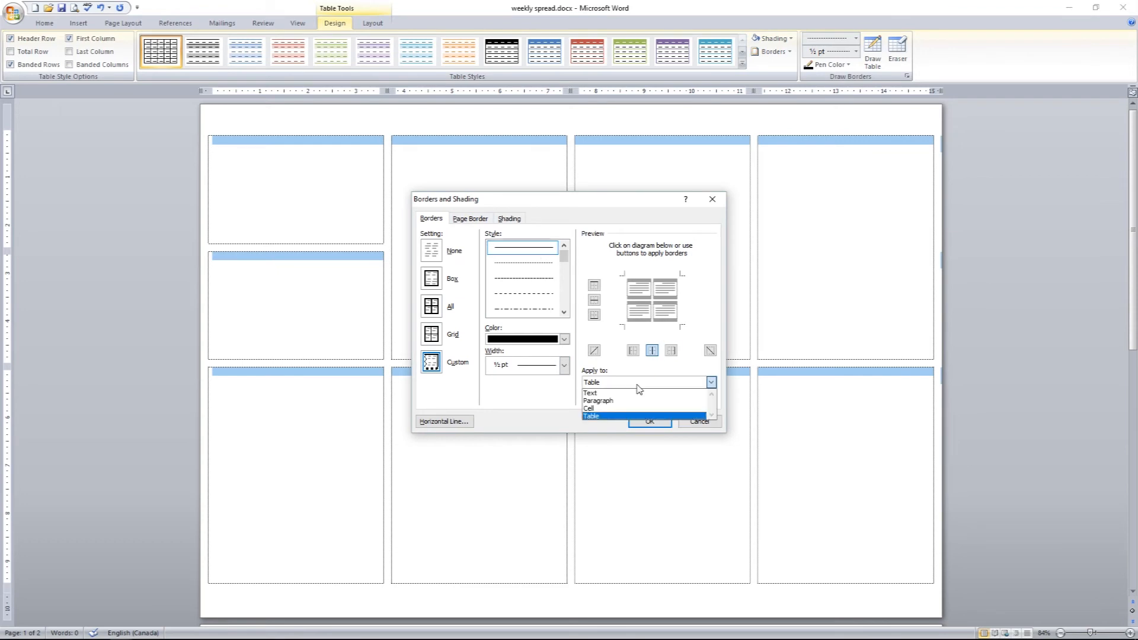
left_click(592, 416)
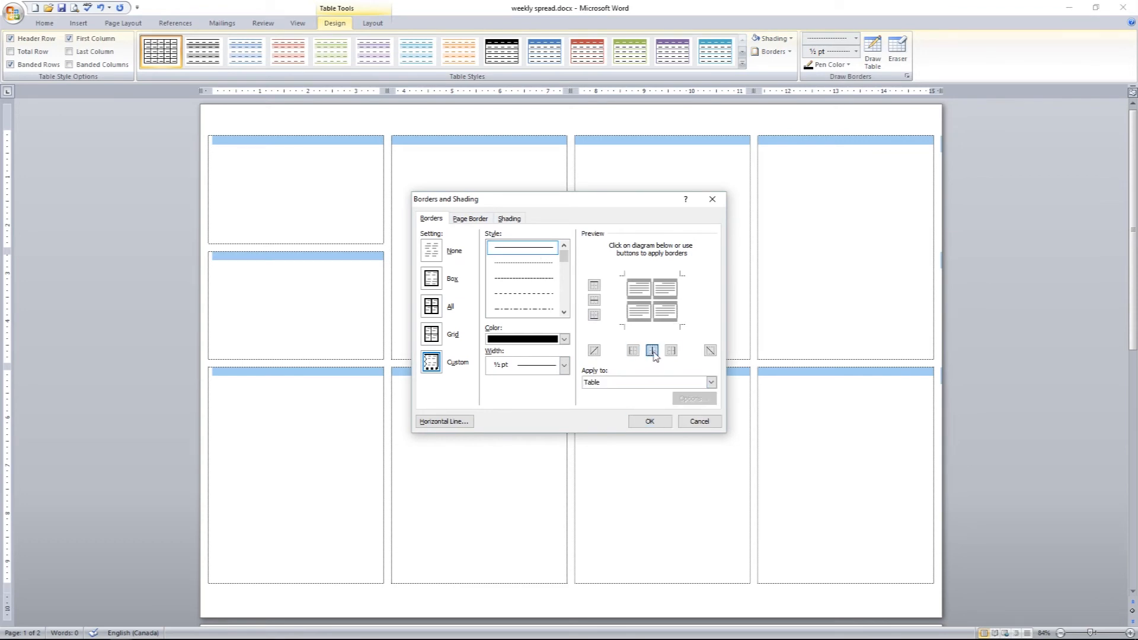
left_click(772, 51)
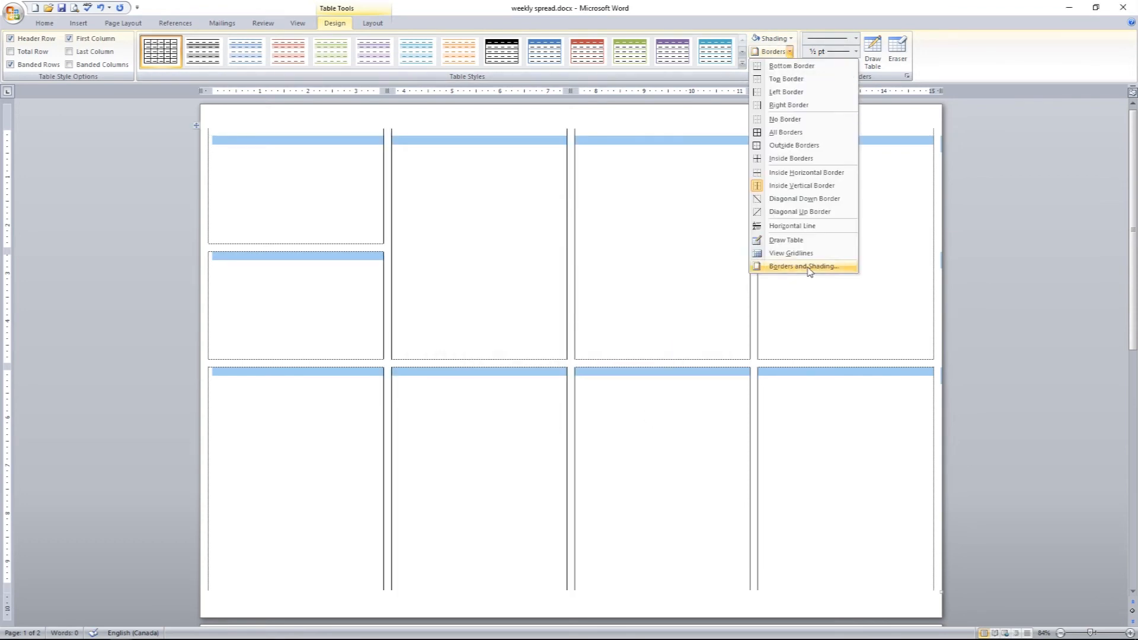
left_click(801, 265)
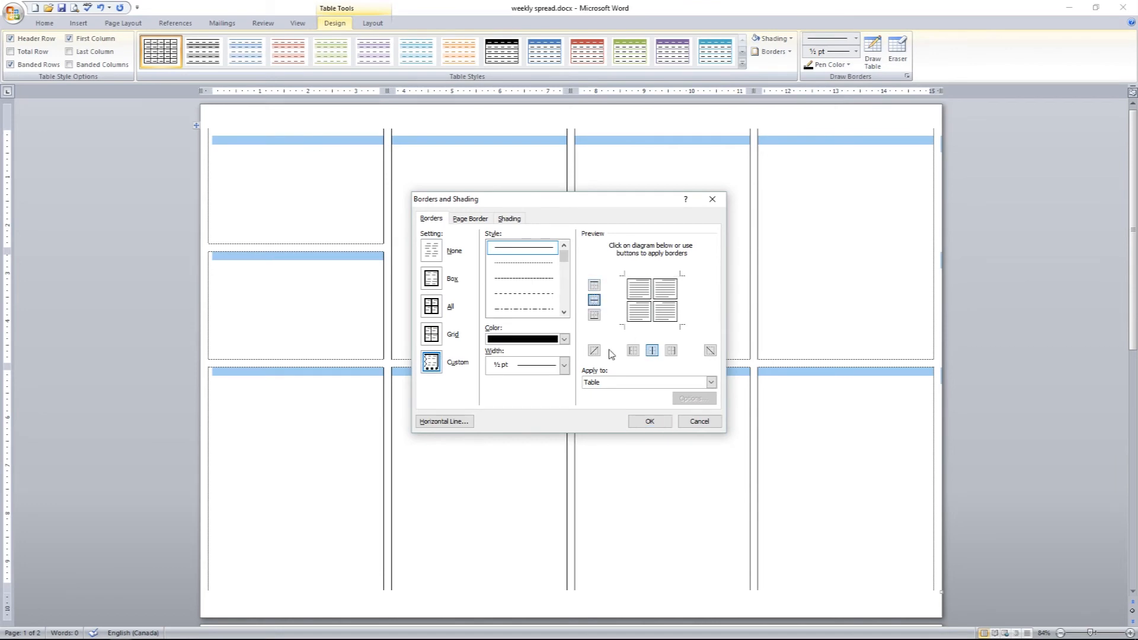
left_click(648, 421)
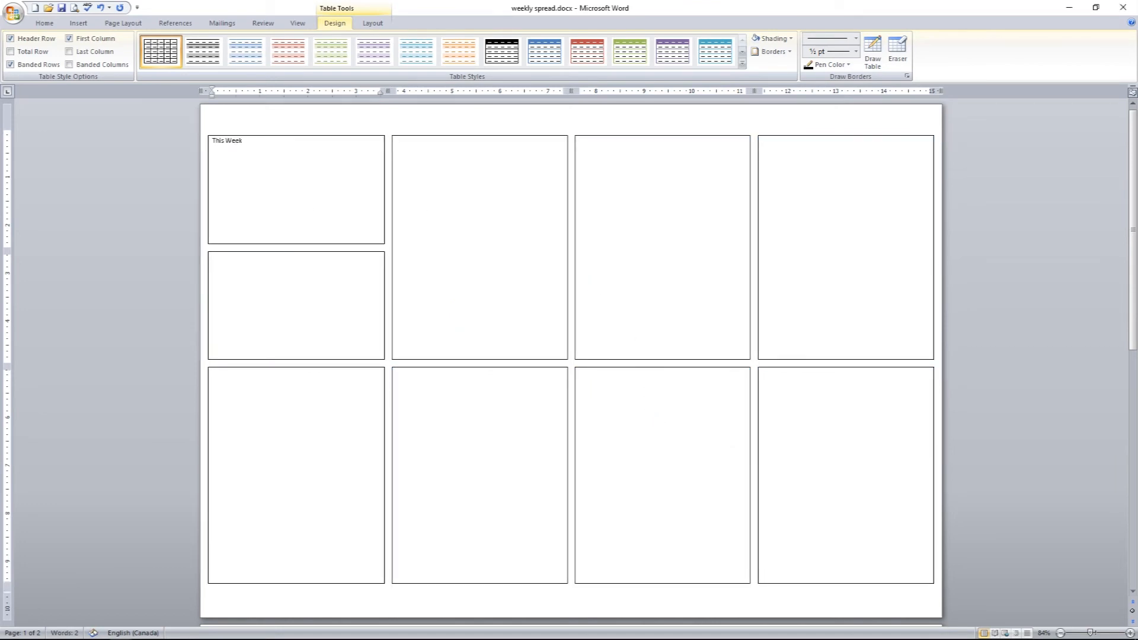
Label the cells Sunday etc., apply the Hello Sweets font enlarged, and shrink the Goals: label slightly
type("Sunday")
type("Monday")
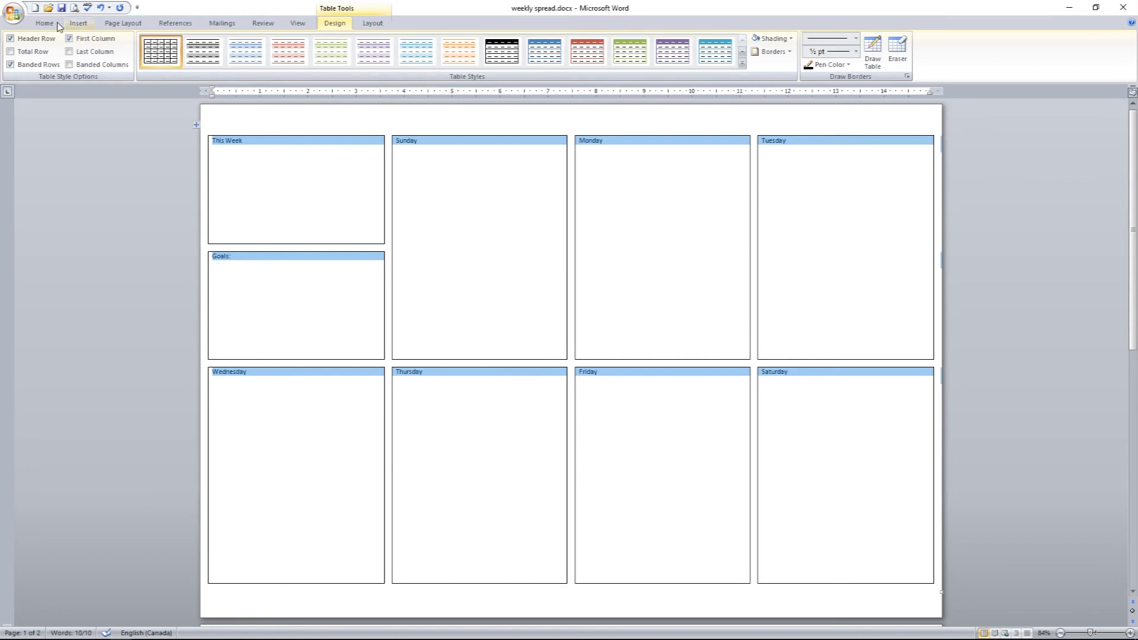
left_click(171, 42)
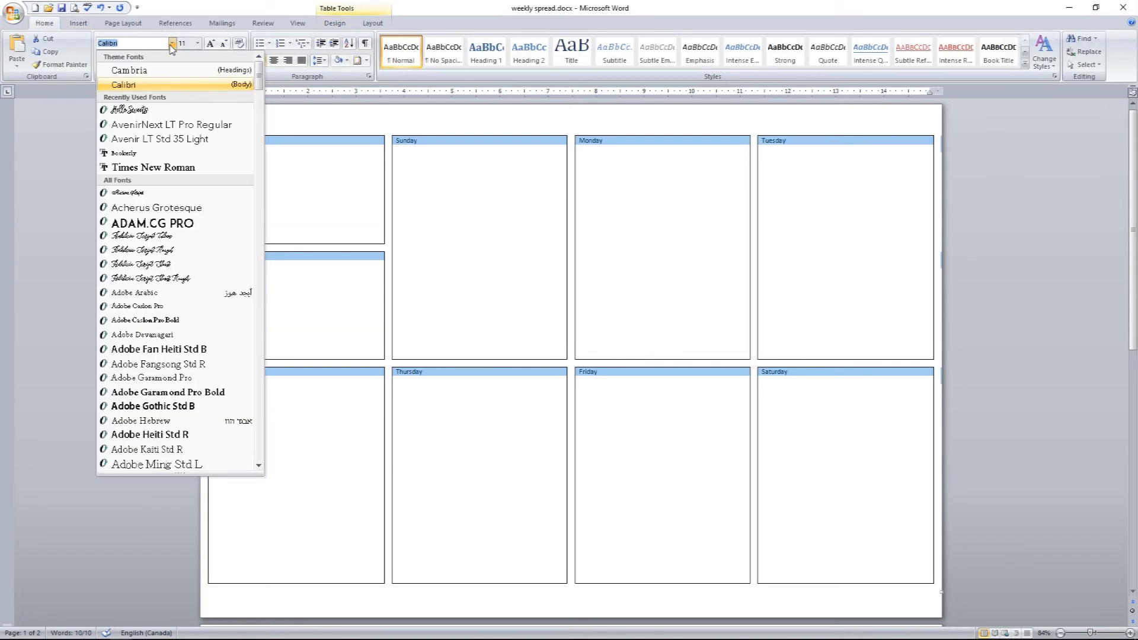
scroll("down", 3)
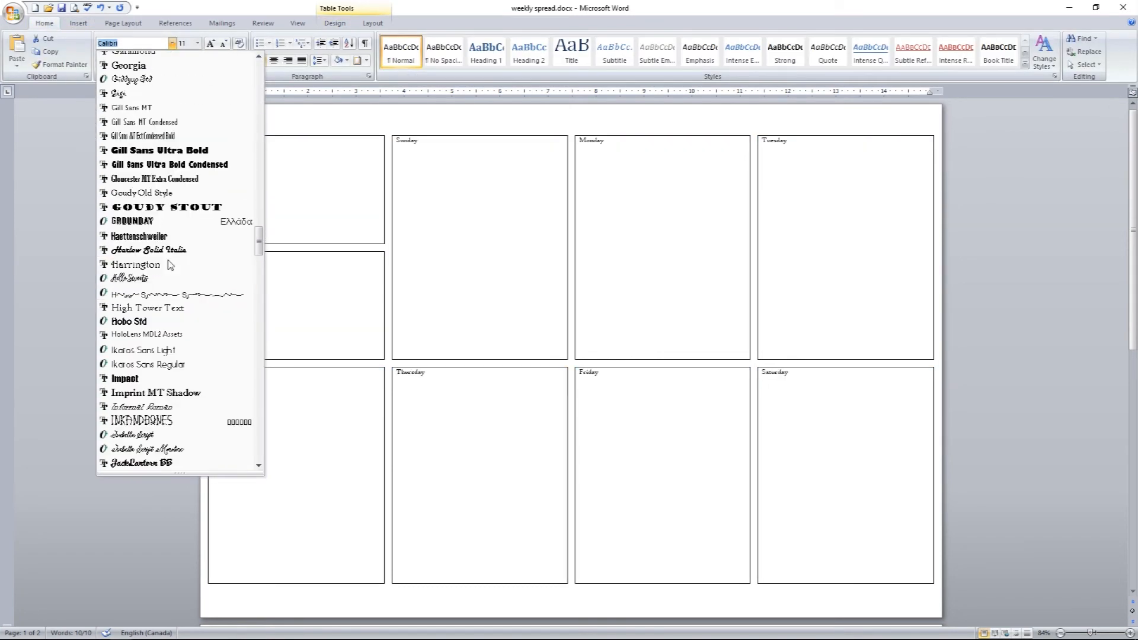
left_click(128, 278)
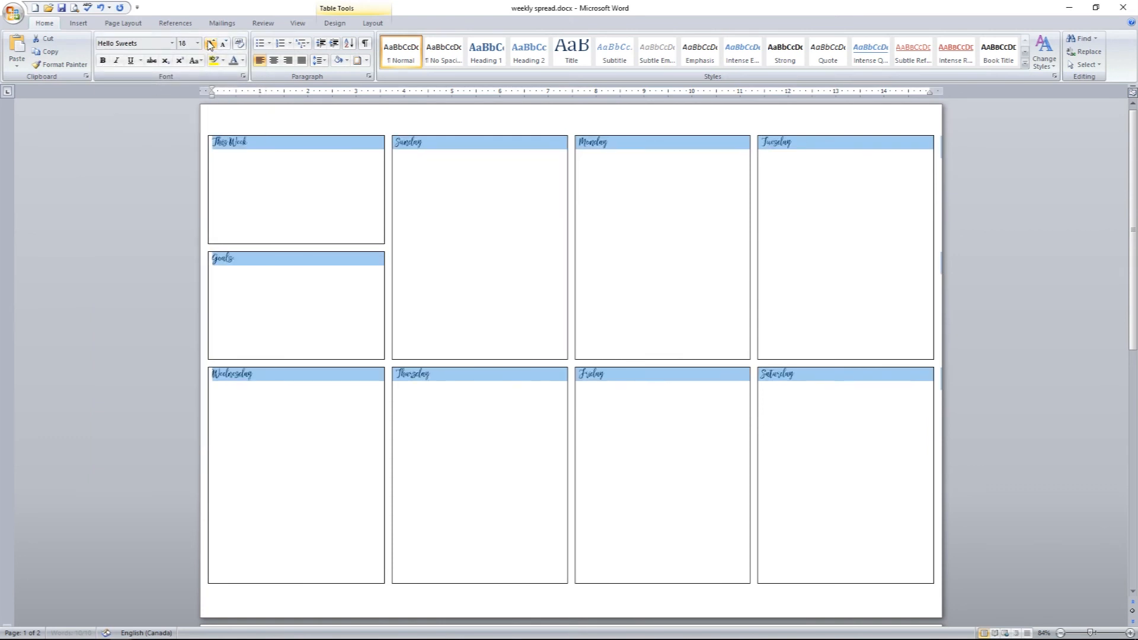
left_click(211, 43)
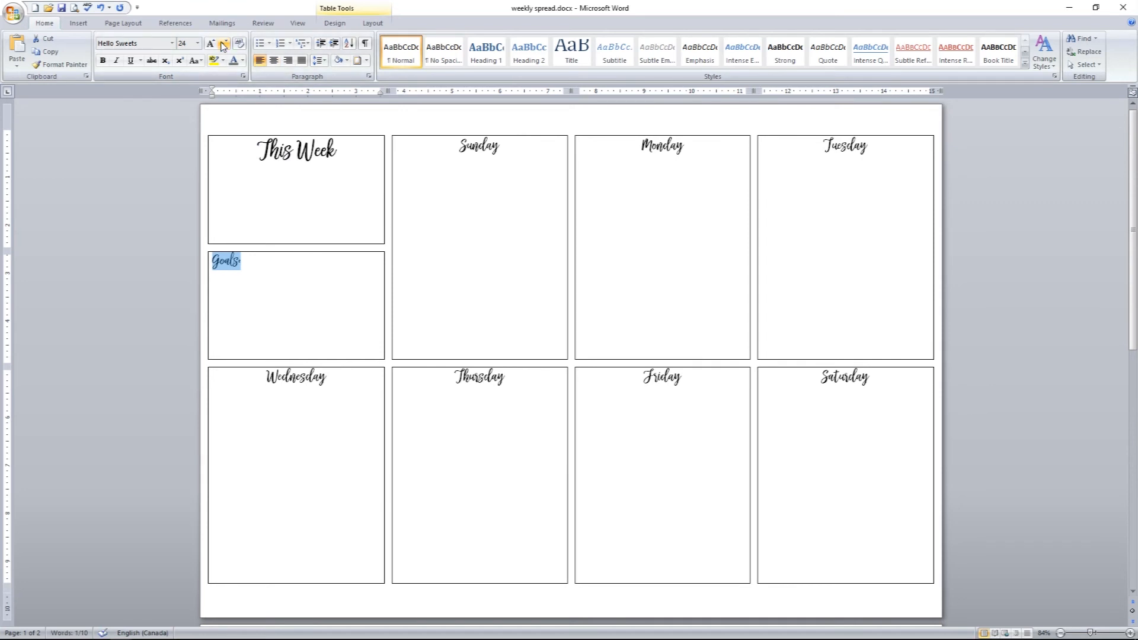
left_click(221, 43)
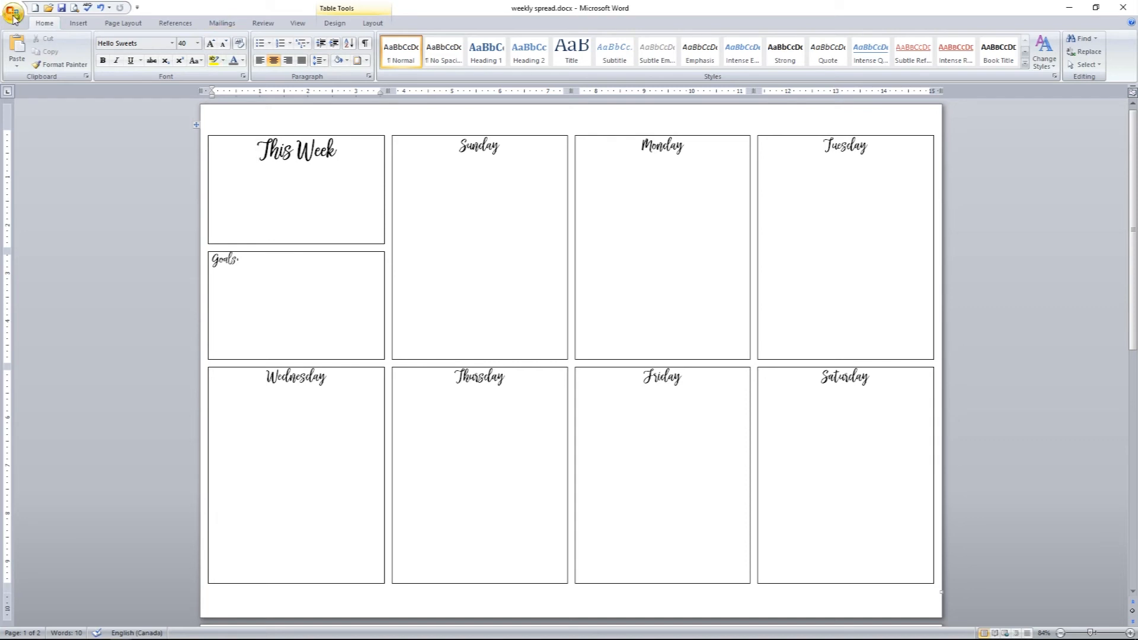
Export the weekly spread as a PDF named 'weekly word' on the Desktop with default options
left_click(13, 13)
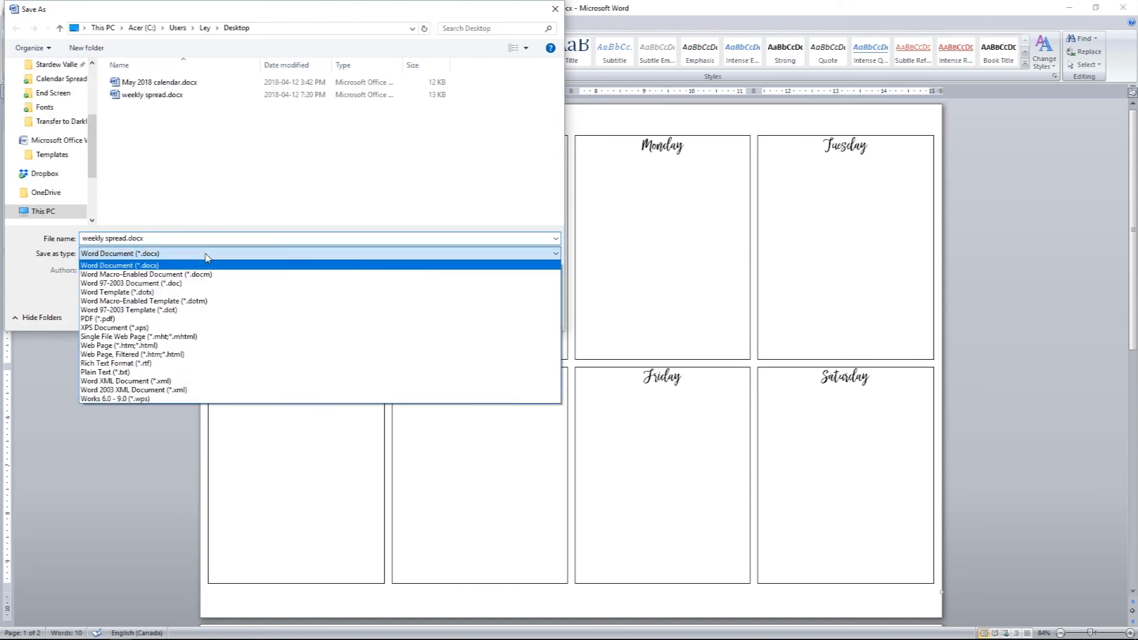
left_click(99, 319)
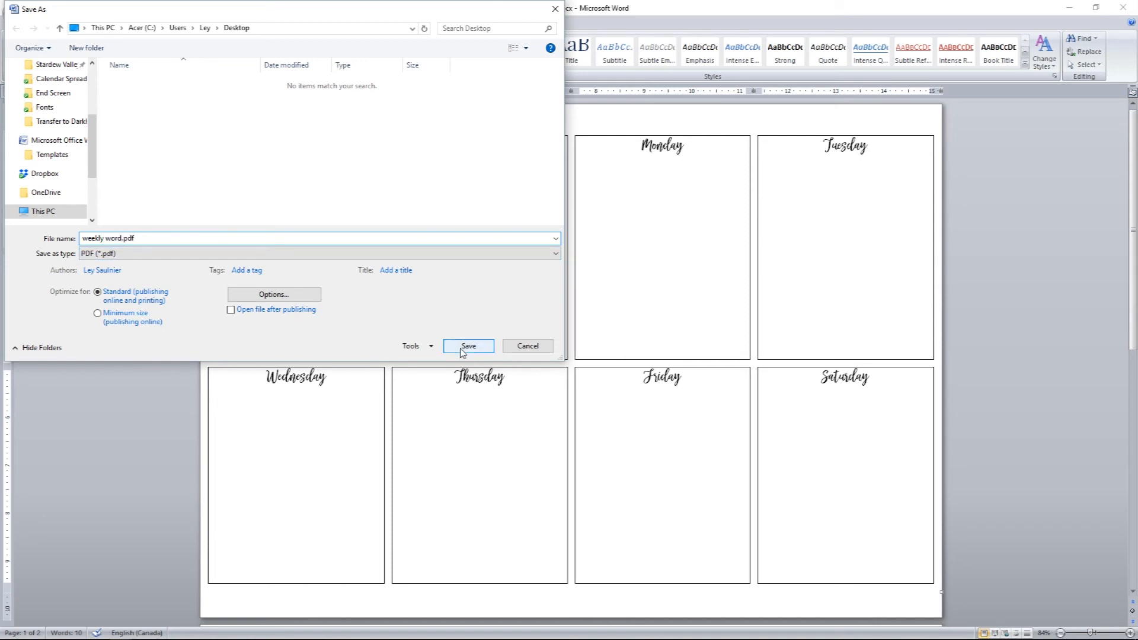
left_click(274, 294)
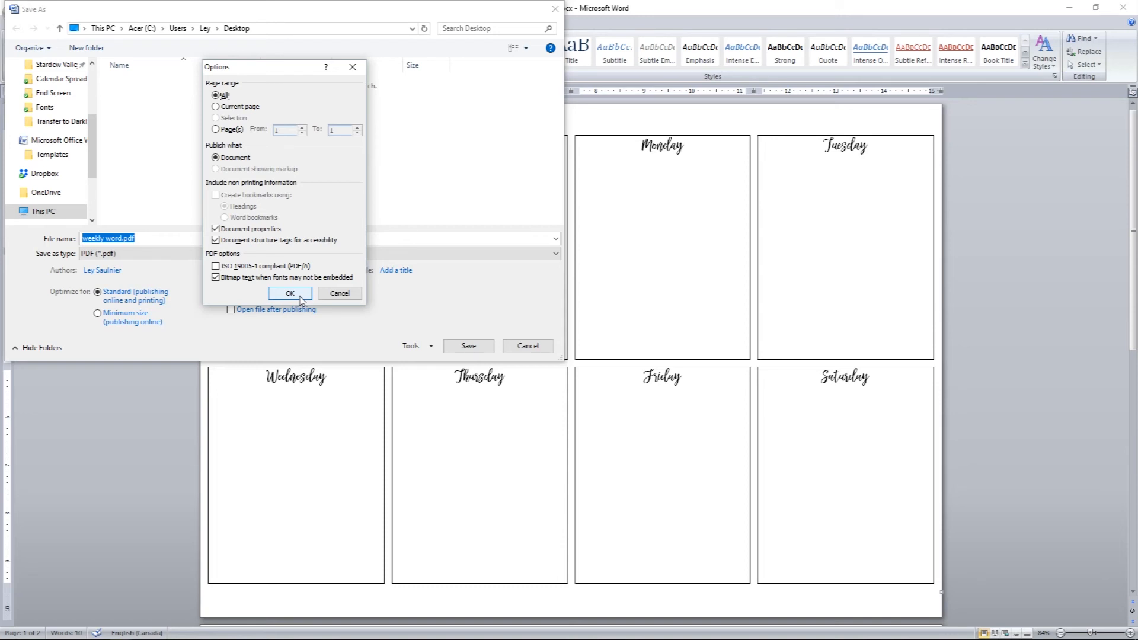
left_click(289, 293)
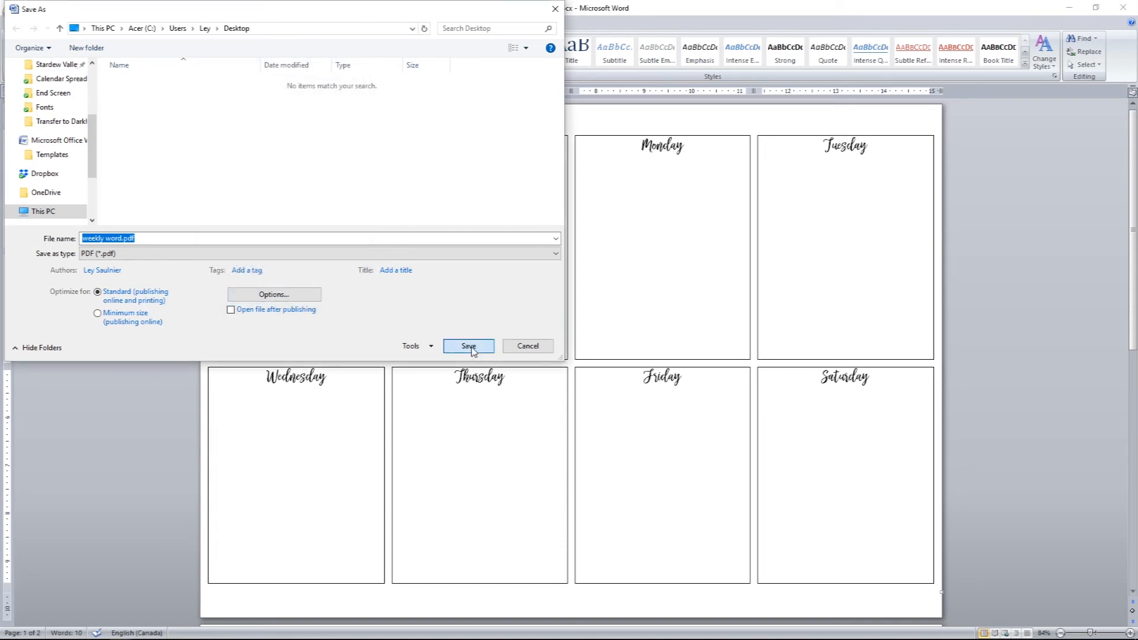
left_click(468, 345)
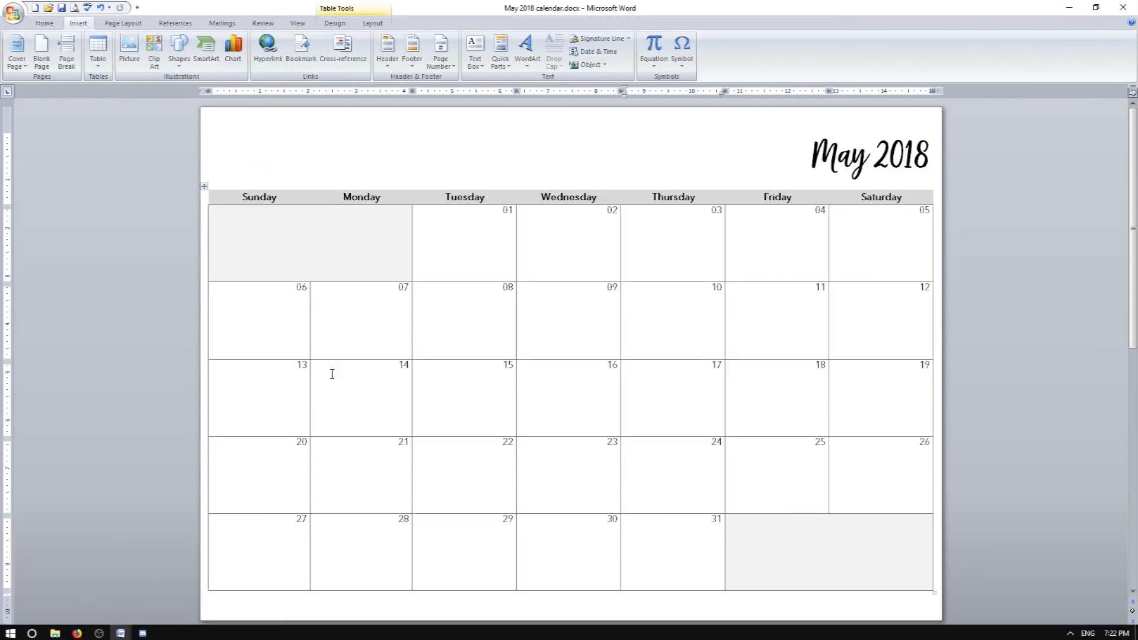
Start Save As for the May 2018 calendar and reach the file-type choice for PDF
left_click(13, 8)
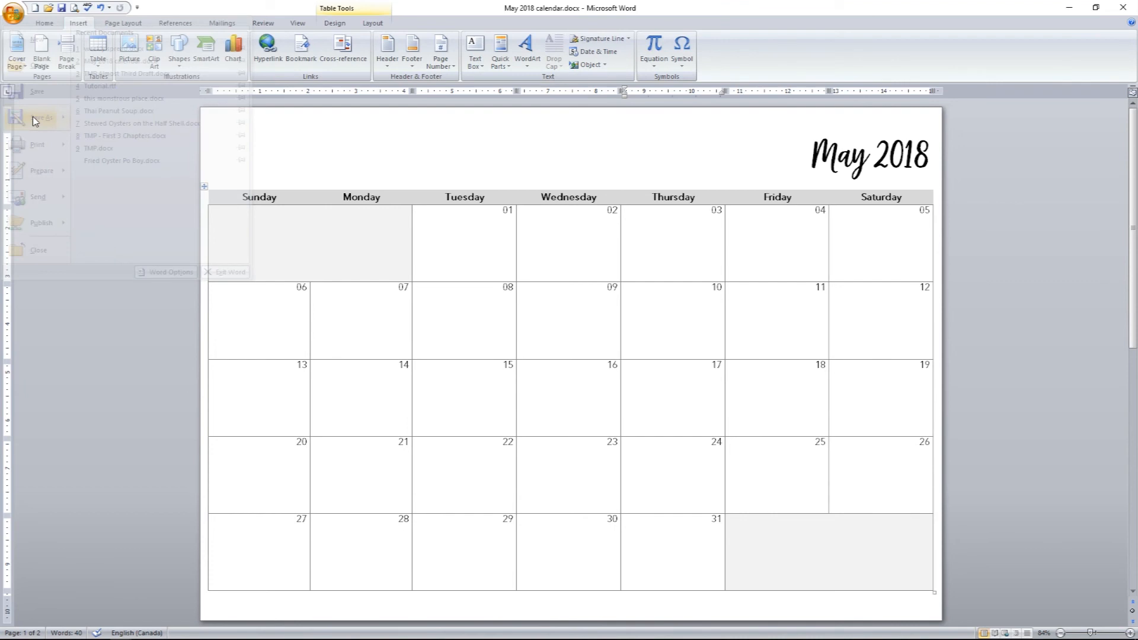
left_click(45, 117)
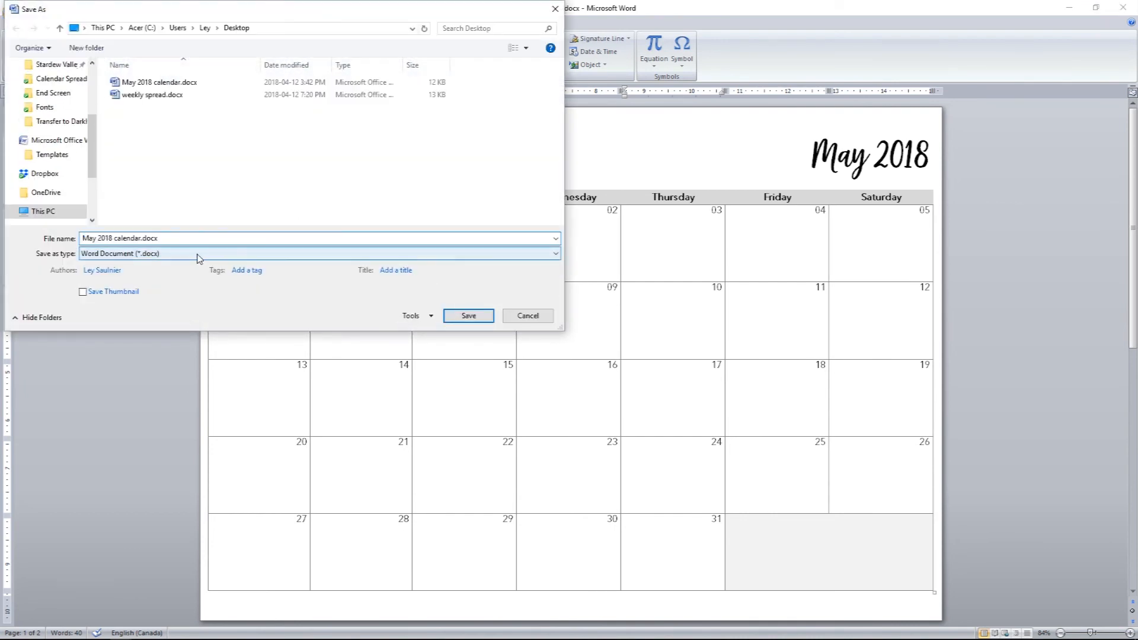
left_click(317, 254)
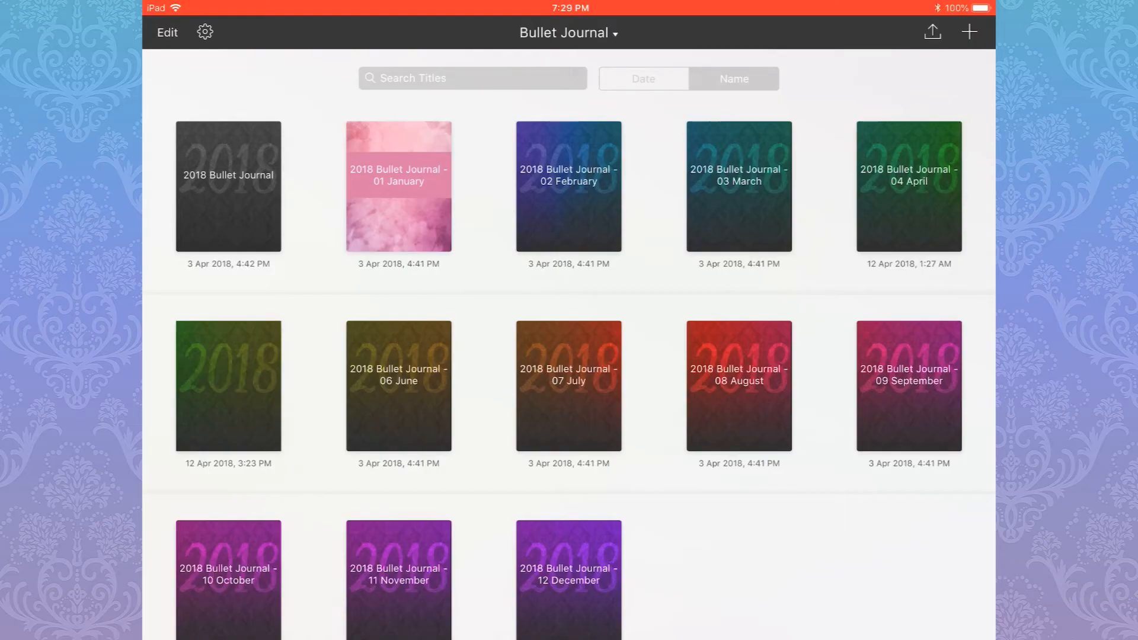
Open the May 2018 notebook and go to Notebook Options > Change Page Template
left_click(227, 386)
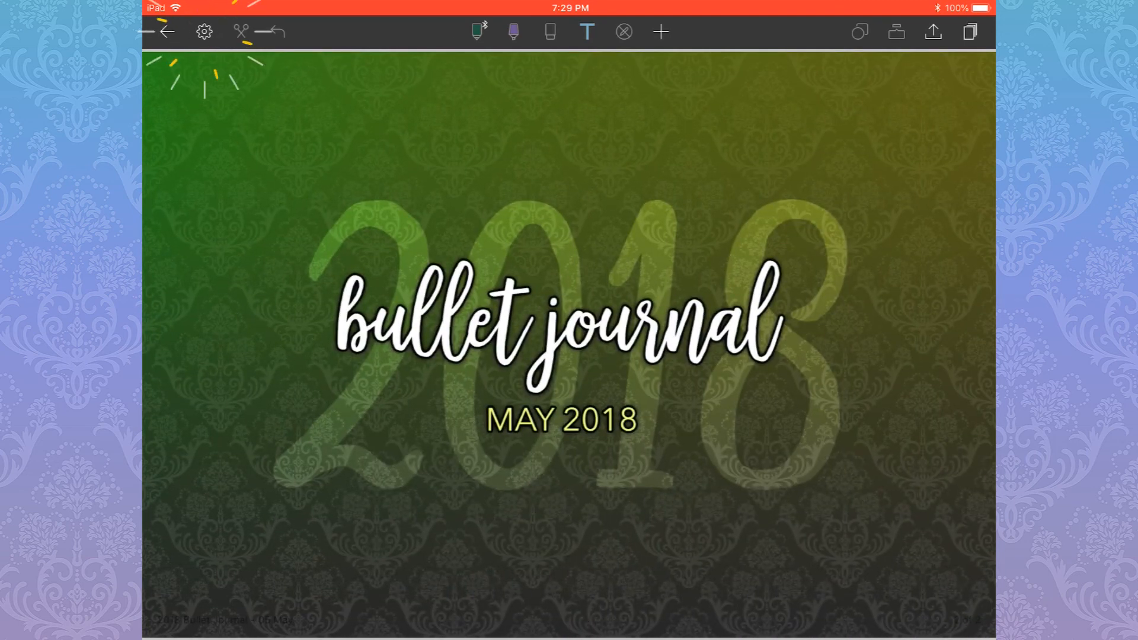
left_click(204, 31)
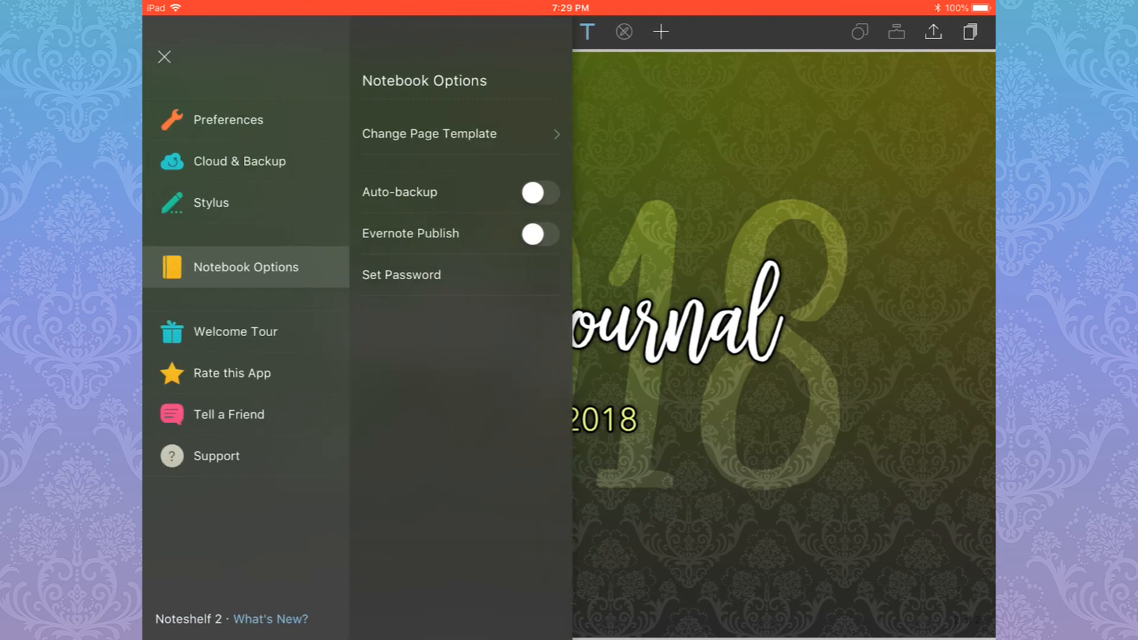
left_click(429, 134)
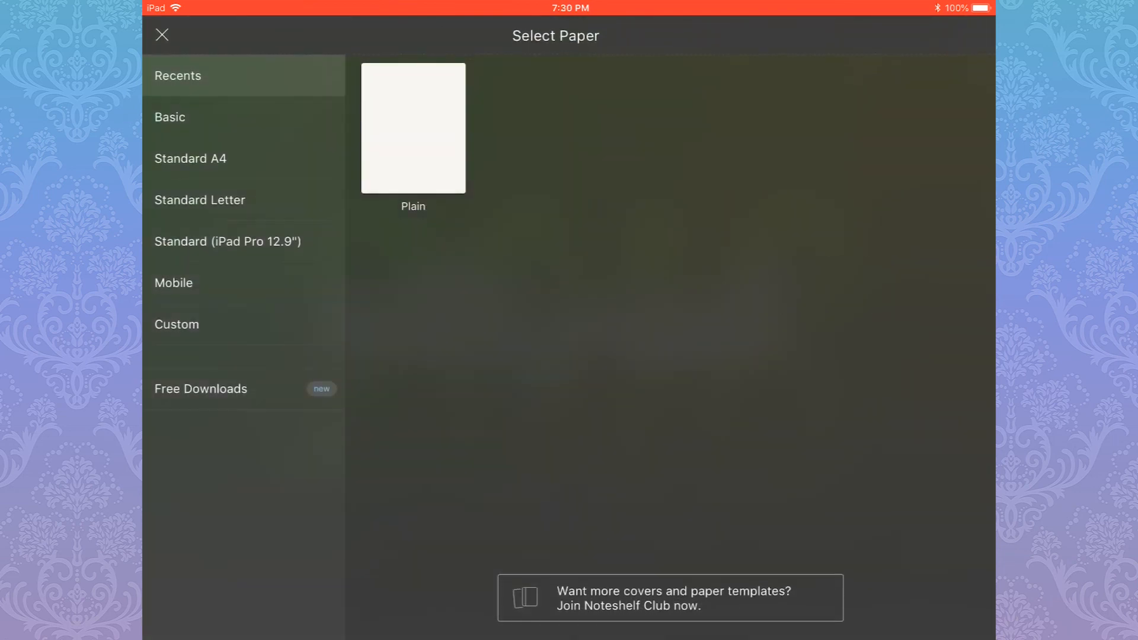
Add the calendar PDF from Files as a custom paper named 'May 2018 - Word'
left_click(177, 323)
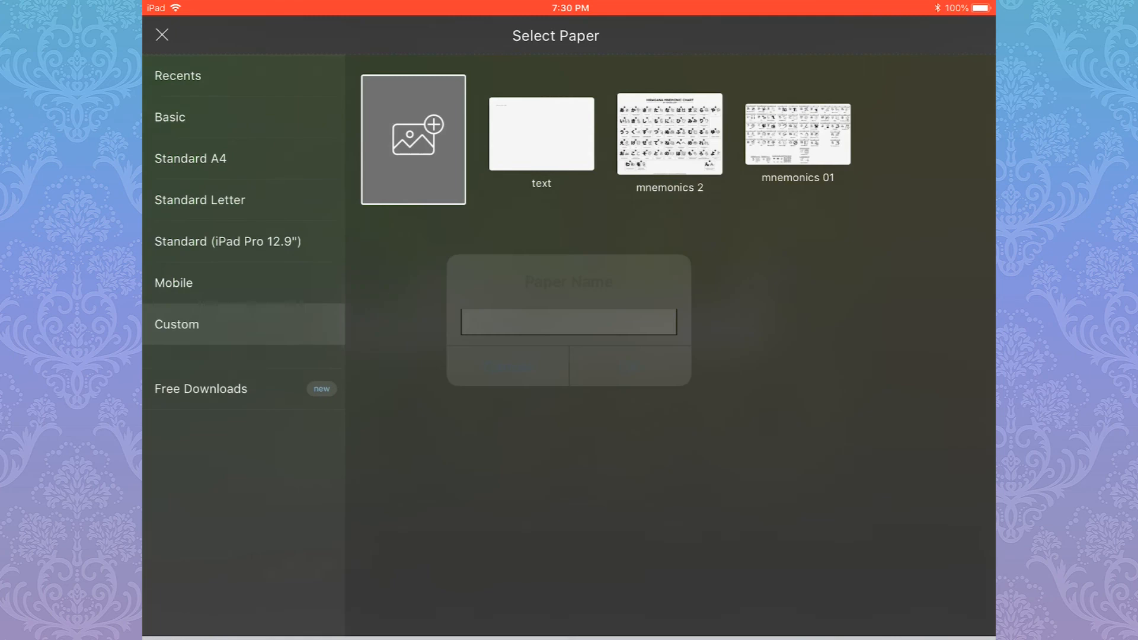
type("May 2018 - Word")
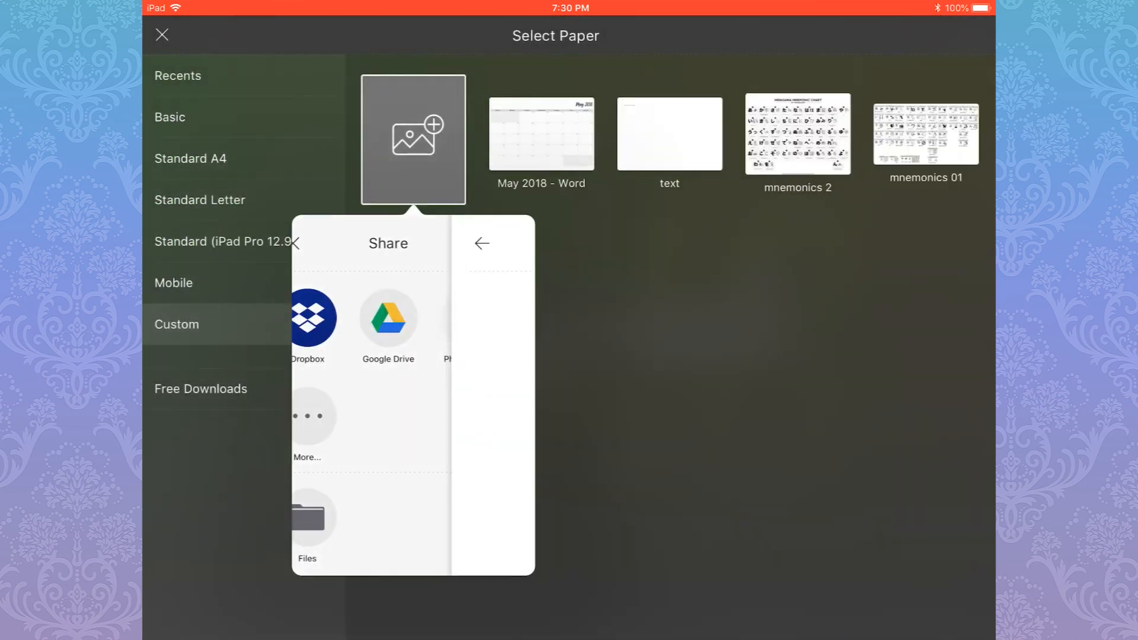
left_click(306, 527)
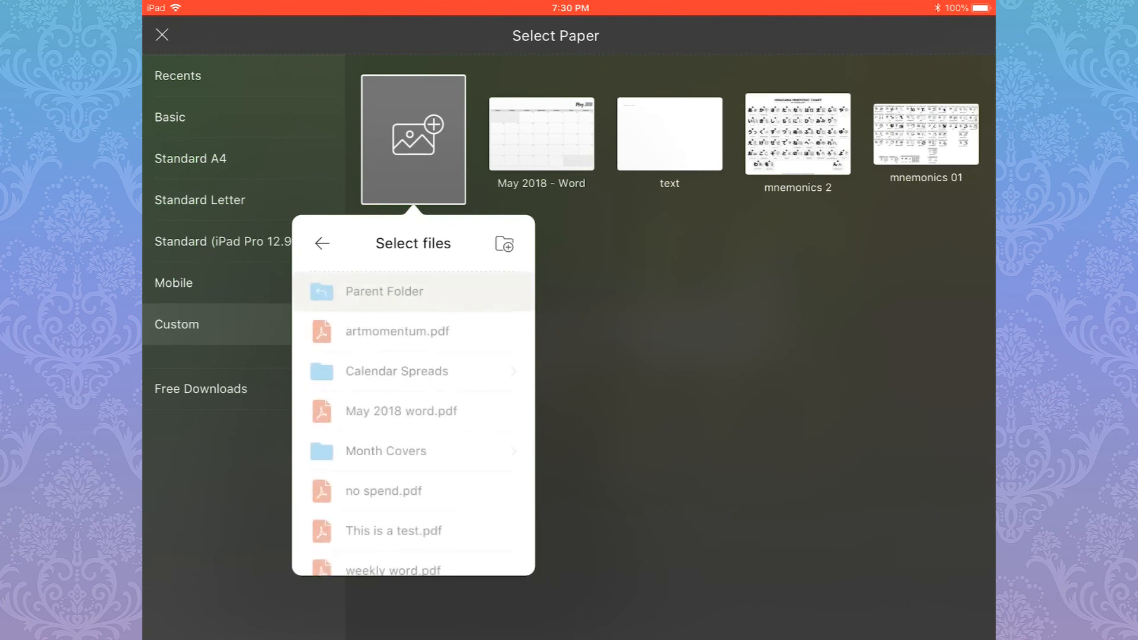
Add the weekly spread PDF as a second custom paper named 'Weekly Spread - Word'
scroll("down", 3)
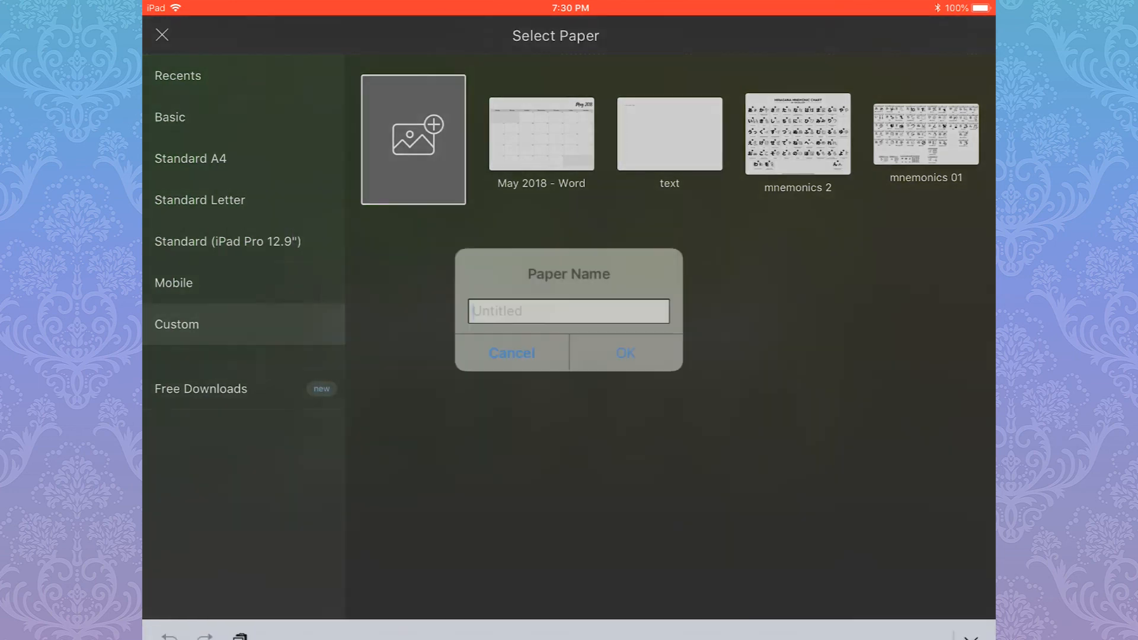
type("Weekly s")
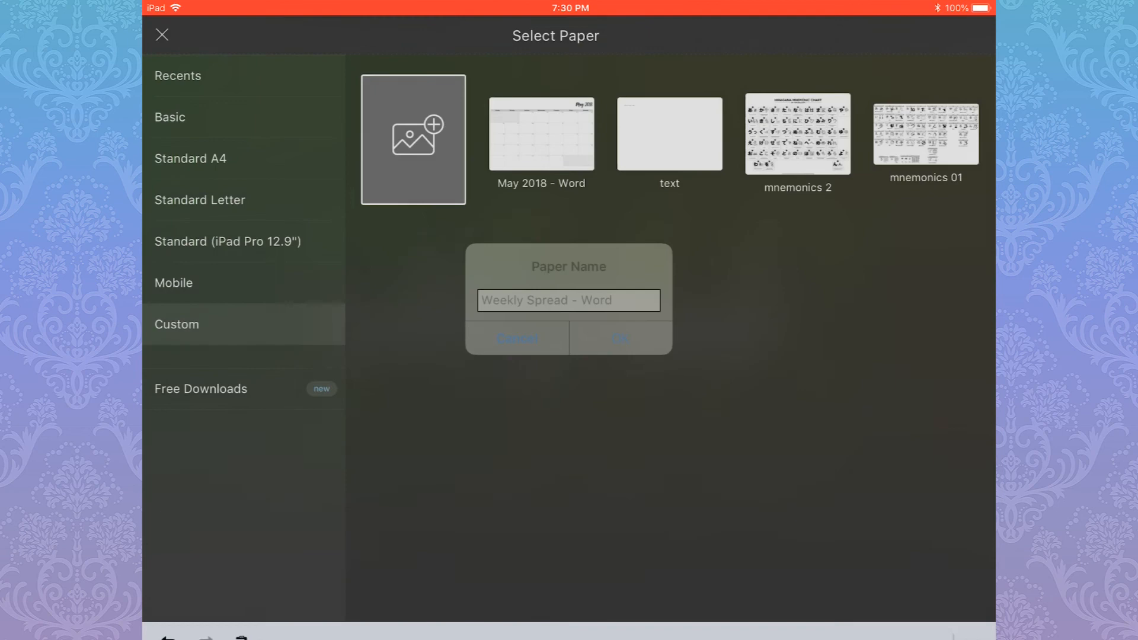
left_click(619, 338)
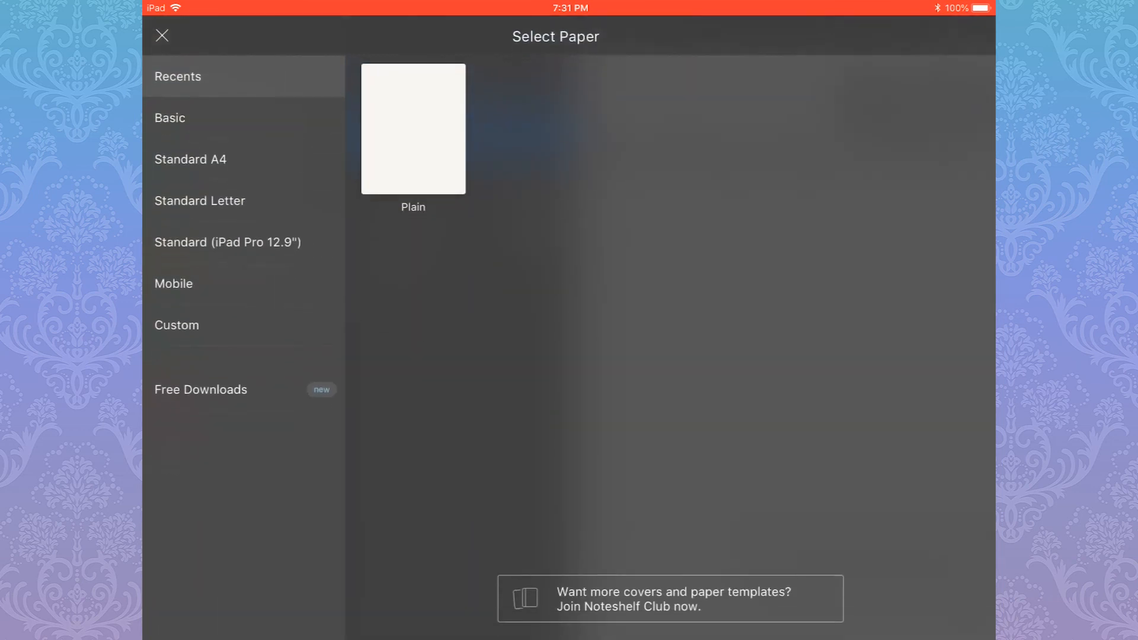
Apply the May 2018 calendar paper and place a text box reading 'testing' in Friday 04
left_click(412, 128)
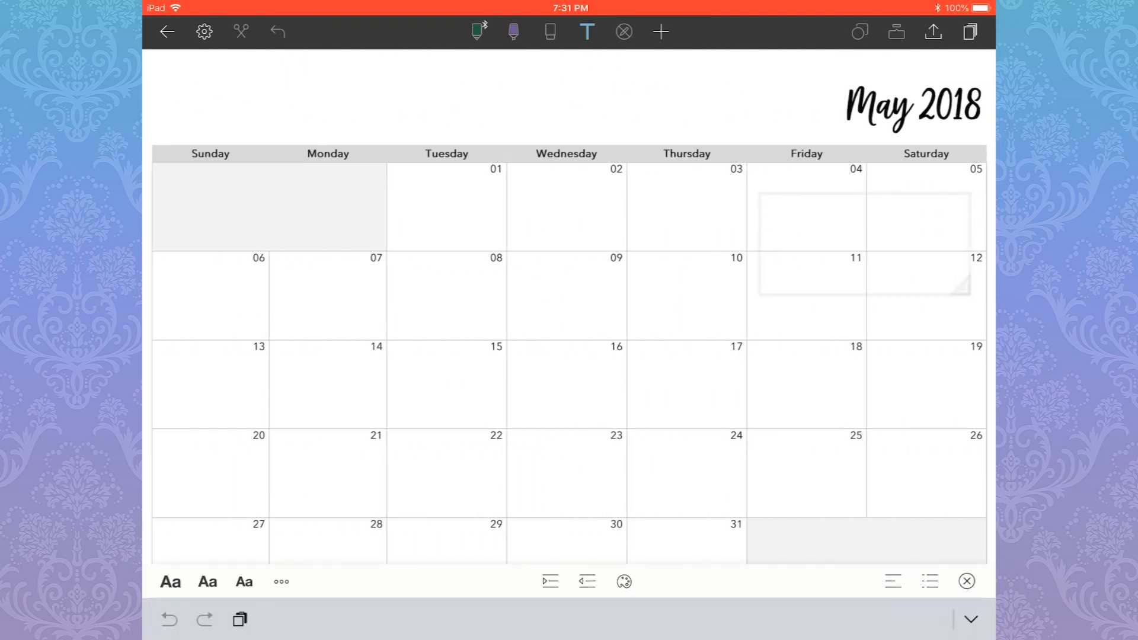
left_click(794, 211)
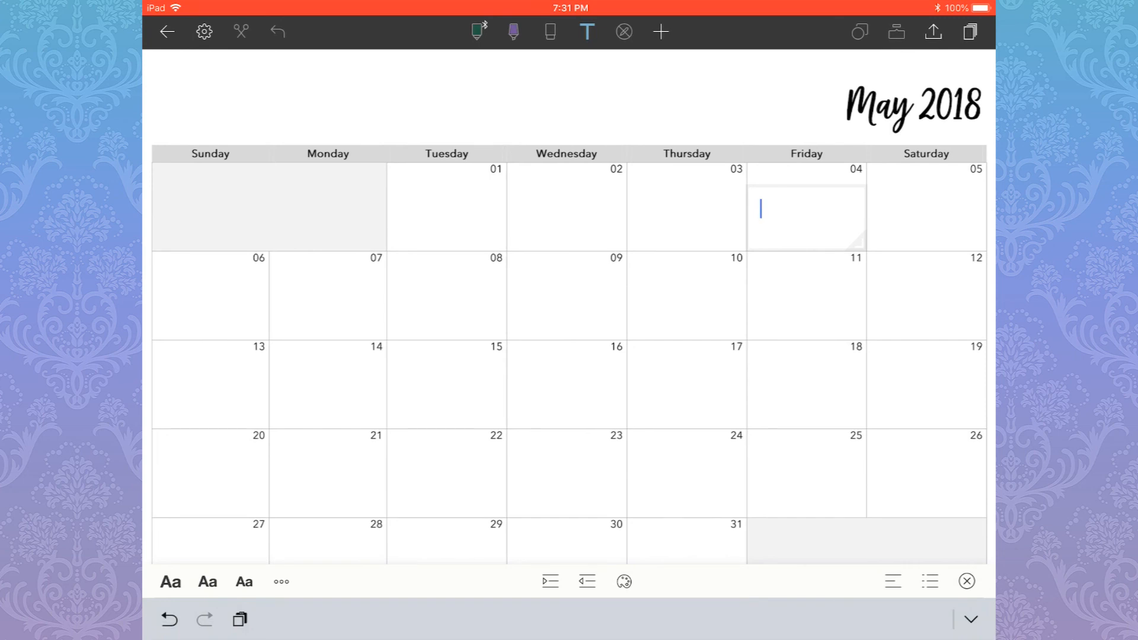
type("testing")
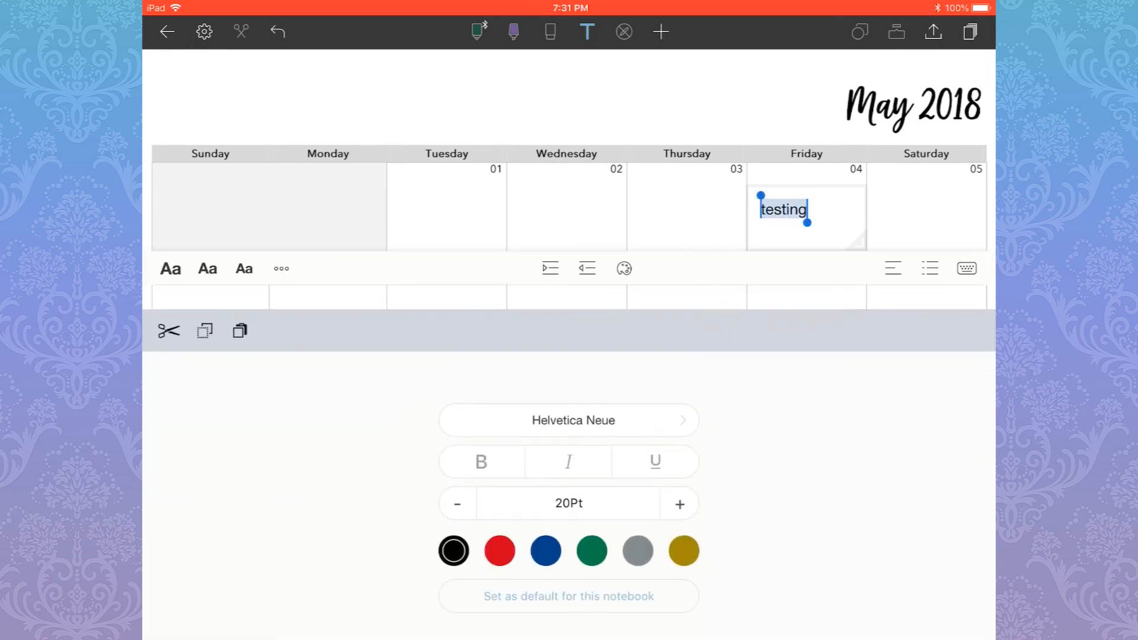
Set 'testing' to Avenir Next 16pt and bring up formatting for a checklist style
left_click(568, 419)
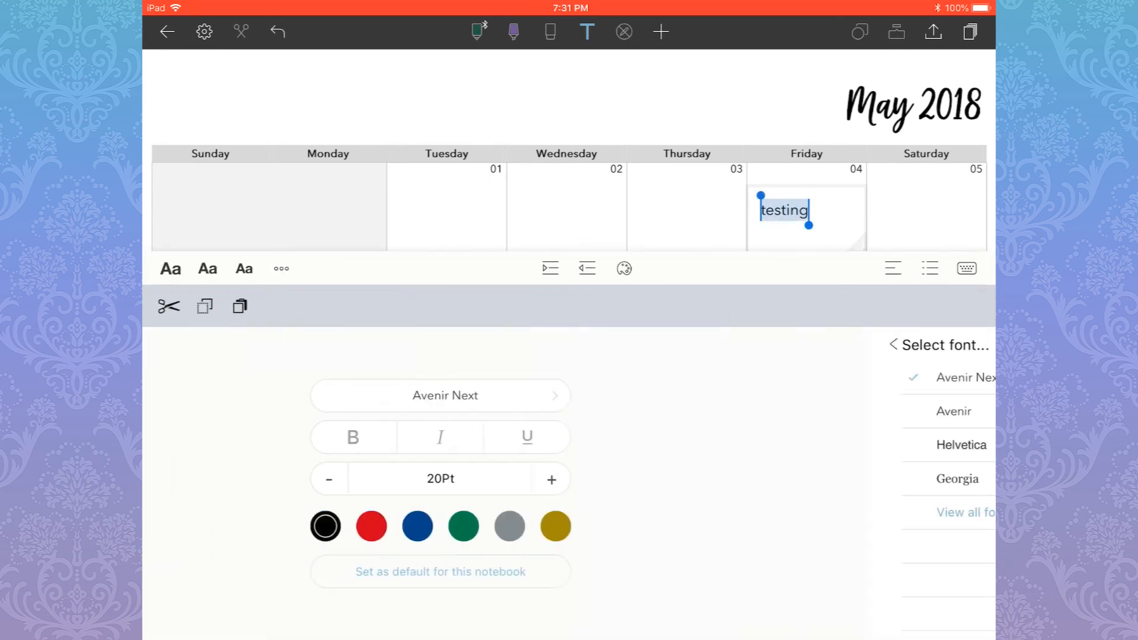
left_click(328, 479)
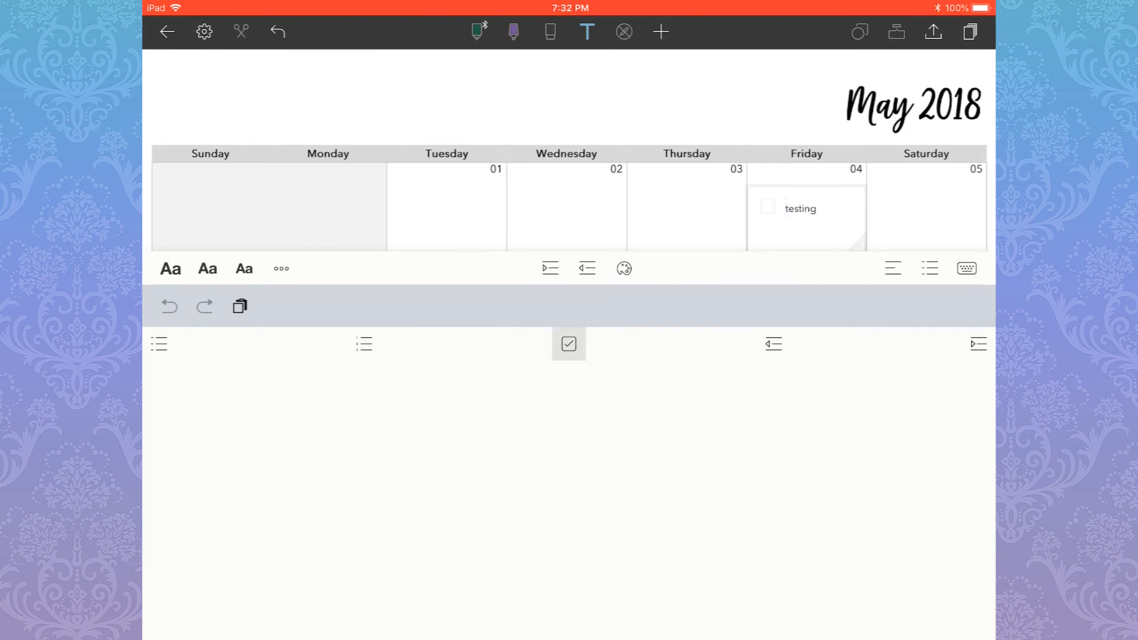
double_click(800, 208)
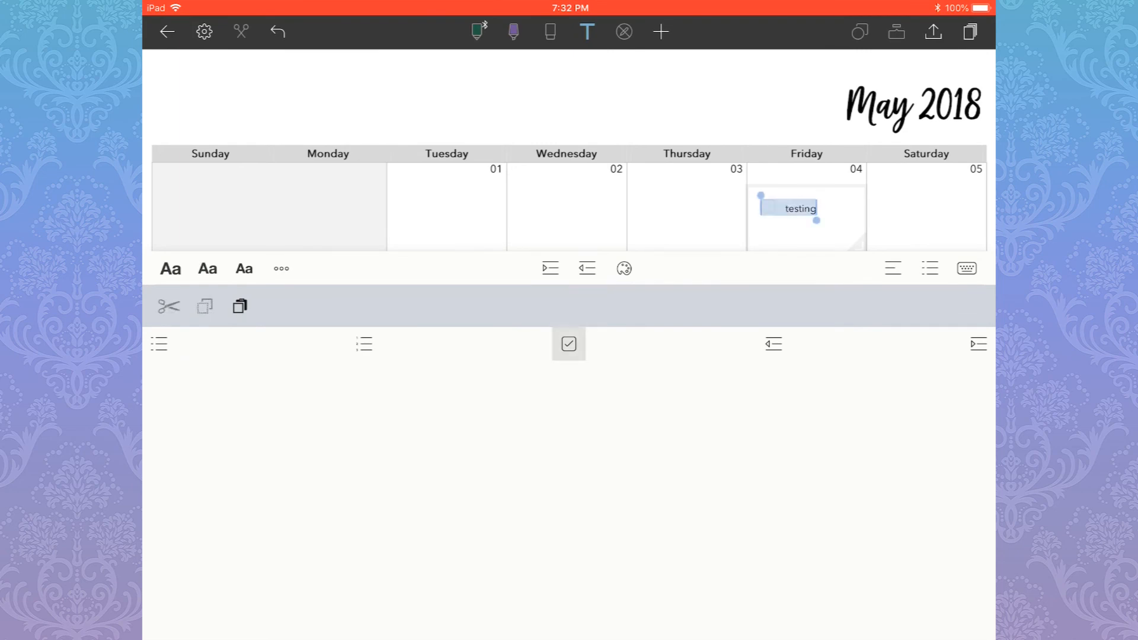
left_click(170, 269)
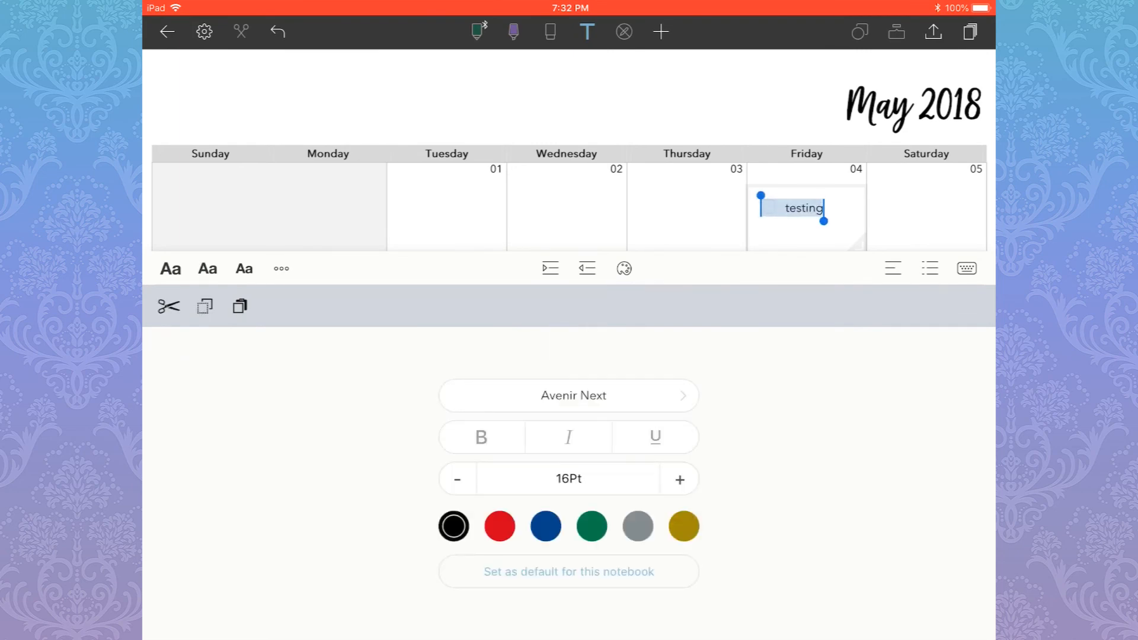